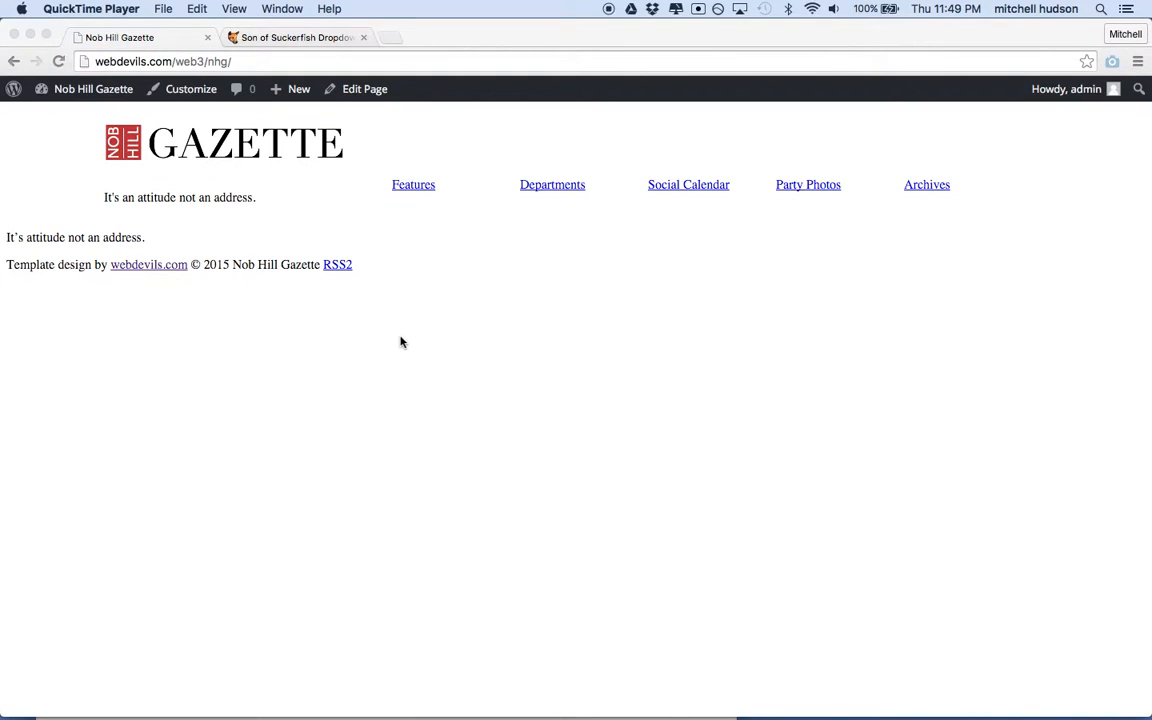
{"action": "mouse_move", "coordinate": [567, 389]}
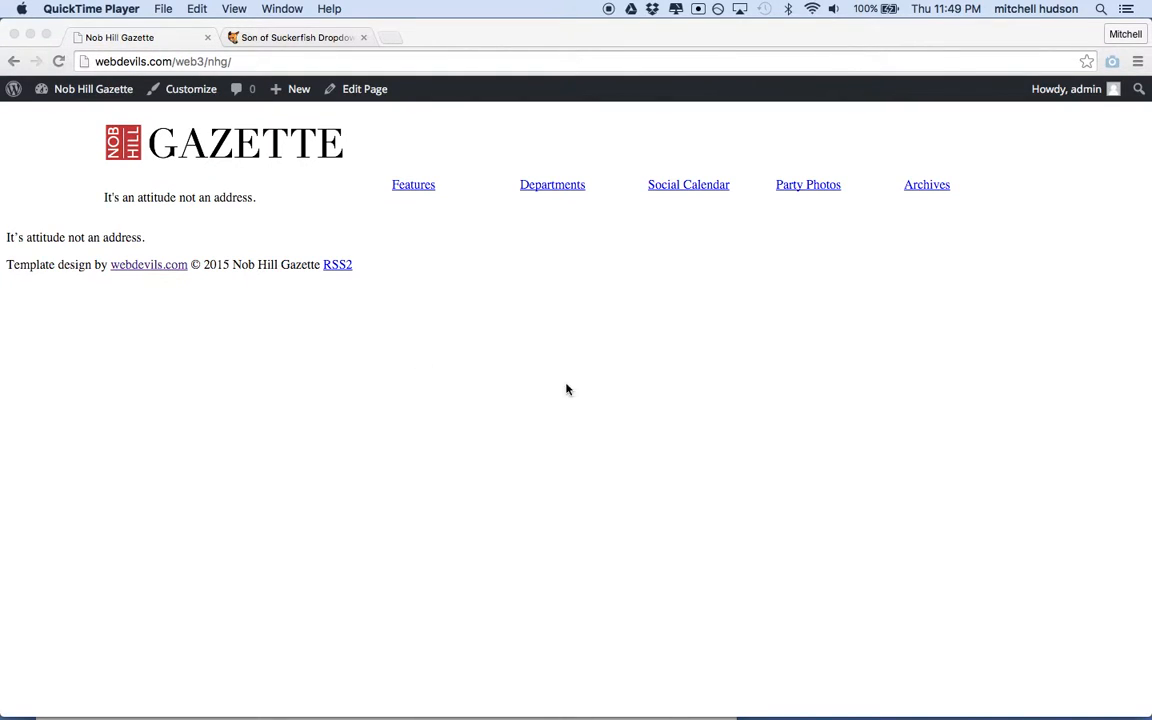
{"action": "mouse_move", "coordinate": [442, 458]}
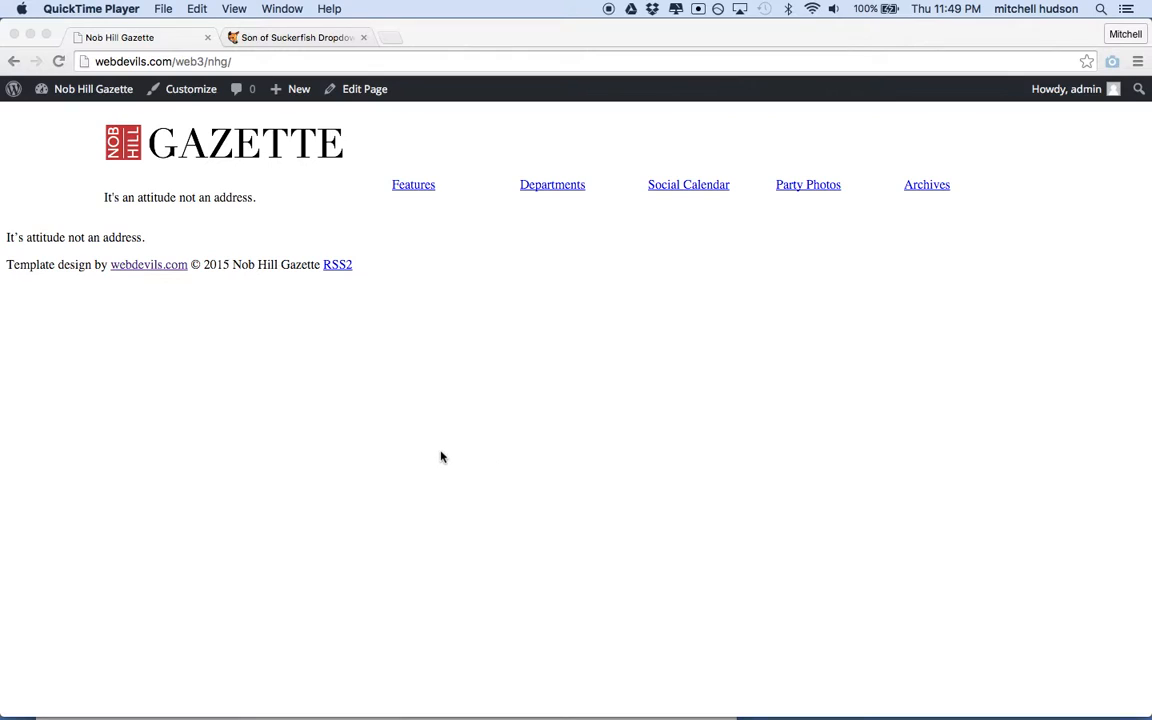
{"action": "mouse_move", "coordinate": [190, 177]}
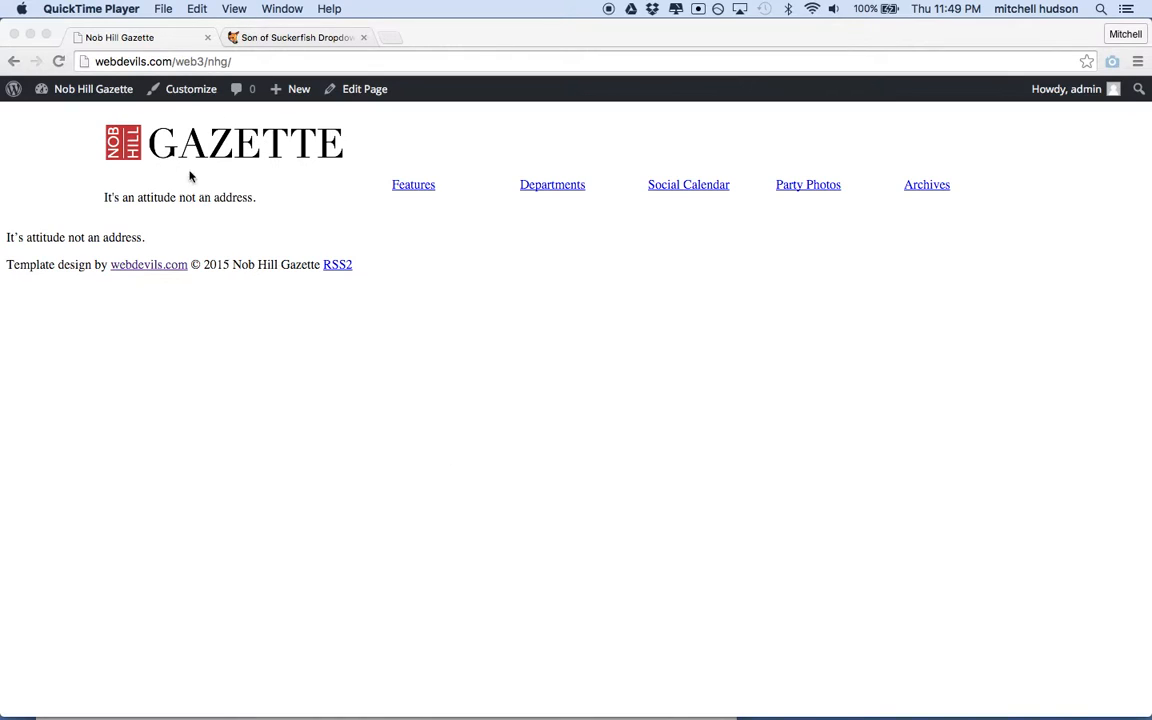
{"action": "mouse_move", "coordinate": [245, 150]}
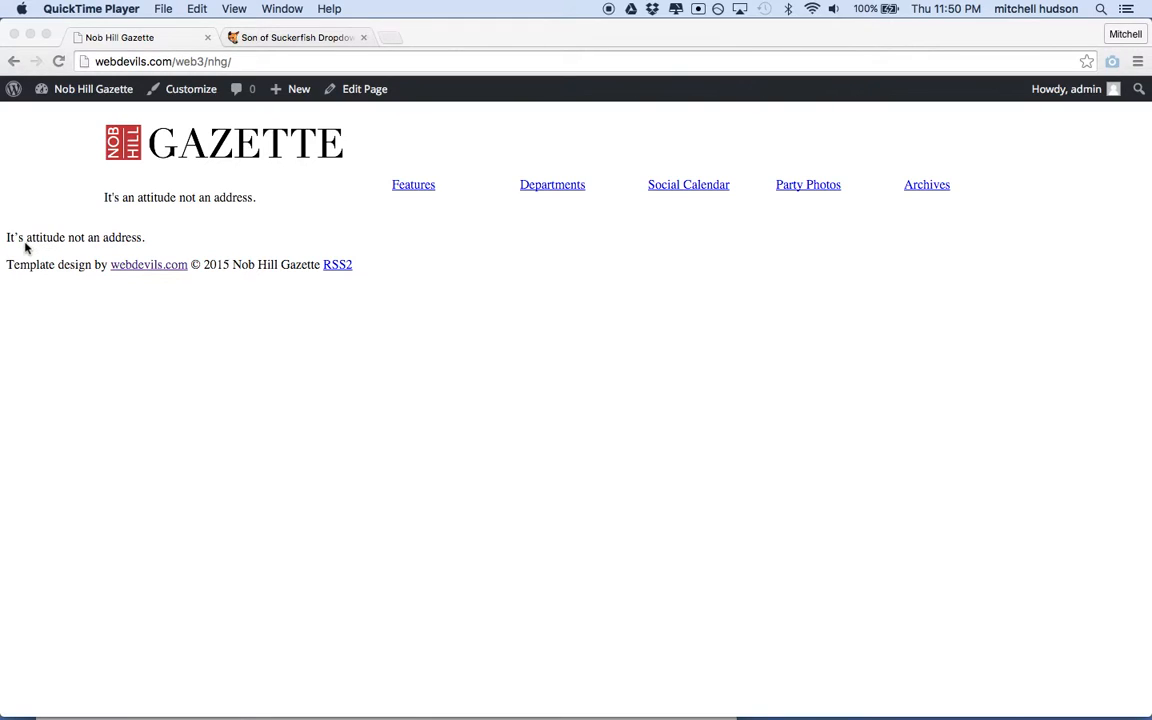
{"action": "mouse_move", "coordinate": [85, 243]}
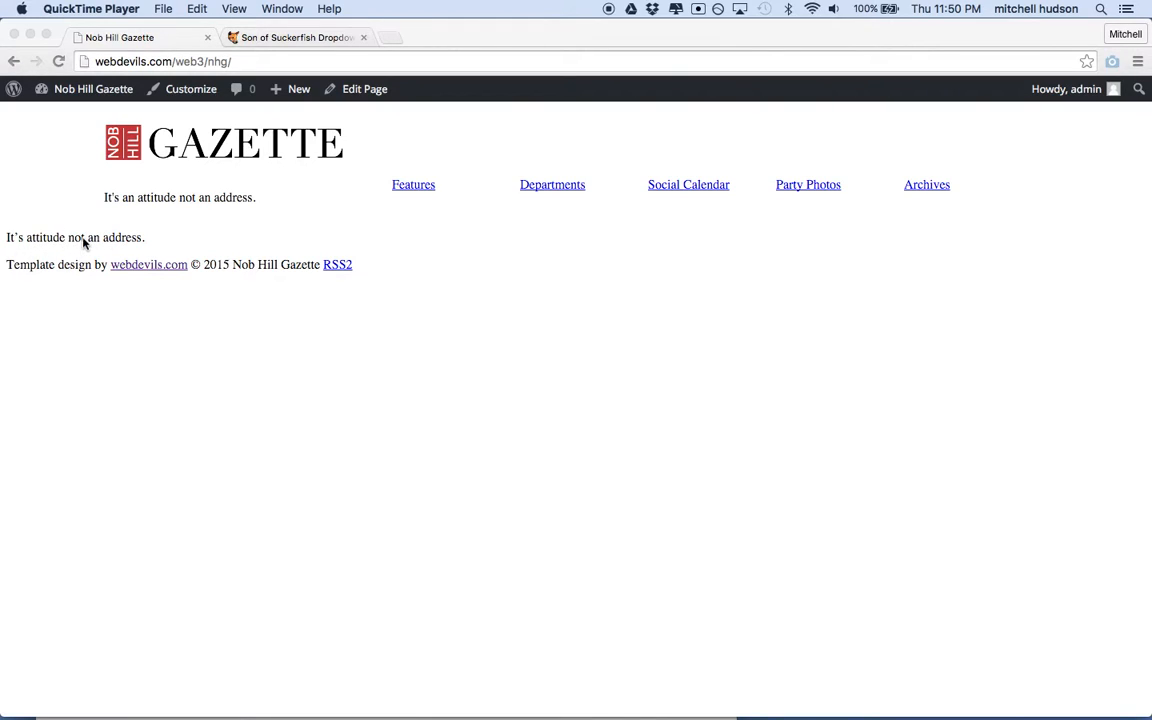
{"action": "mouse_move", "coordinate": [103, 248]}
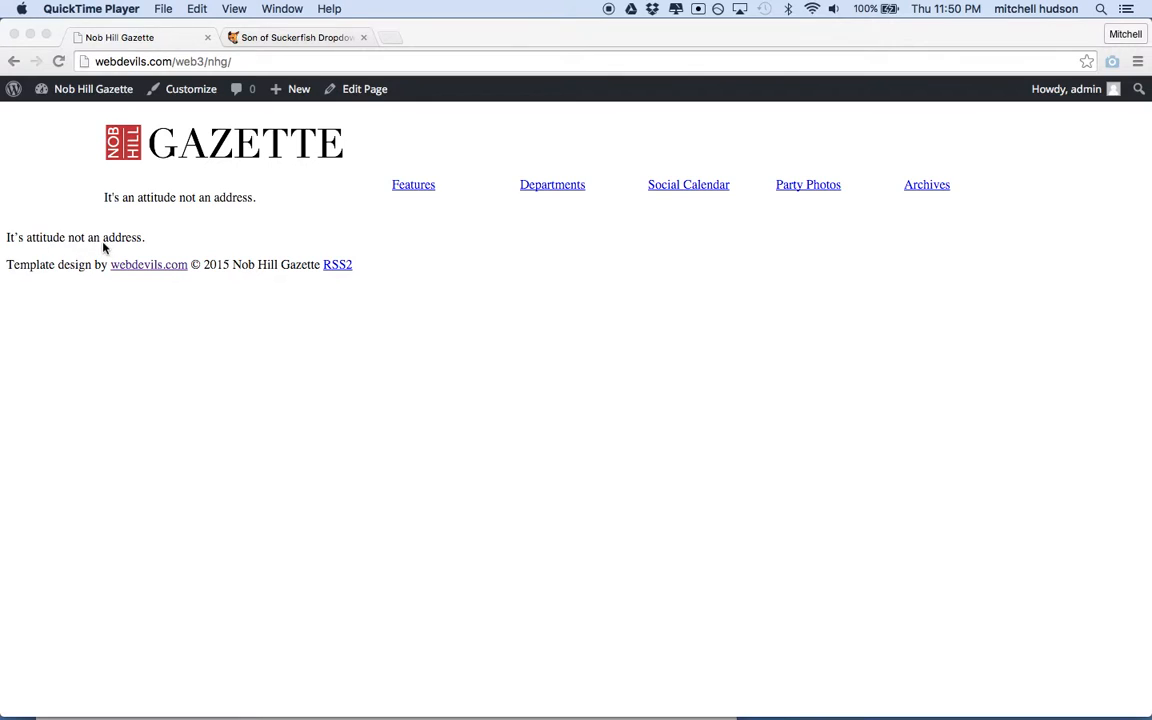
{"action": "mouse_move", "coordinate": [393, 555]}
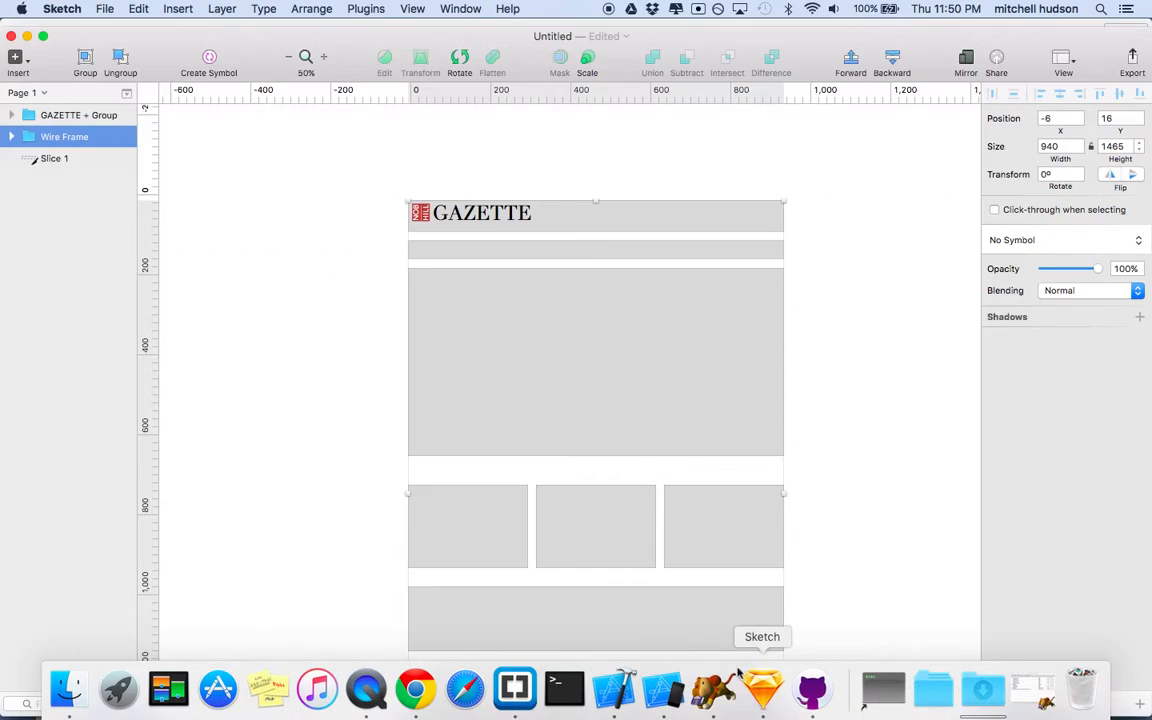
Open the Home page from All Pages and scroll to its Featured Image box.
{"action": "scroll", "scroll_direction": "down", "scroll_amount": 3}
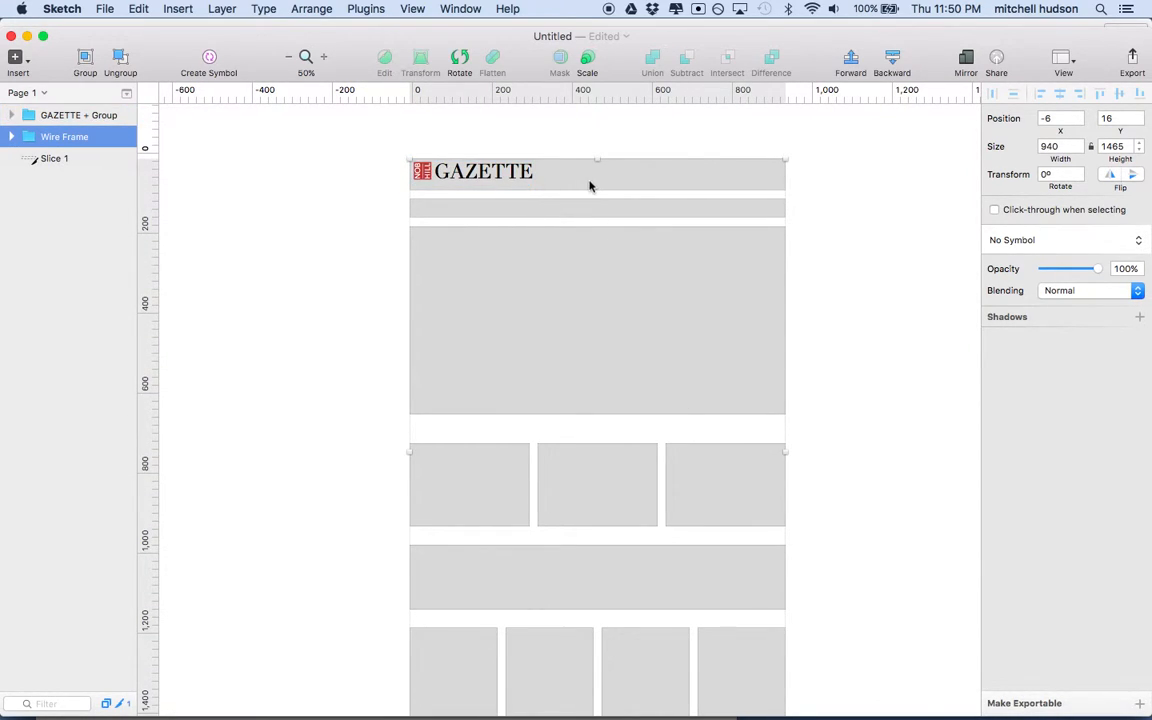
{"action": "mouse_move", "coordinate": [470, 245]}
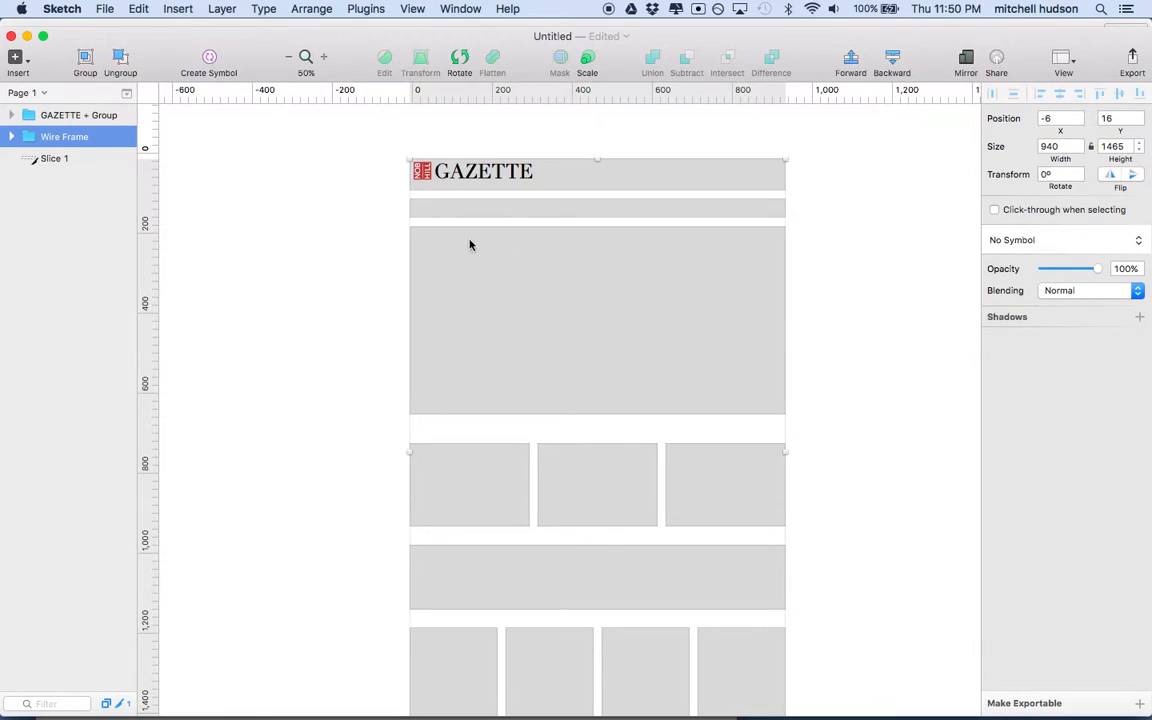
{"action": "mouse_move", "coordinate": [776, 274]}
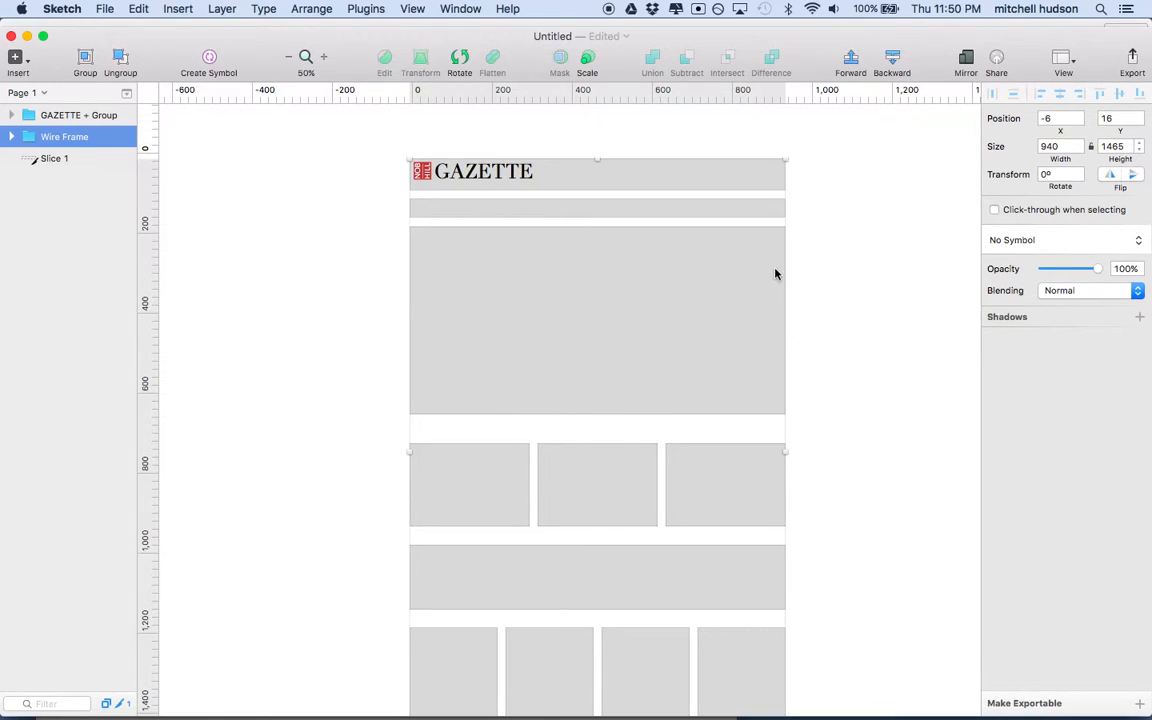
{"action": "mouse_move", "coordinate": [470, 265]}
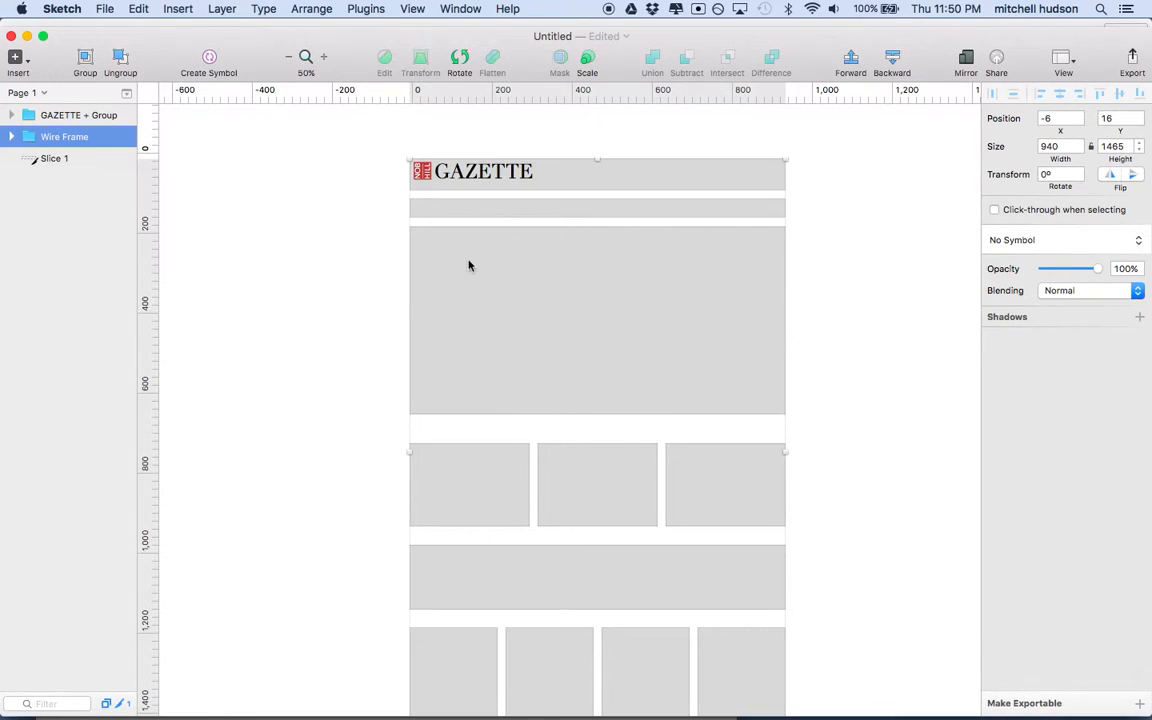
{"action": "mouse_move", "coordinate": [410, 282]}
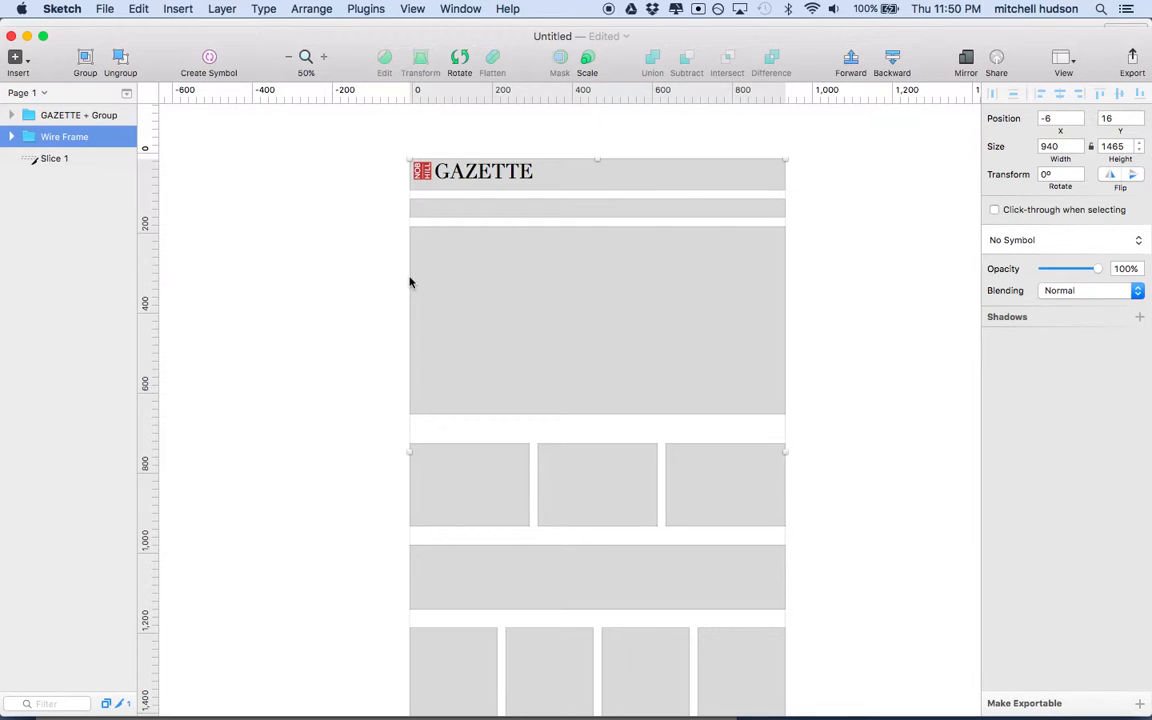
{"action": "mouse_move", "coordinate": [584, 283]}
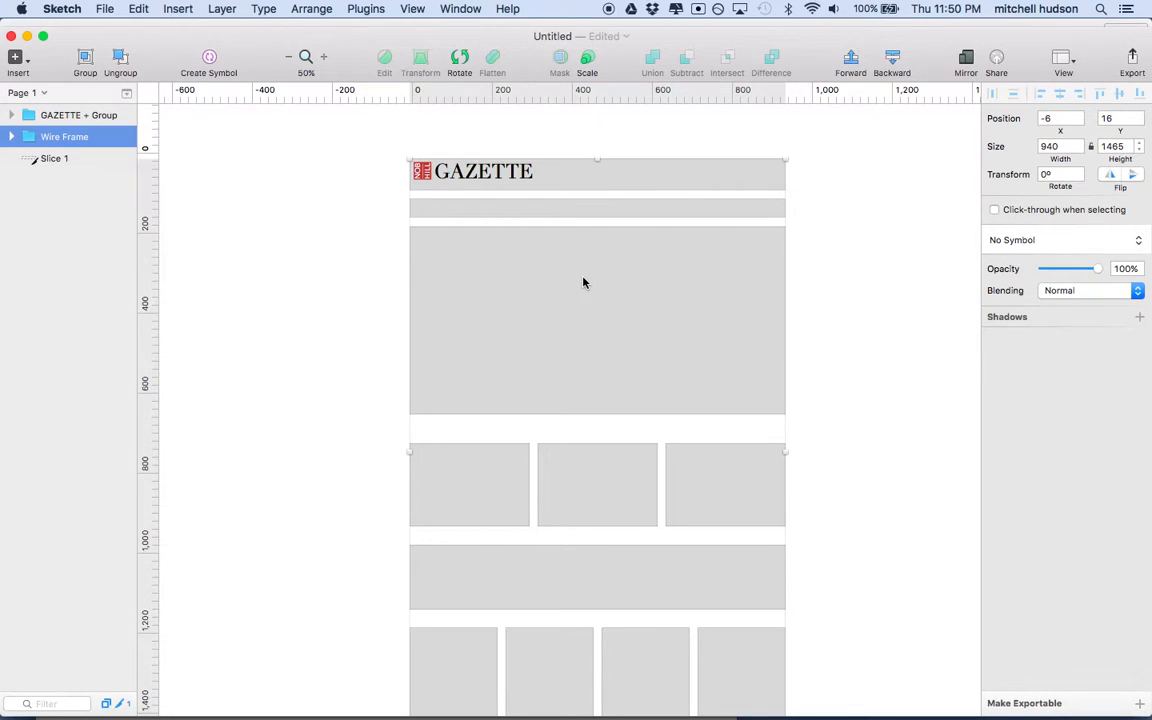
{"action": "mouse_move", "coordinate": [503, 281]}
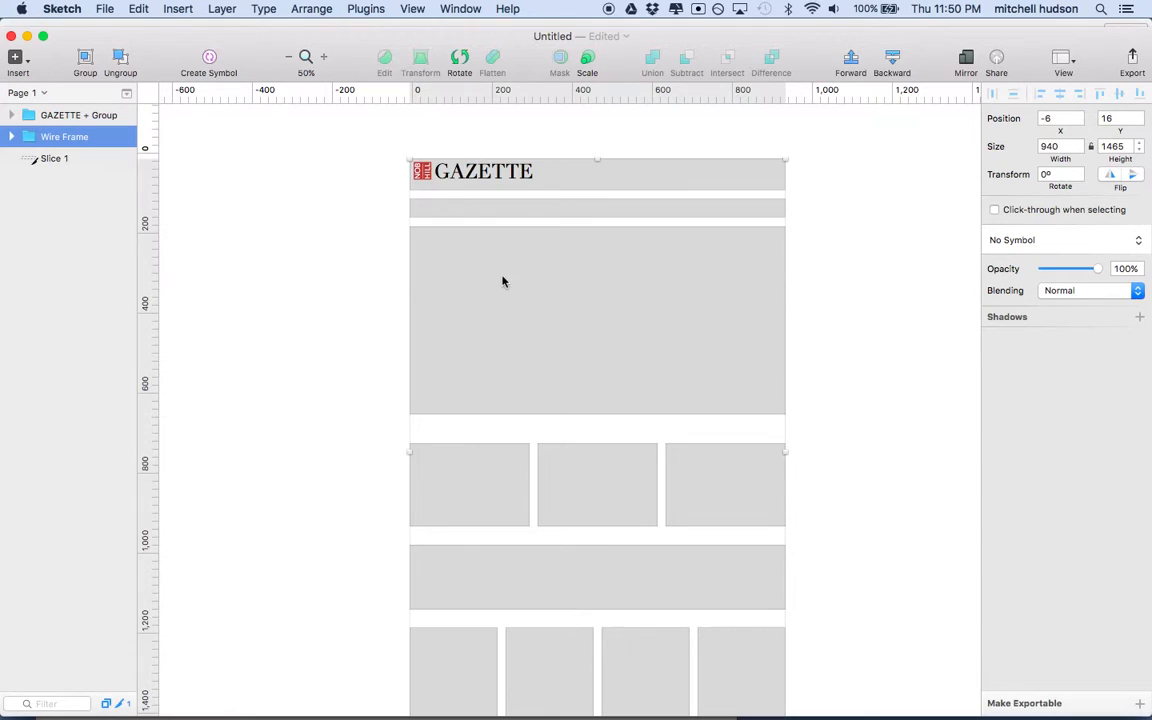
{"action": "mouse_move", "coordinate": [656, 290]}
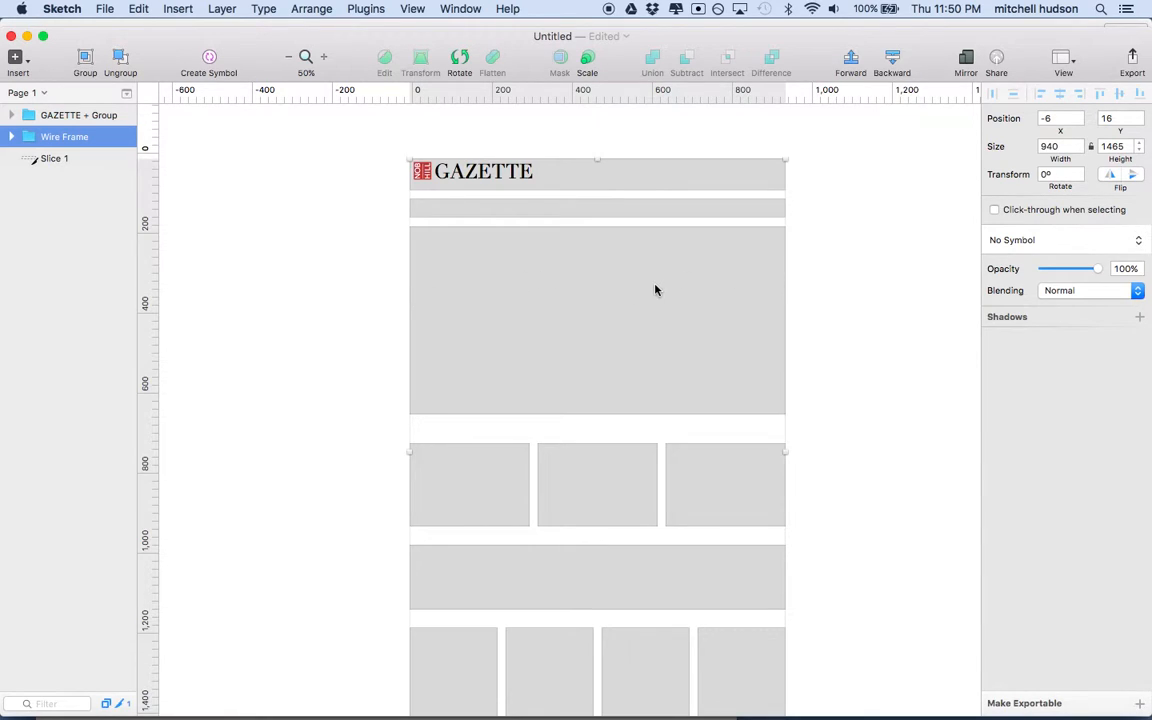
{"action": "mouse_move", "coordinate": [788, 294]}
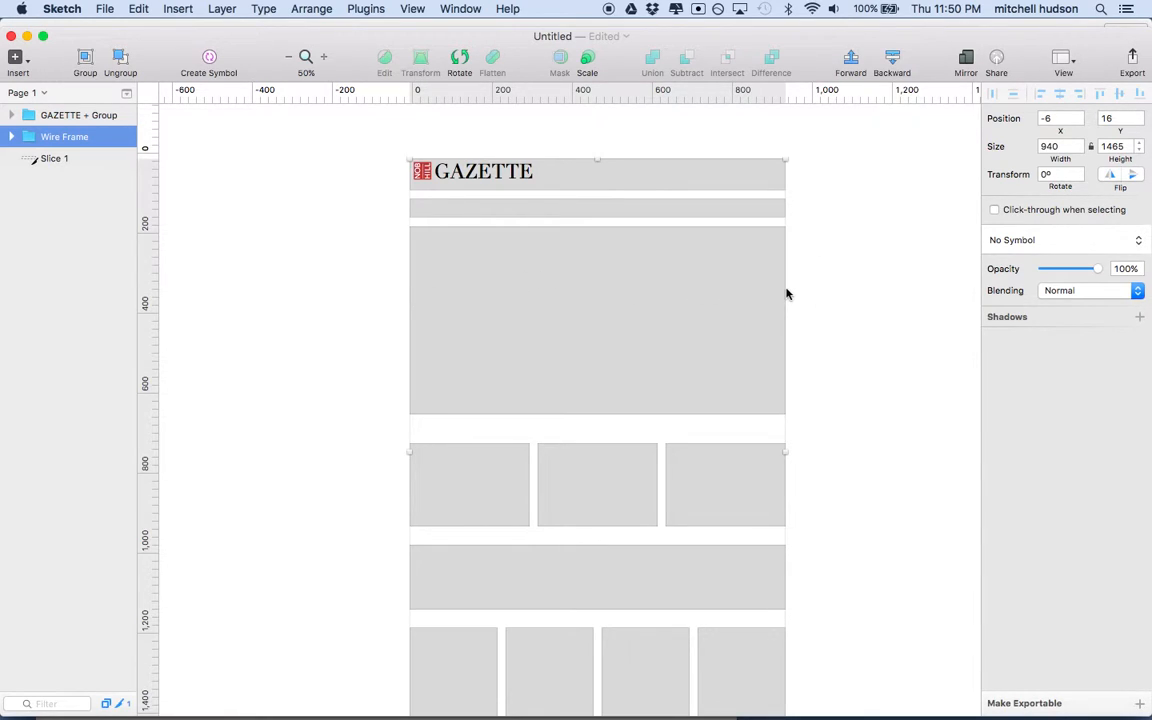
{"action": "mouse_move", "coordinate": [775, 407]}
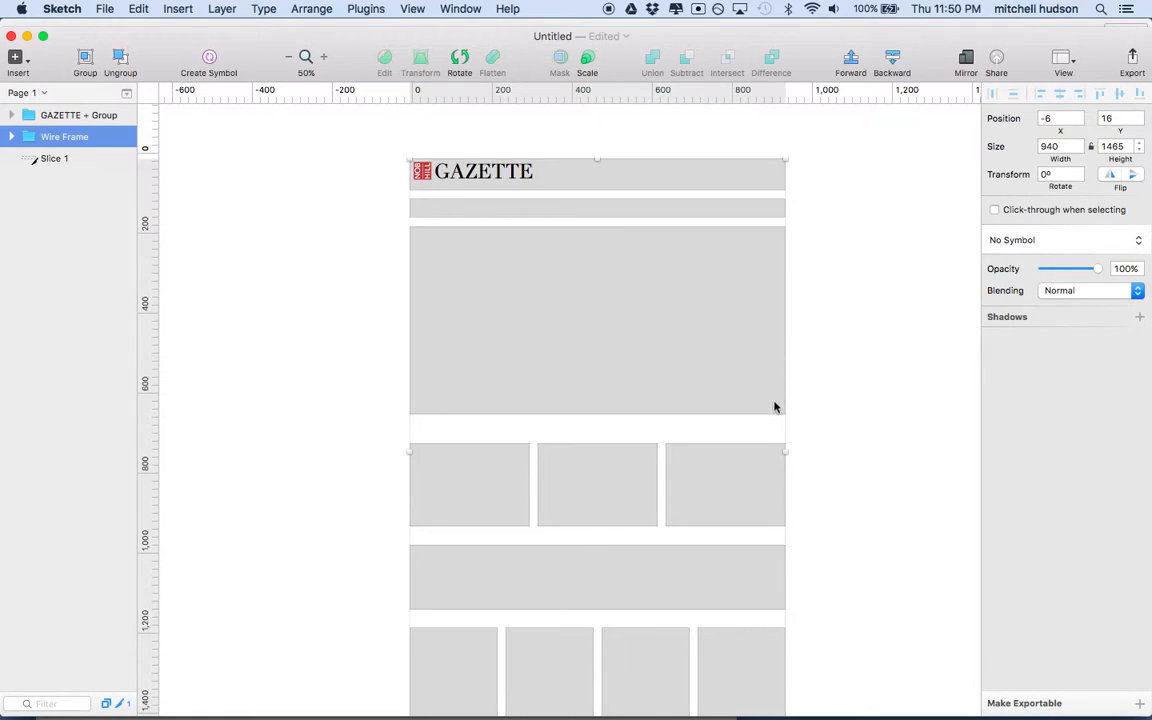
{"action": "mouse_move", "coordinate": [418, 234]}
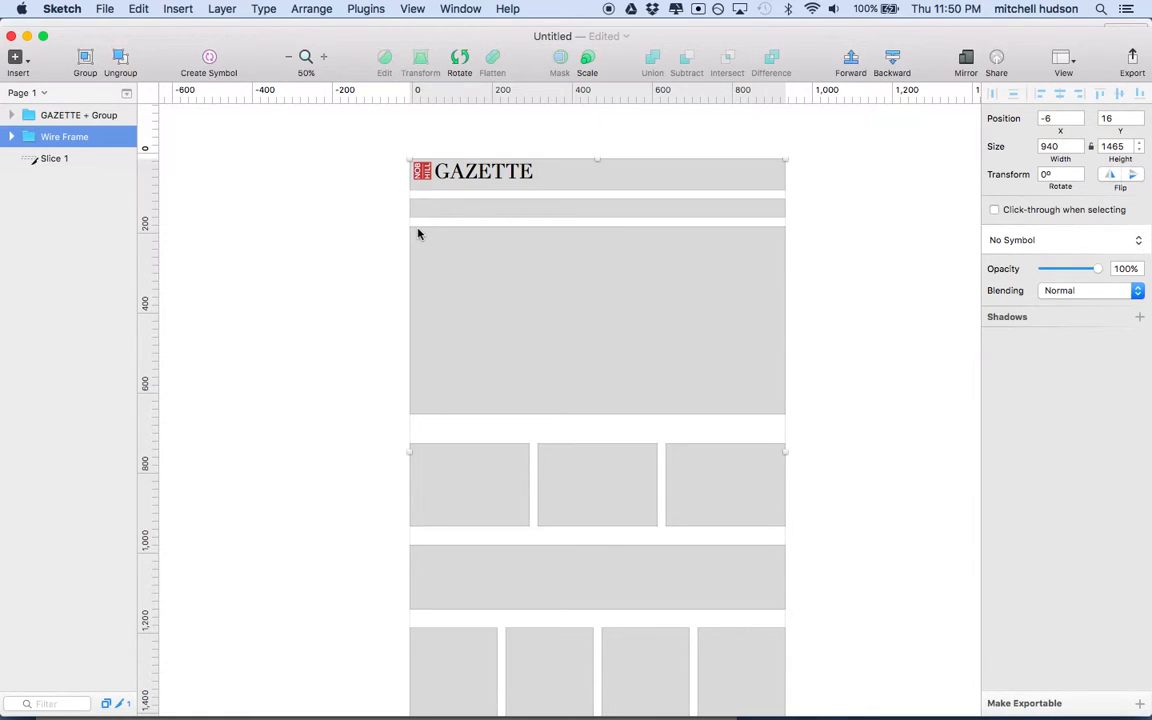
{"action": "mouse_move", "coordinate": [679, 322]}
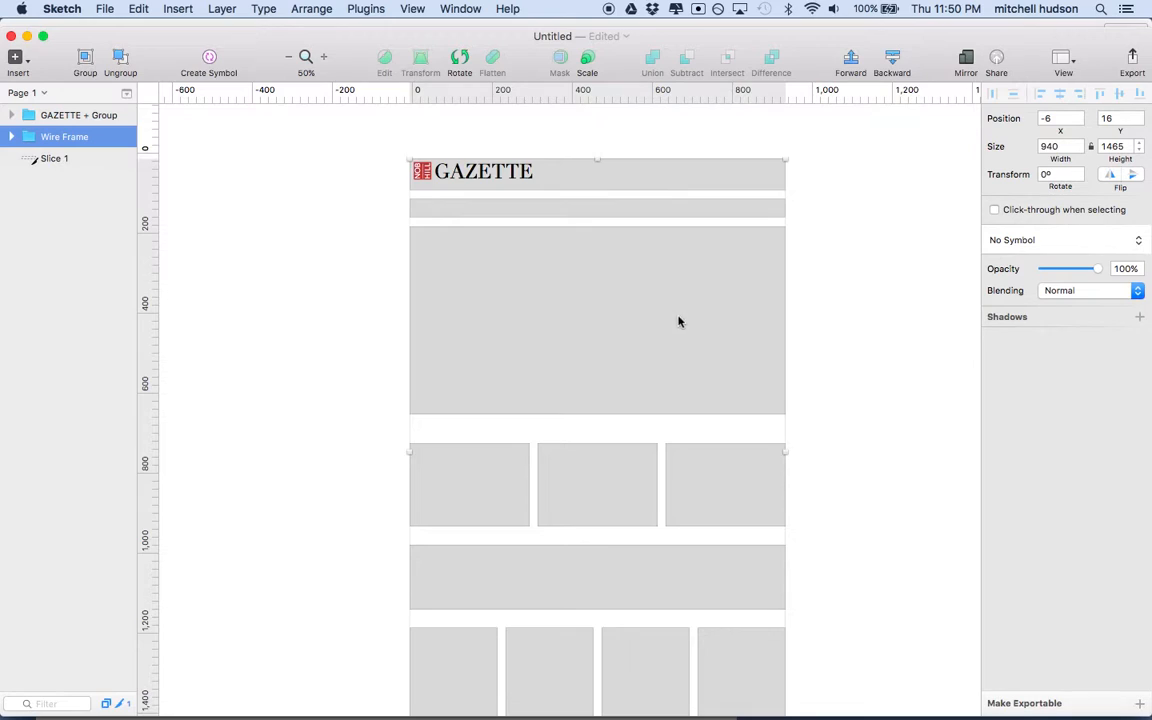
{"action": "mouse_move", "coordinate": [700, 352]}
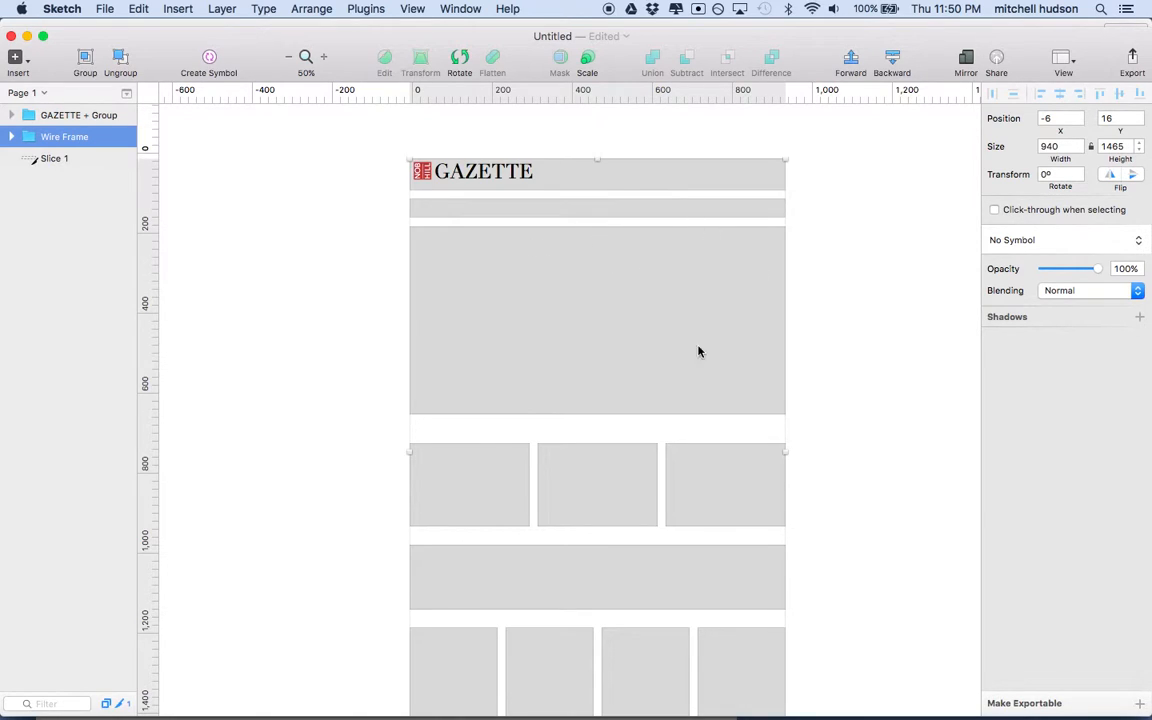
{"action": "mouse_move", "coordinate": [756, 323]}
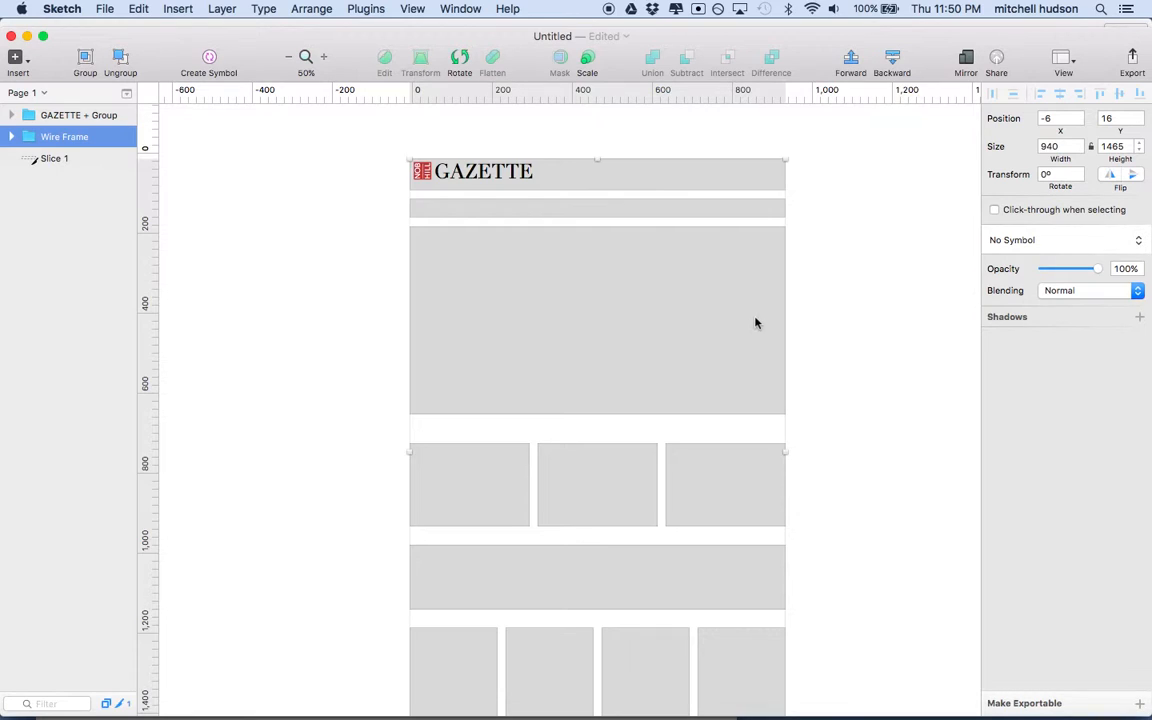
{"action": "mouse_move", "coordinate": [727, 330]}
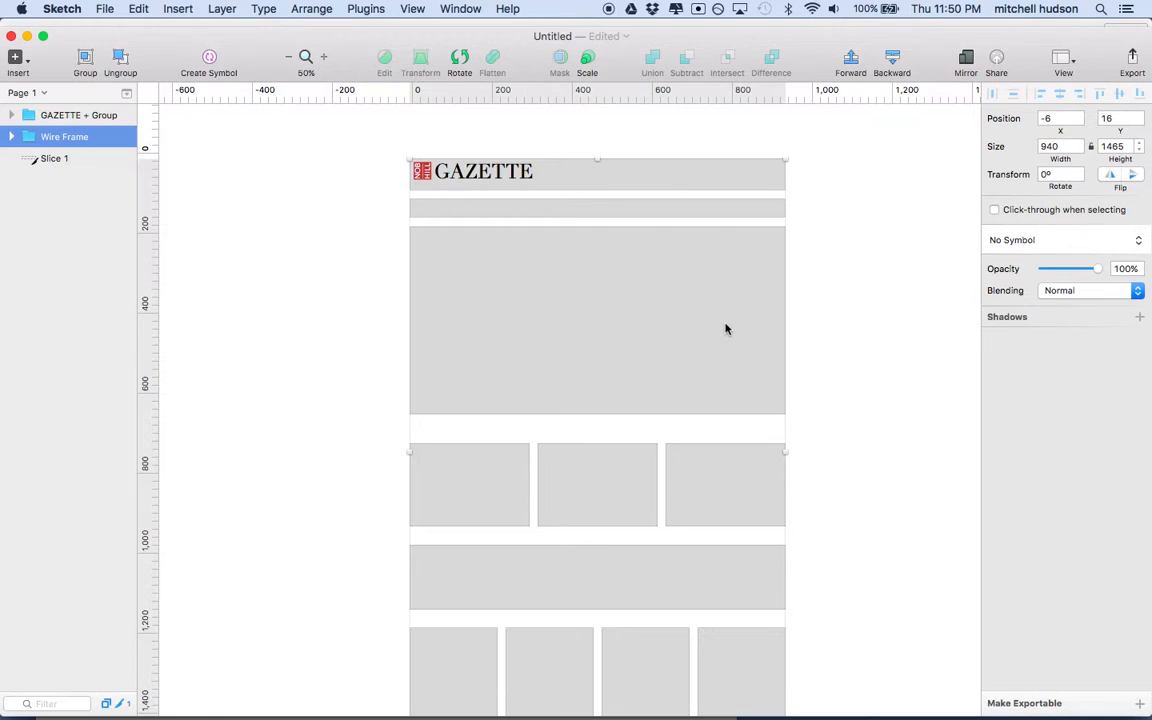
{"action": "mouse_move", "coordinate": [674, 291]}
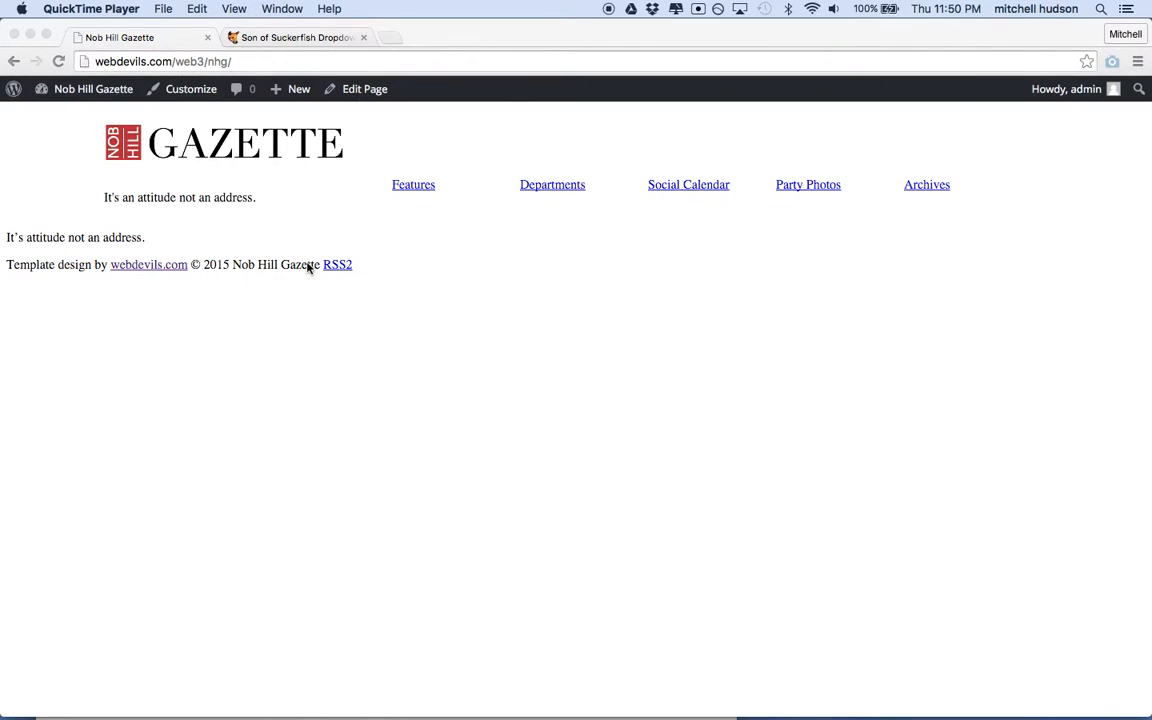
{"action": "mouse_move", "coordinate": [85, 133]}
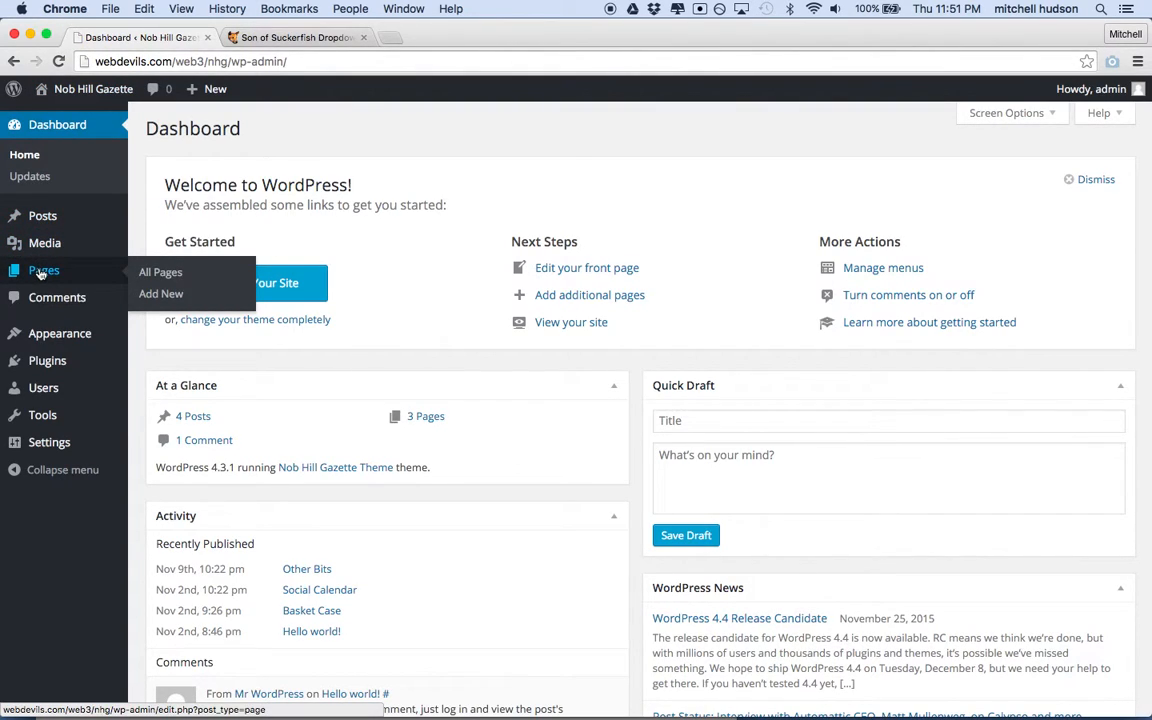
{"action": "left_click", "coordinate": [160, 272]}
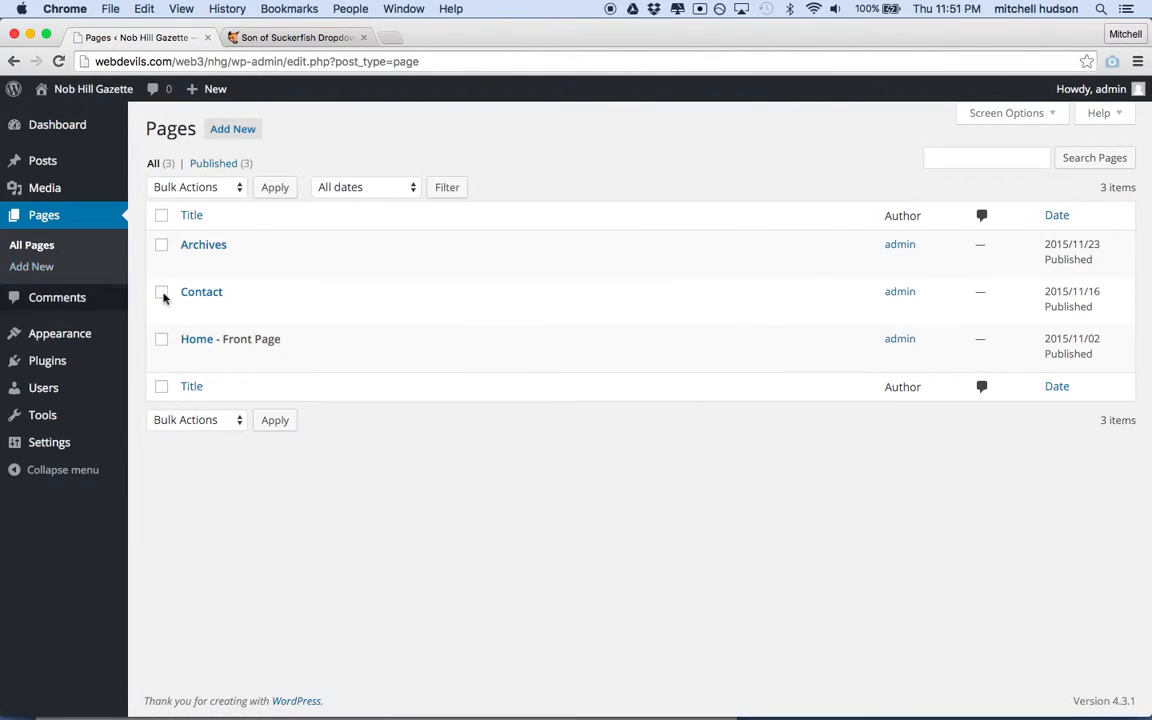
{"action": "left_click", "coordinate": [196, 338]}
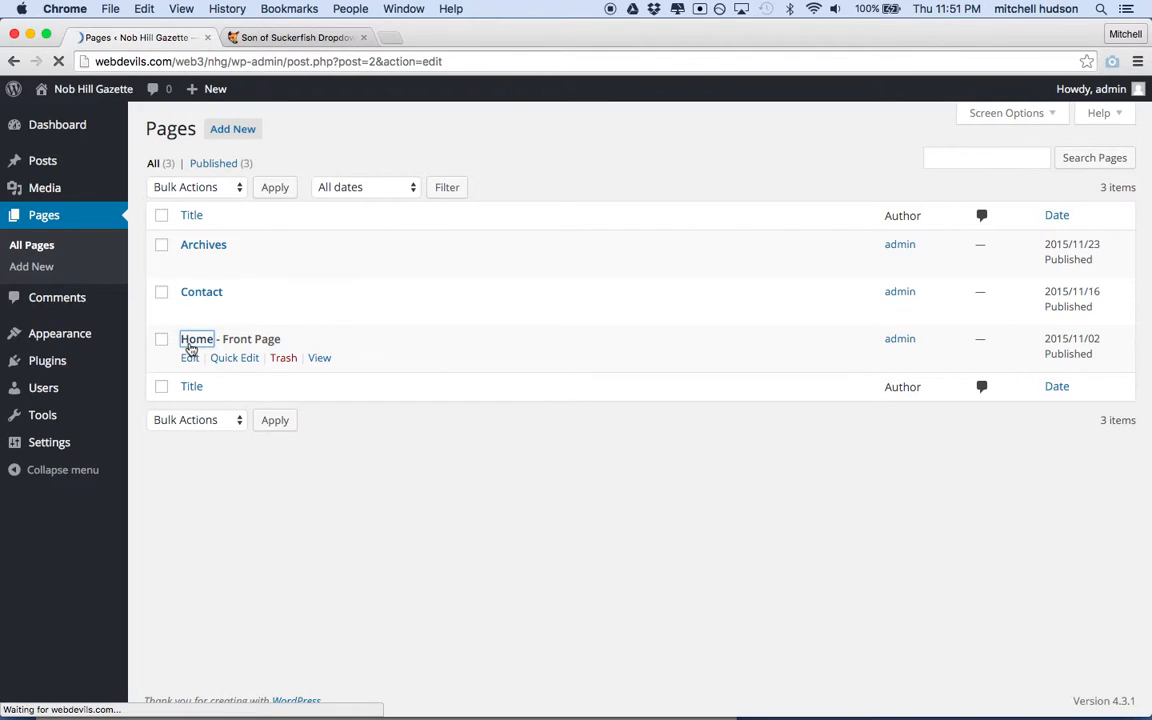
{"action": "left_click", "coordinate": [197, 339]}
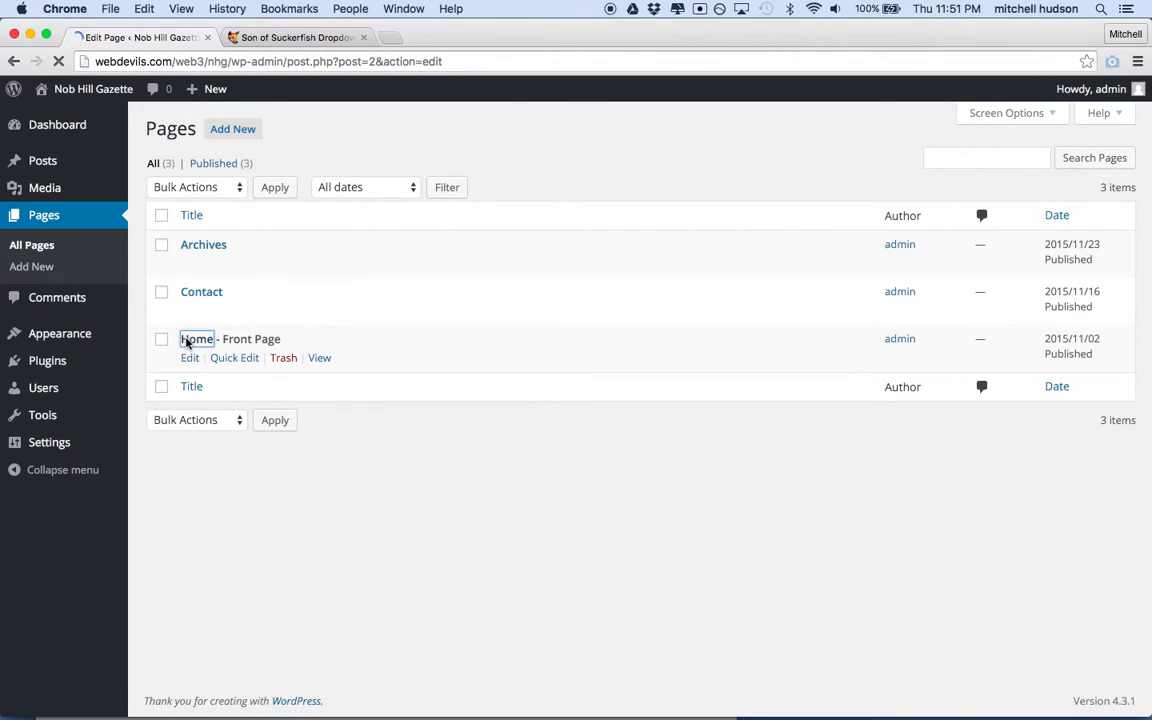
{"action": "left_click", "coordinate": [197, 339]}
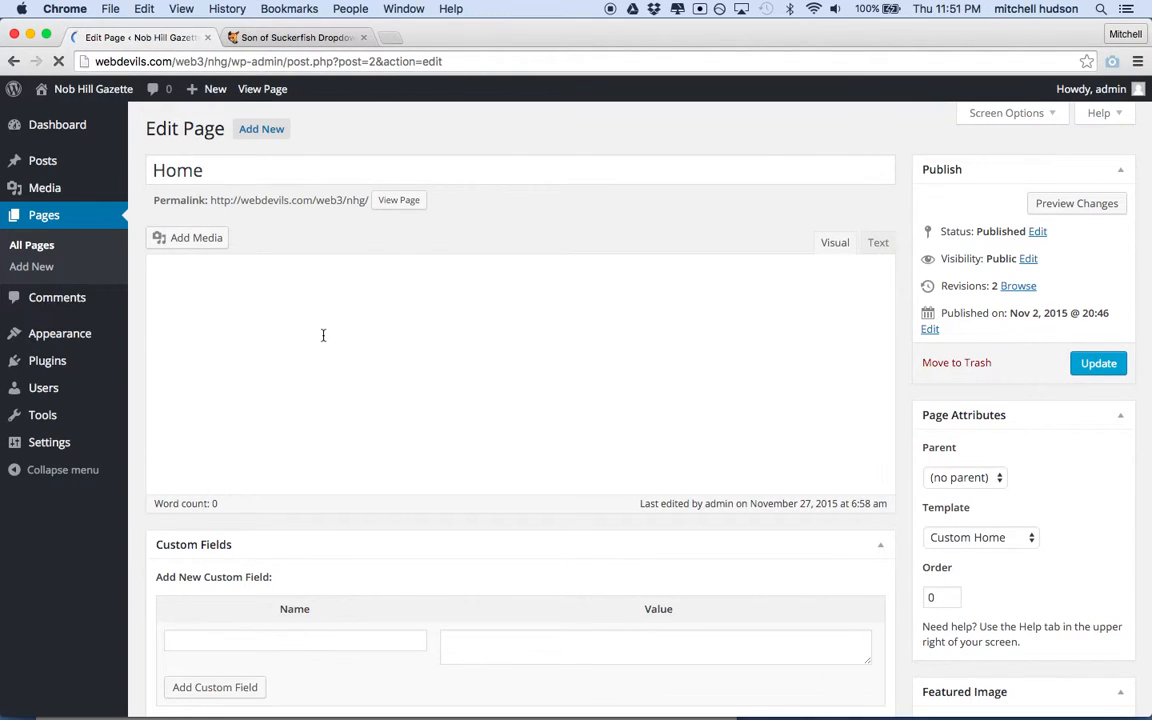
{"action": "scroll", "scroll_direction": "down", "scroll_amount": 3}
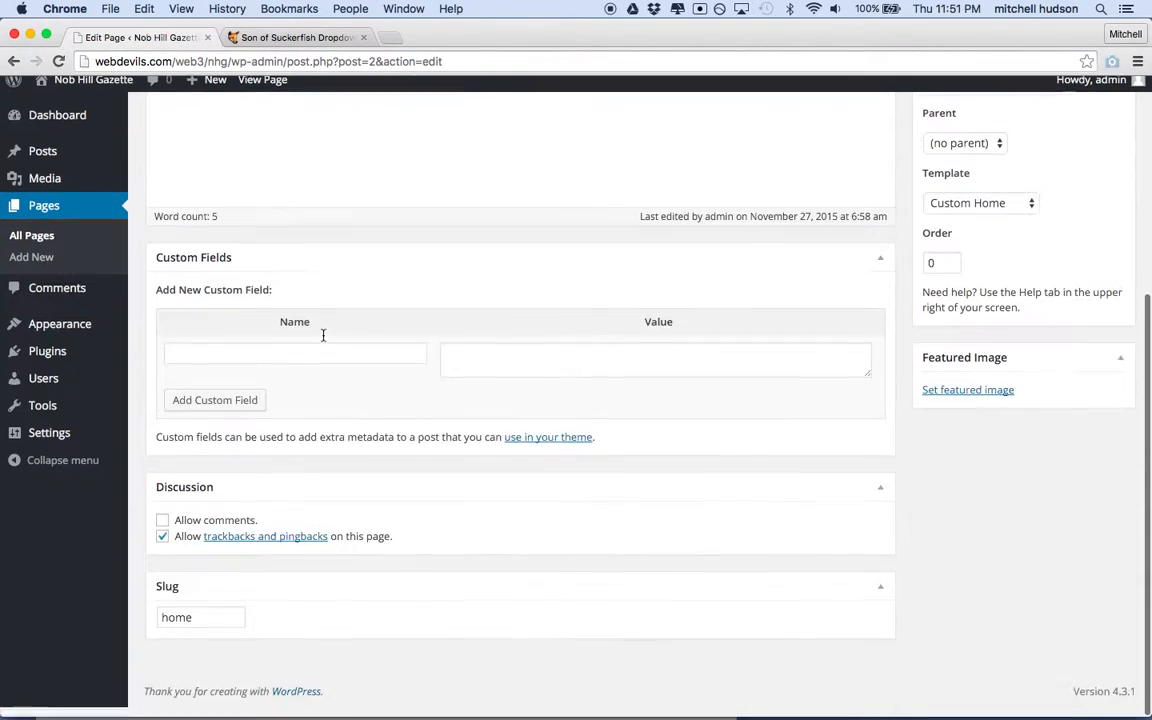
{"action": "scroll", "scroll_direction": "up", "scroll_amount": 3}
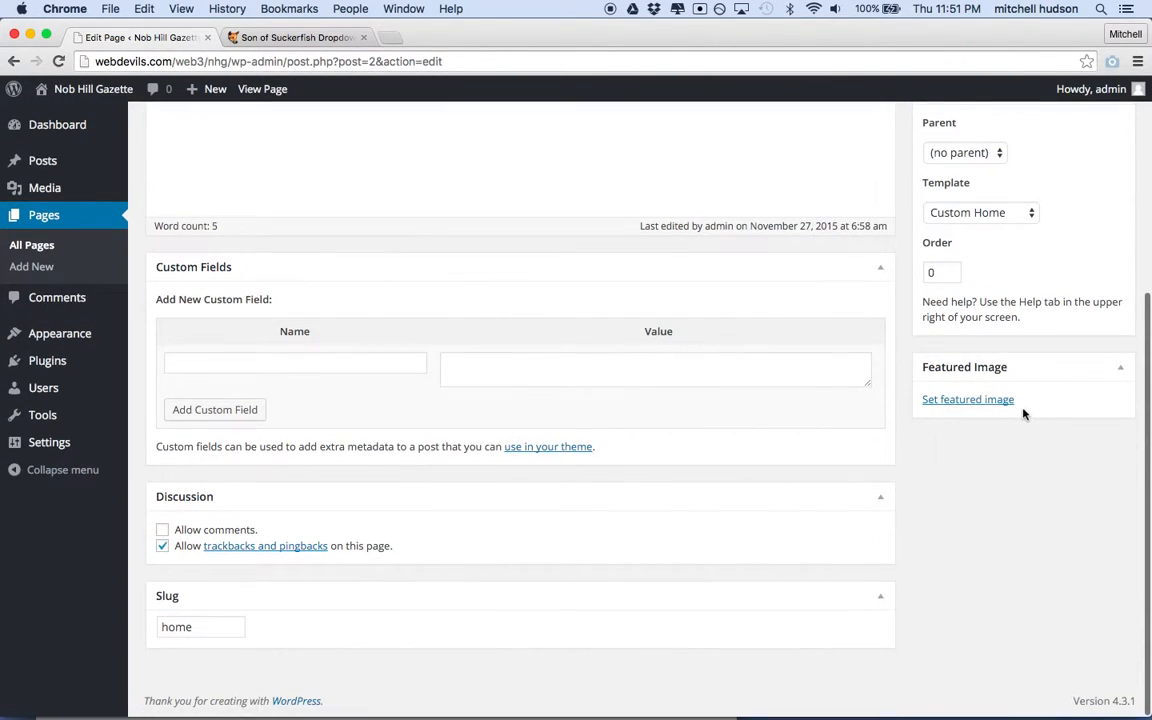
{"action": "mouse_move", "coordinate": [985, 375]}
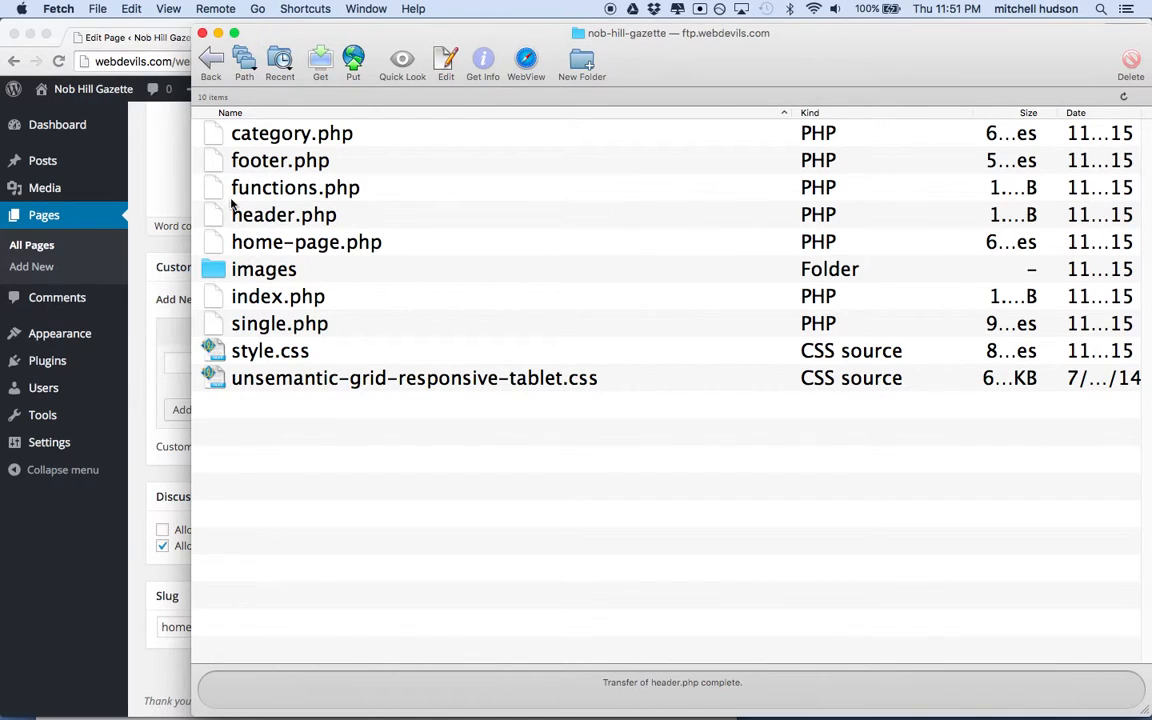
Edit functions.php from the Fetch file list in the default editor.
{"action": "right_click", "coordinate": [295, 187]}
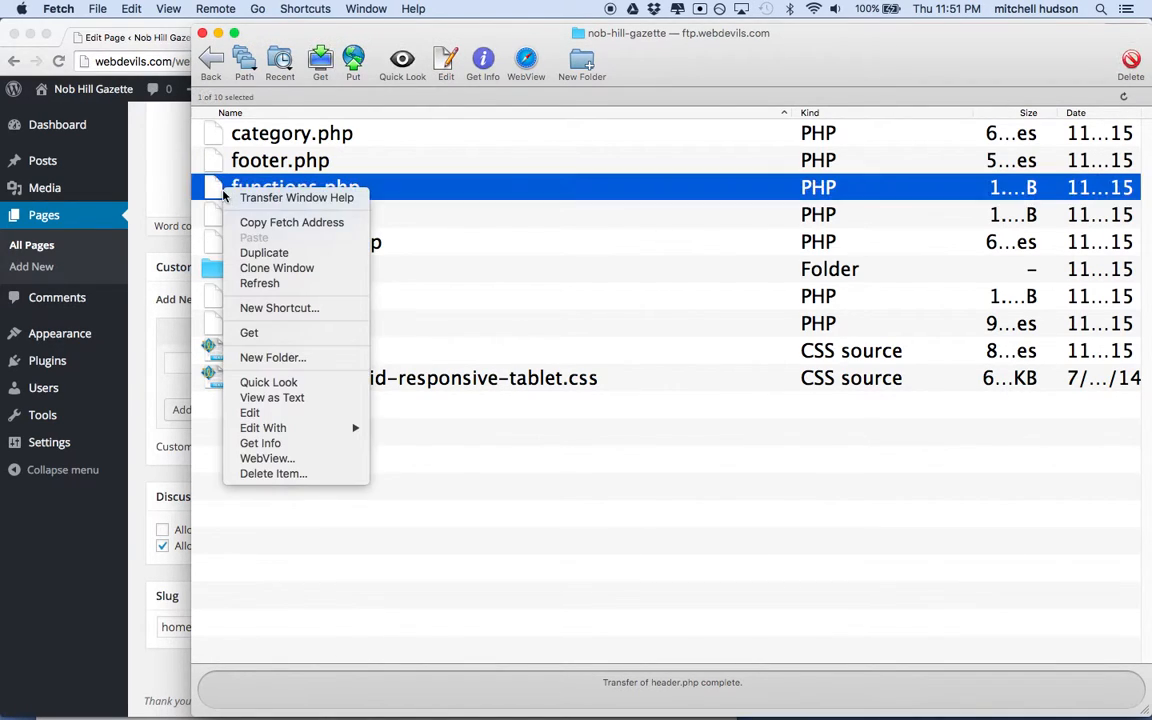
{"action": "mouse_move", "coordinate": [260, 443]}
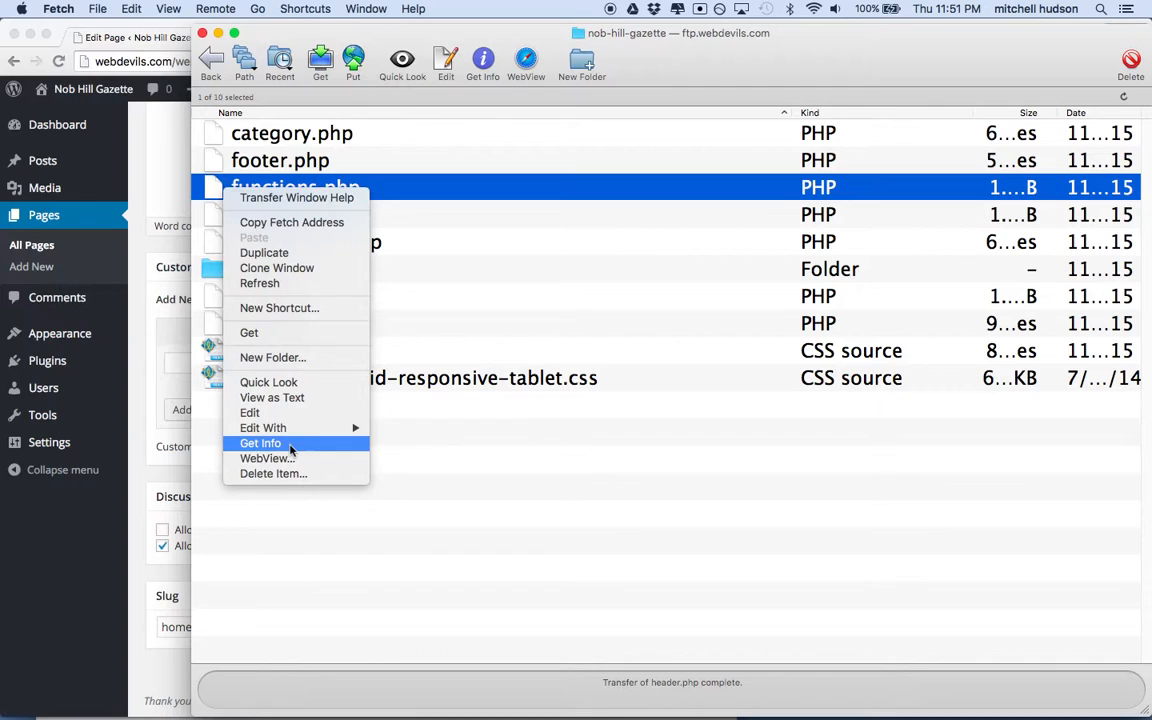
{"action": "left_click", "coordinate": [408, 428]}
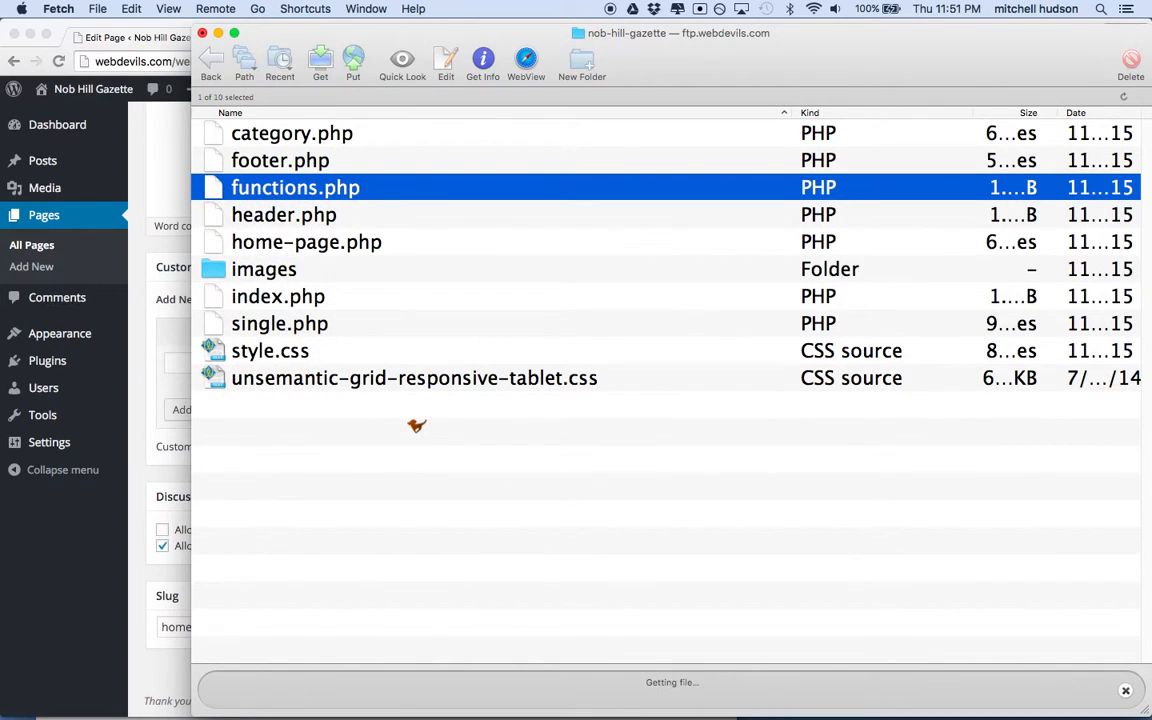
{"action": "mouse_move", "coordinate": [337, 362]}
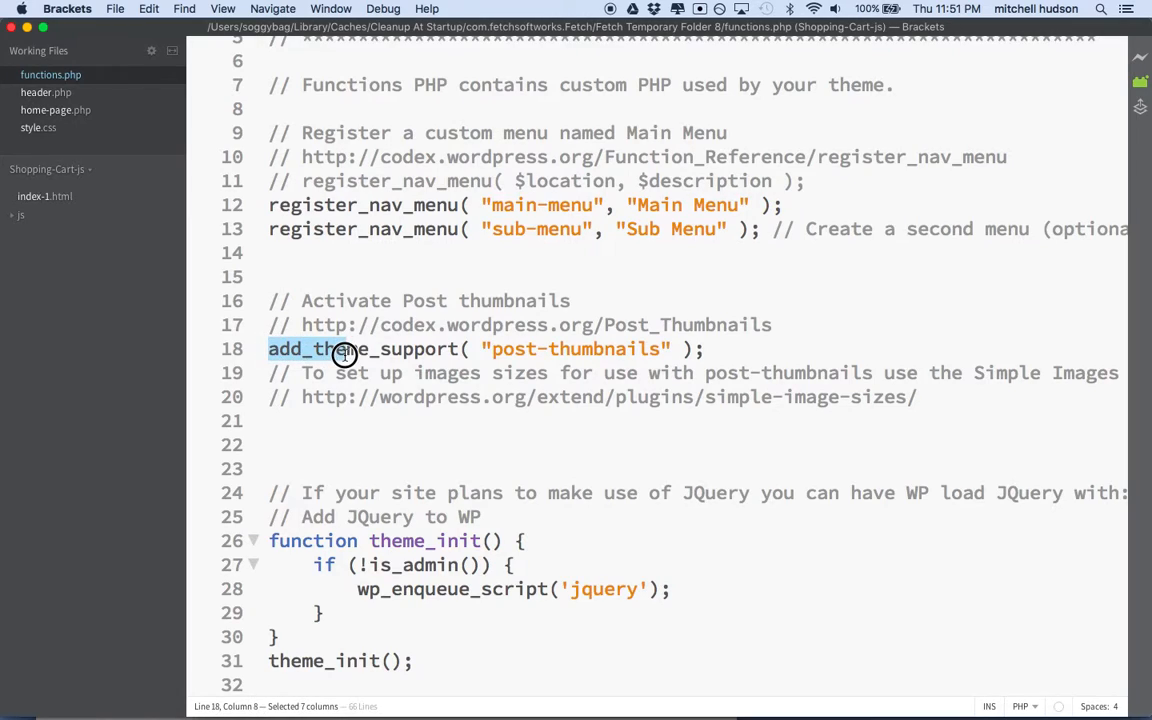
{"action": "left_click_drag", "start_coordinate": [344, 348], "coordinate": [566, 348]}
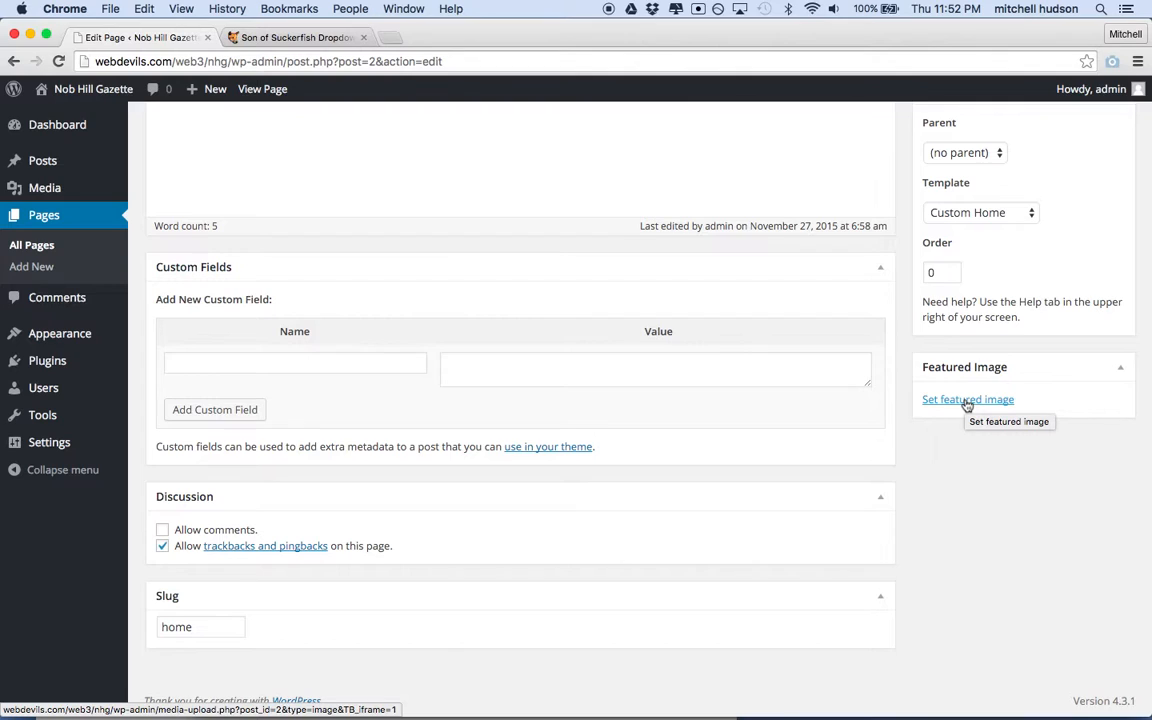
{"action": "mouse_move", "coordinate": [547, 329]}
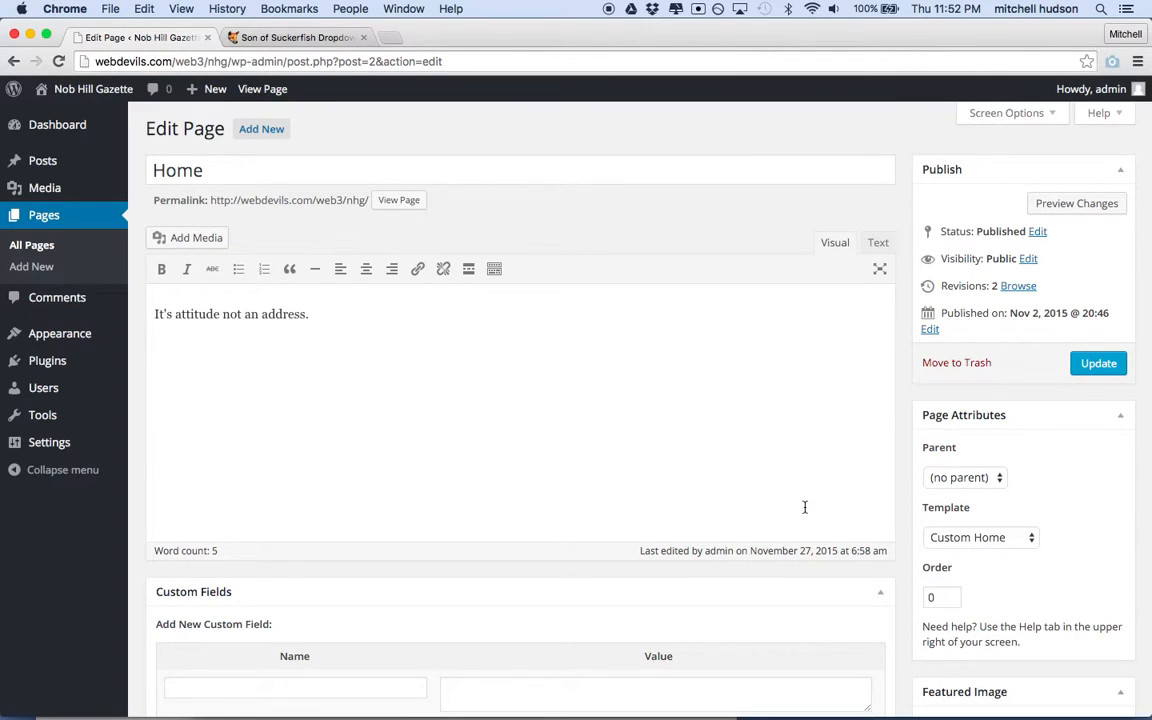
Set the hillside dancing-couple photo as Home's featured image and update the page.
{"action": "scroll", "scroll_direction": "down", "scroll_amount": 3}
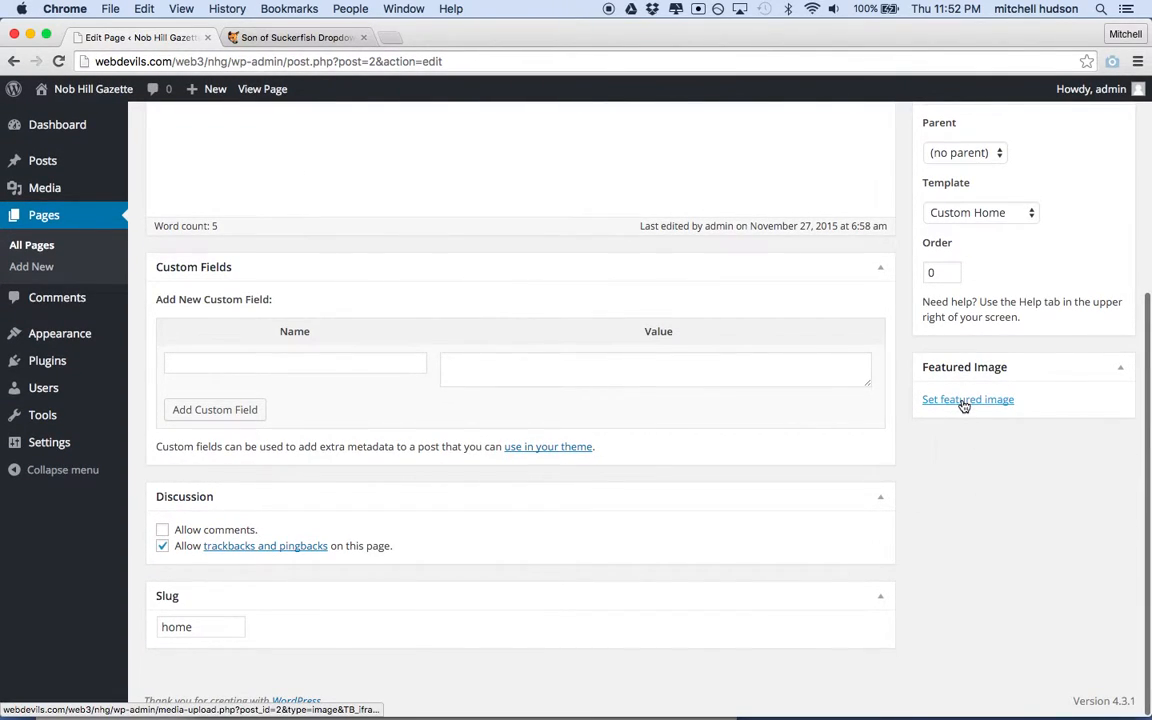
{"action": "left_click", "coordinate": [968, 399]}
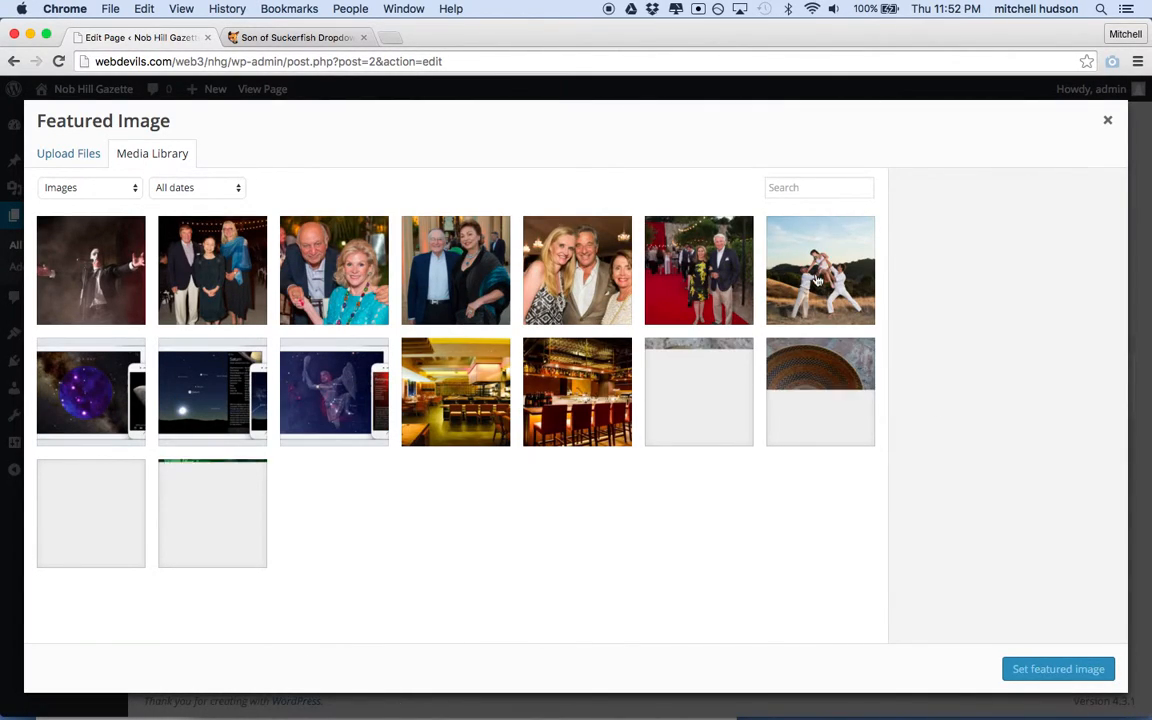
{"action": "left_click", "coordinate": [820, 270]}
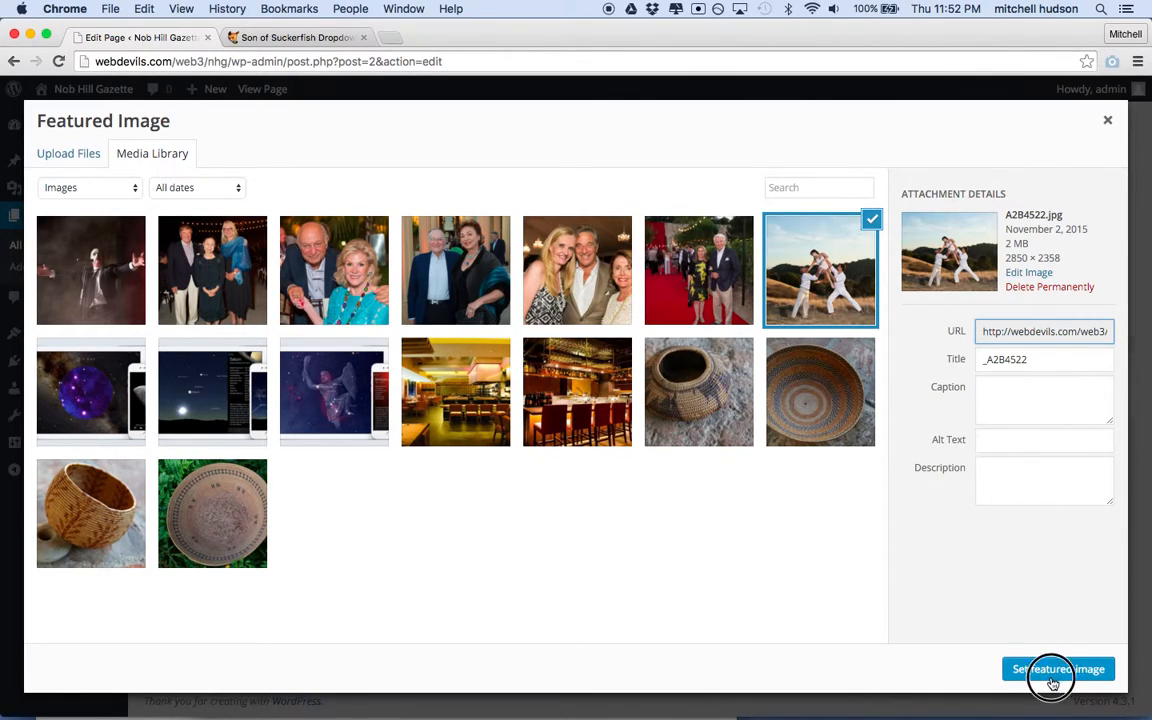
{"action": "left_click", "coordinate": [1058, 669]}
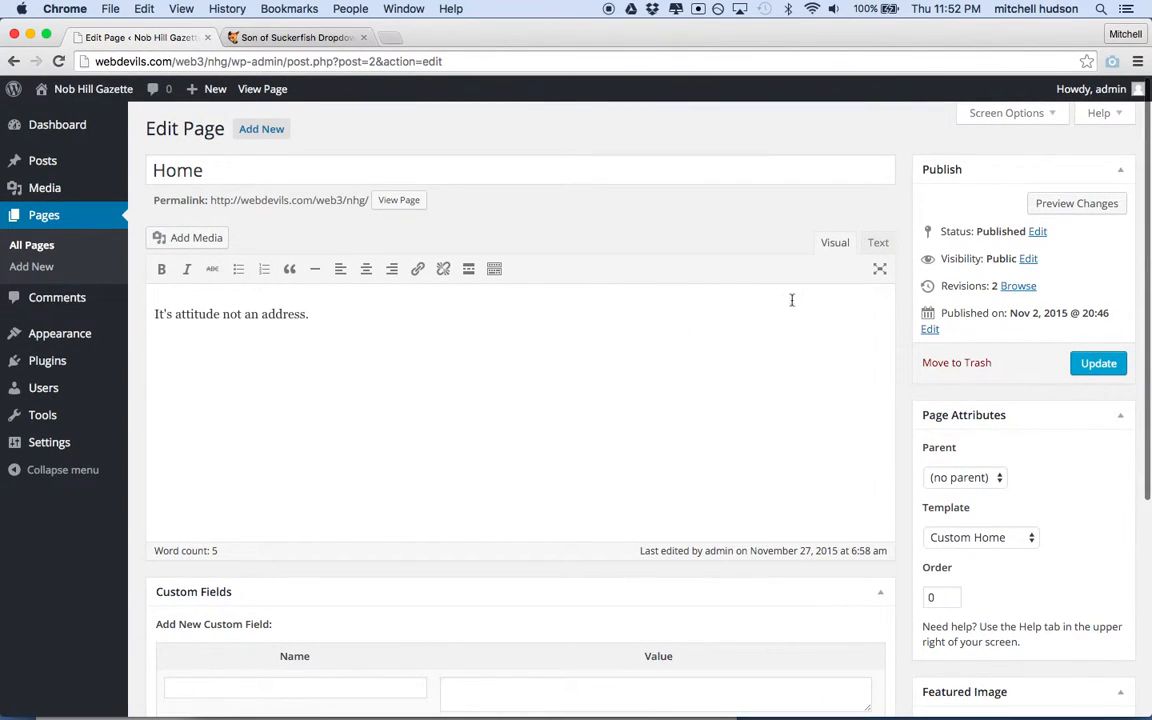
{"action": "left_click", "coordinate": [1098, 362]}
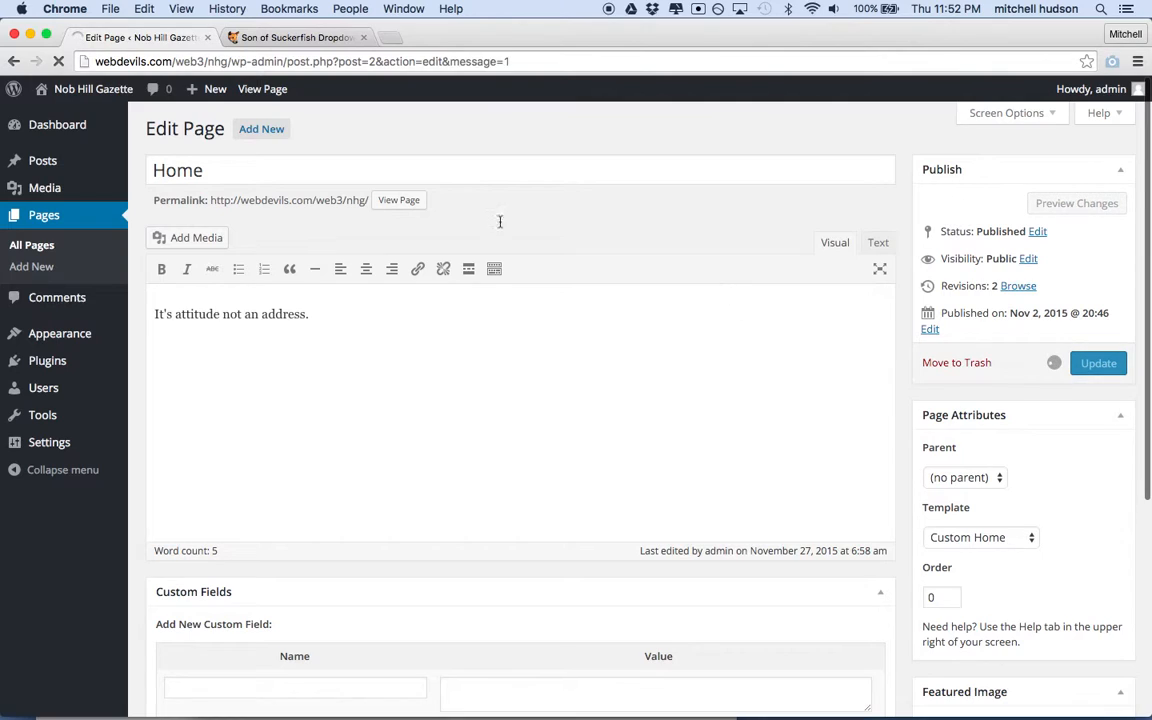
View the live homepage and scroll through the oversized dancers cover photo.
{"action": "left_click", "coordinate": [1097, 362]}
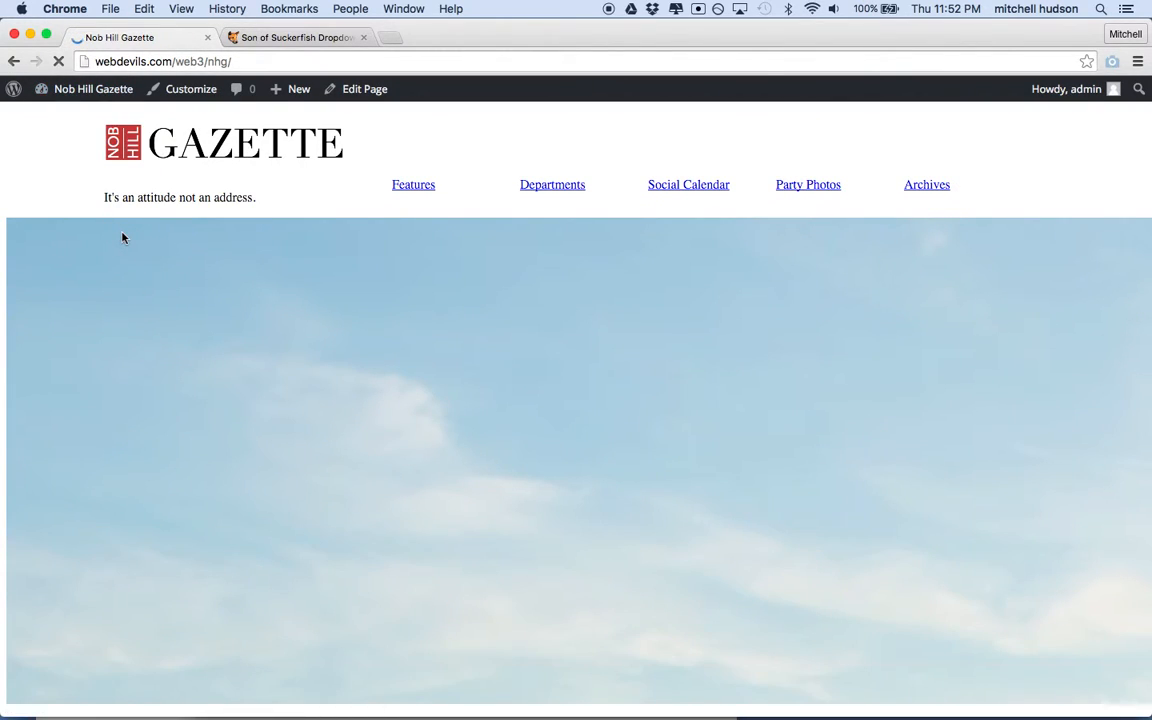
{"action": "scroll", "scroll_direction": "down", "scroll_amount": 3}
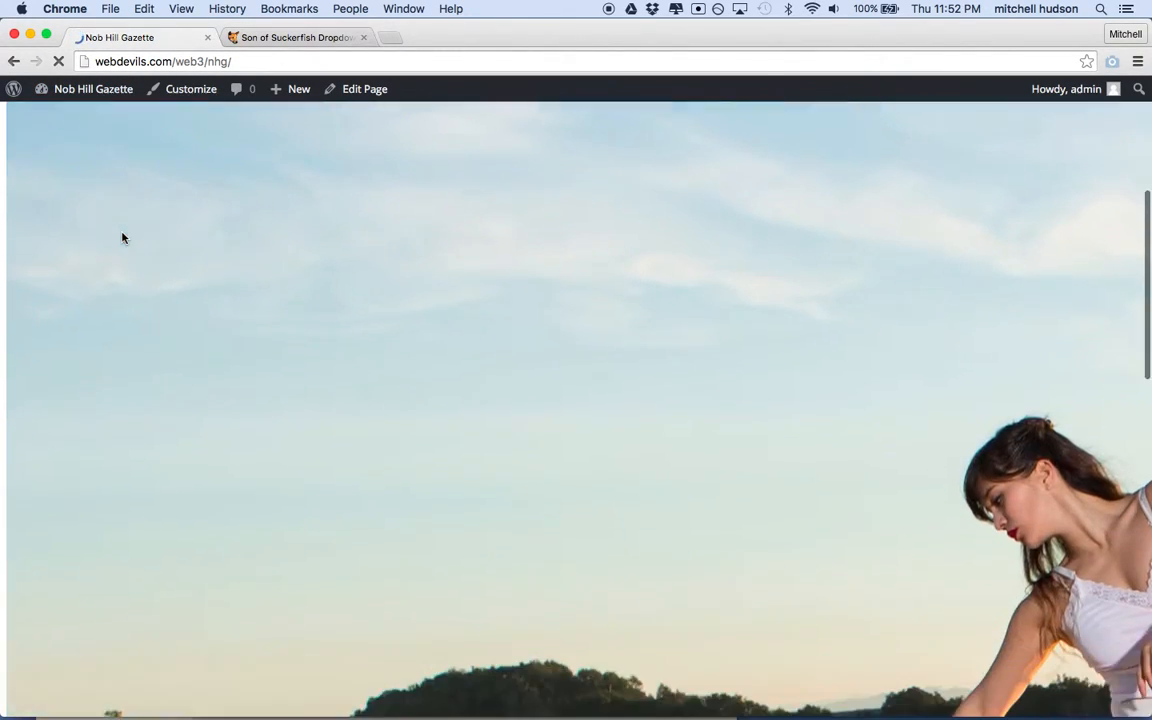
{"action": "scroll", "scroll_direction": "down", "scroll_amount": 3}
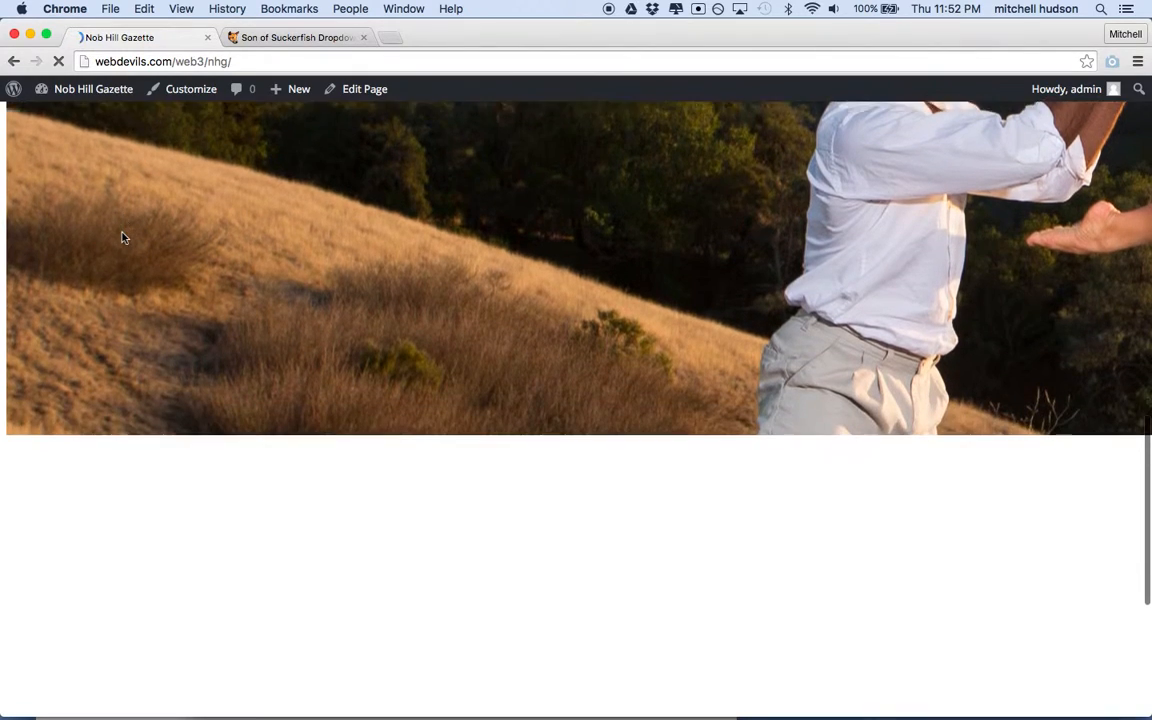
{"action": "scroll", "scroll_direction": "down", "scroll_amount": 3}
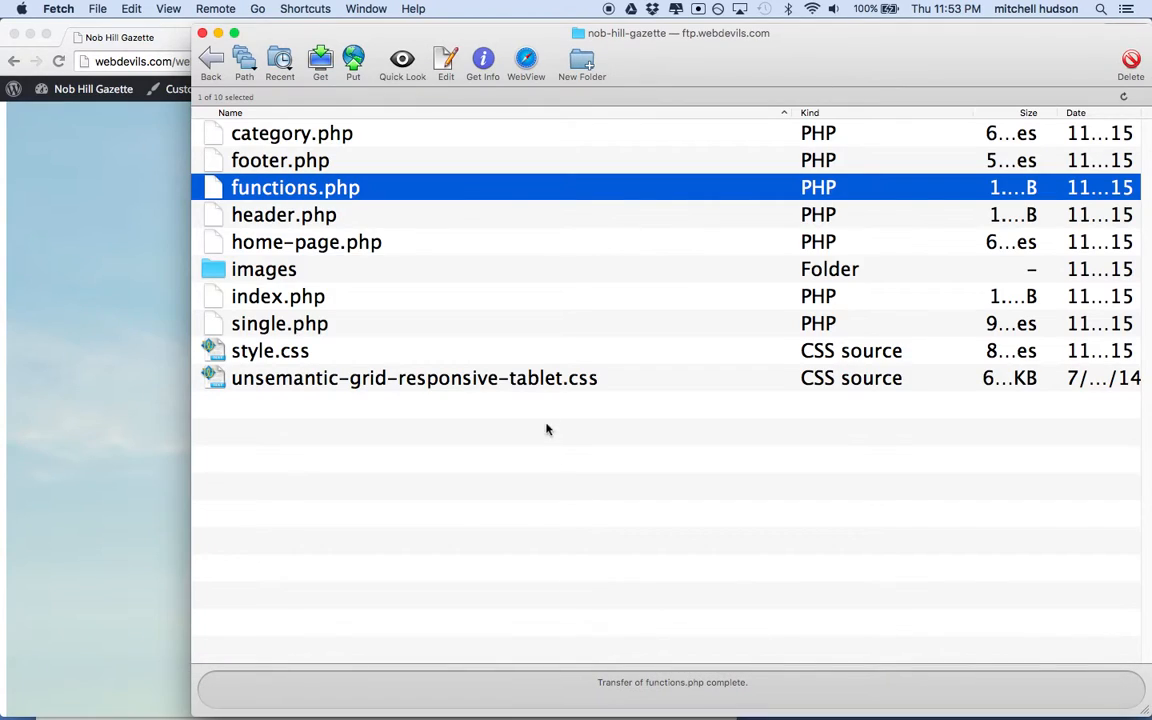
Edit home-page.php from Fetch with Brackets.app (default).
{"action": "left_click", "coordinate": [306, 242]}
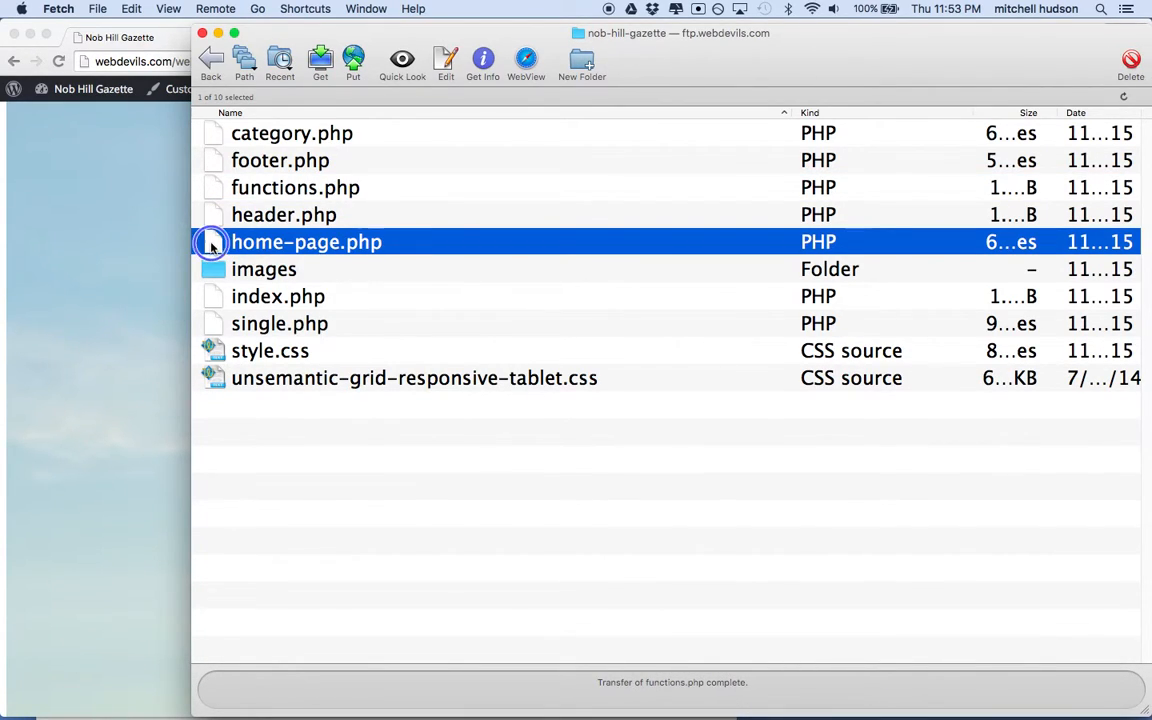
{"action": "right_click", "coordinate": [307, 241]}
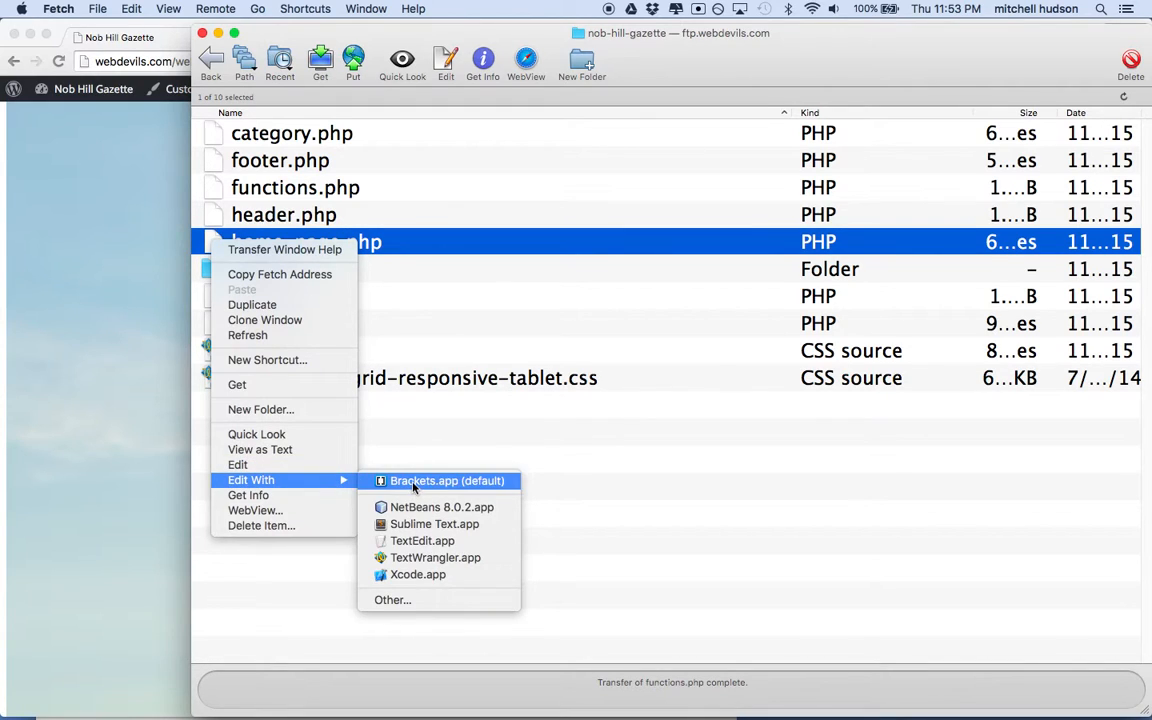
{"action": "left_click", "coordinate": [447, 481]}
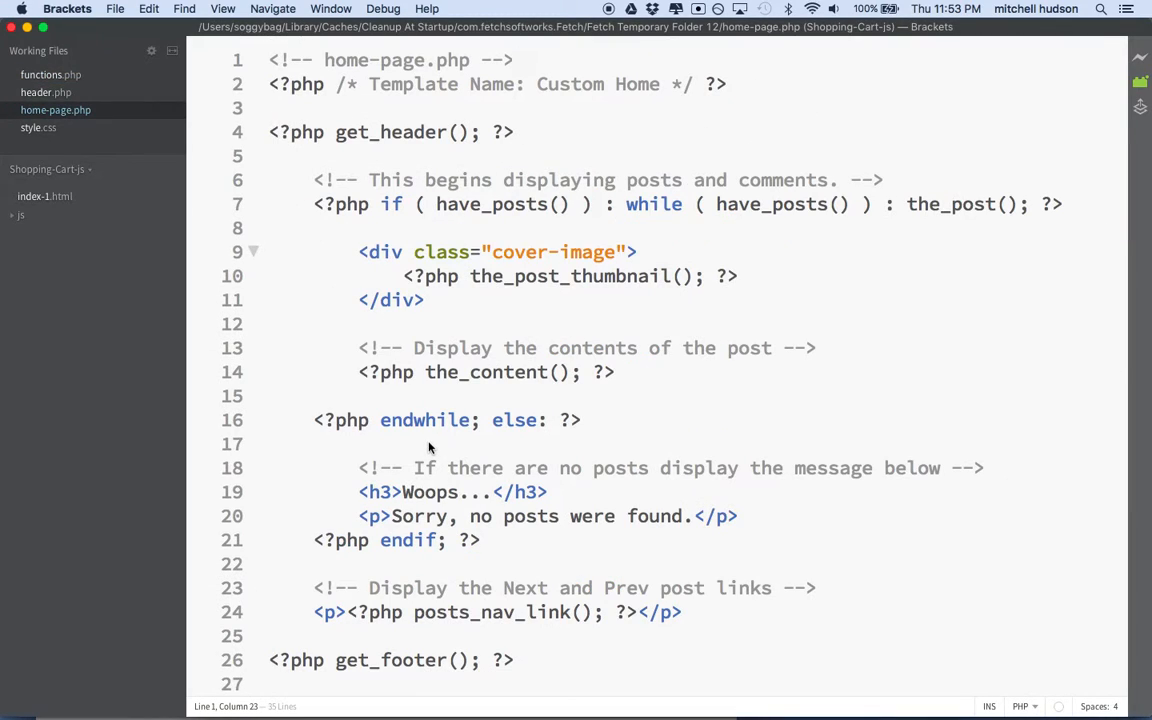
{"action": "scroll", "scroll_direction": "down", "scroll_amount": 3}
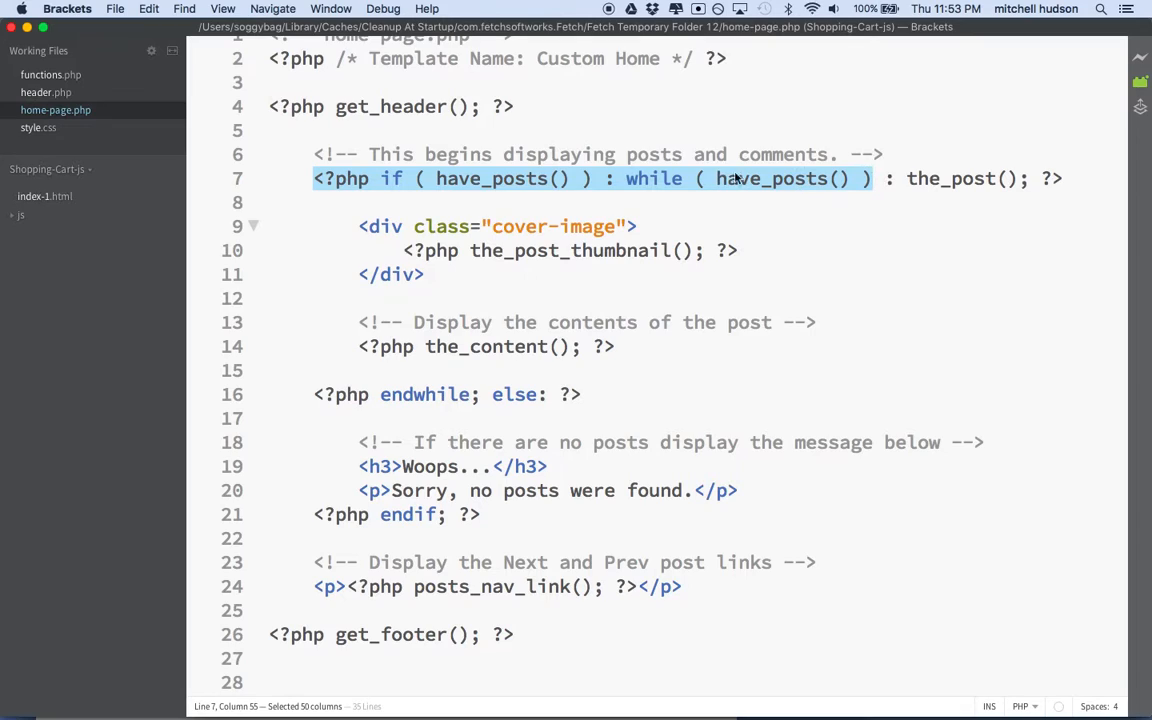
{"action": "left_click", "coordinate": [388, 226]}
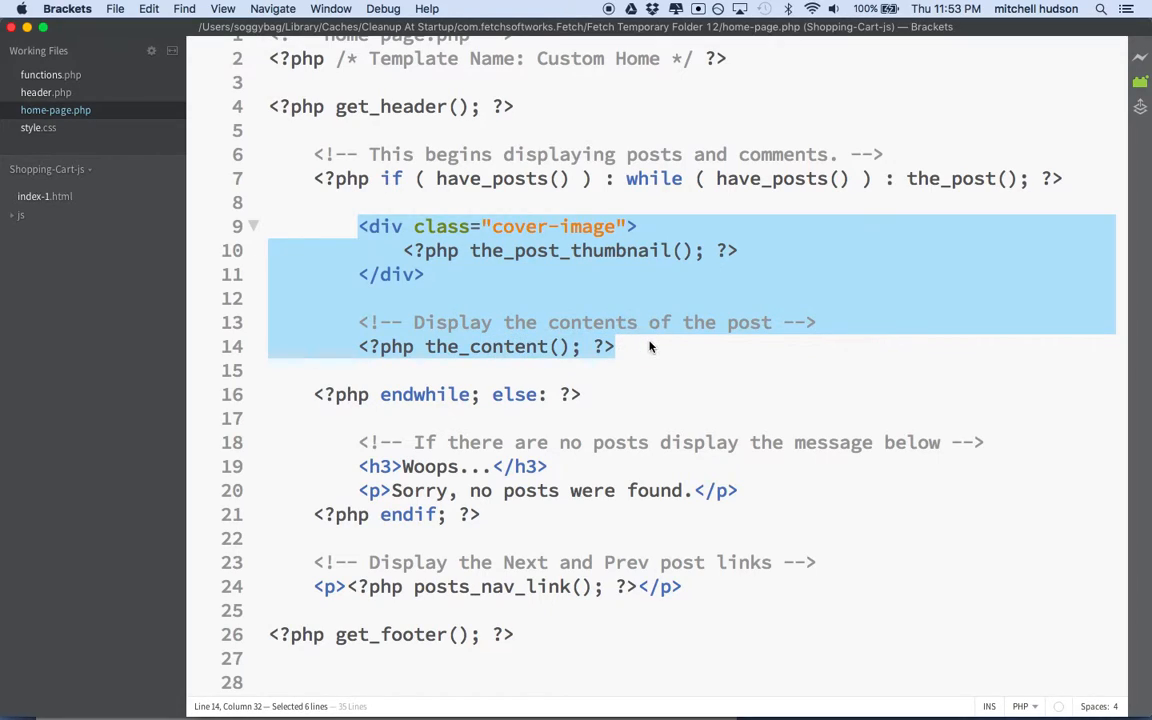
{"action": "left_click", "coordinate": [422, 250]}
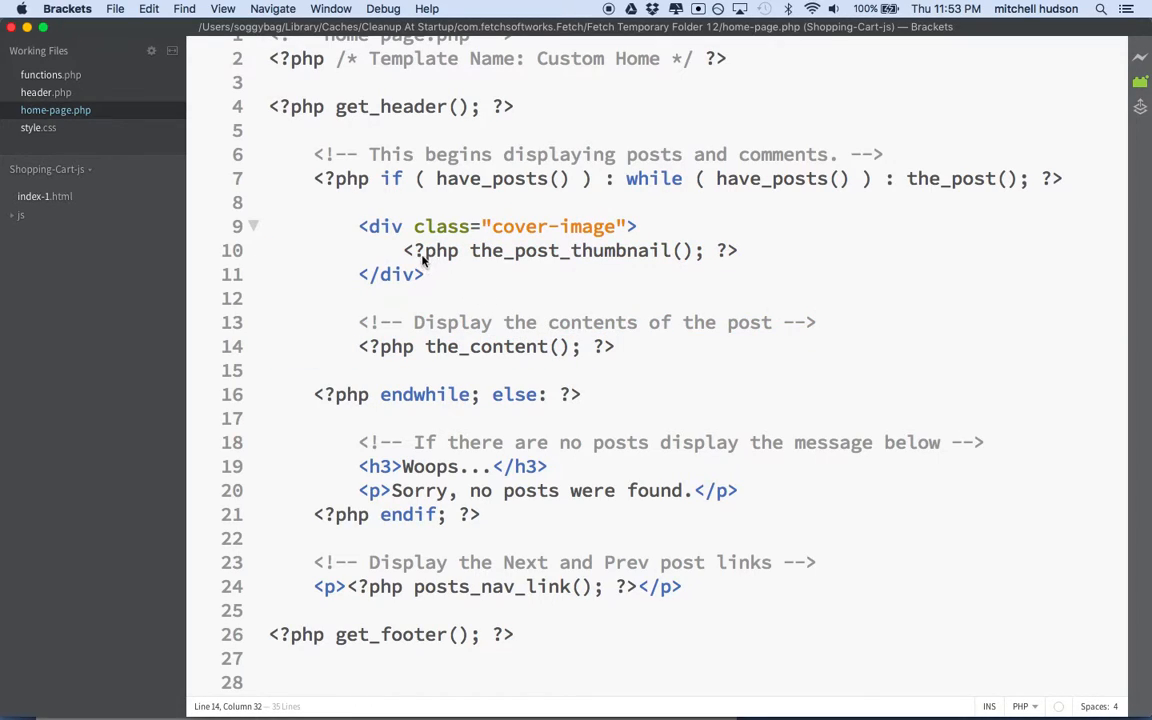
{"action": "mouse_move", "coordinate": [555, 237]}
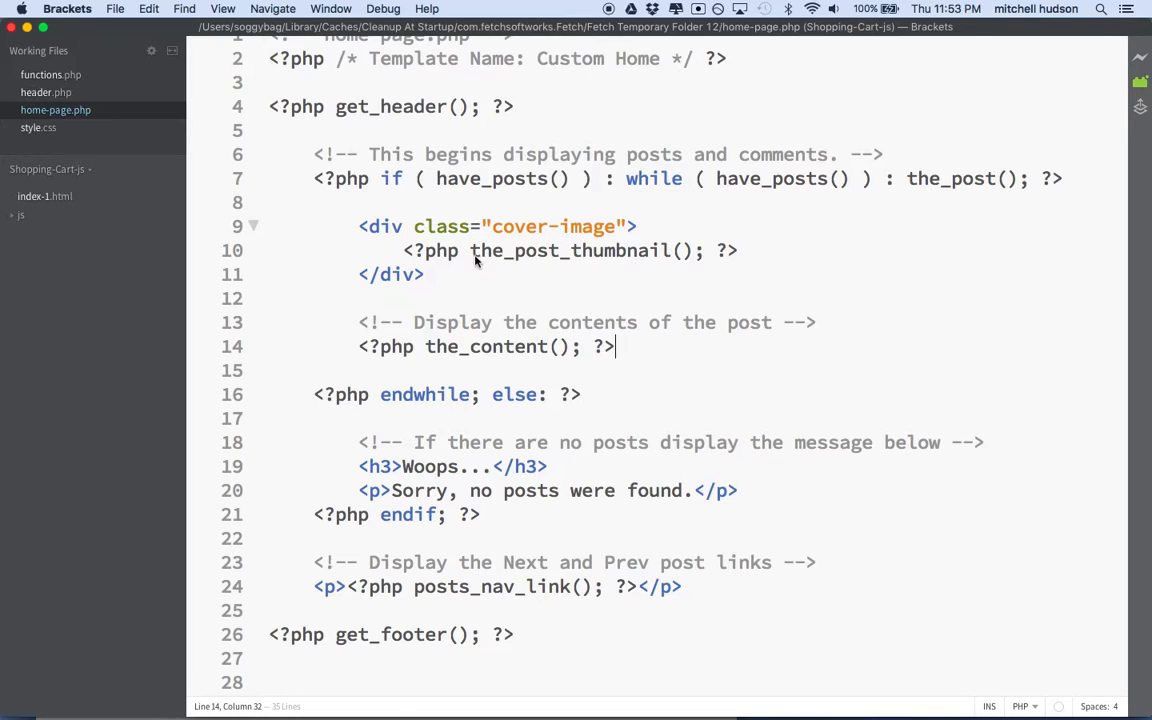
{"action": "double_click", "coordinate": [570, 250]}
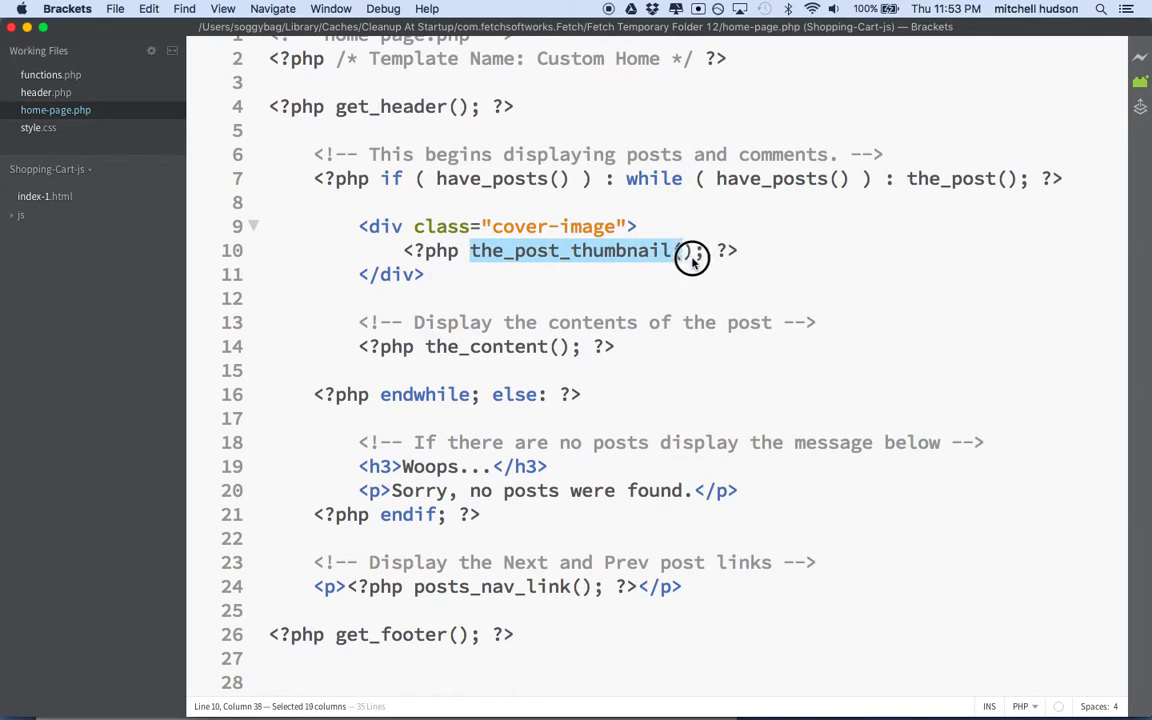
{"action": "type", "text": "();"}
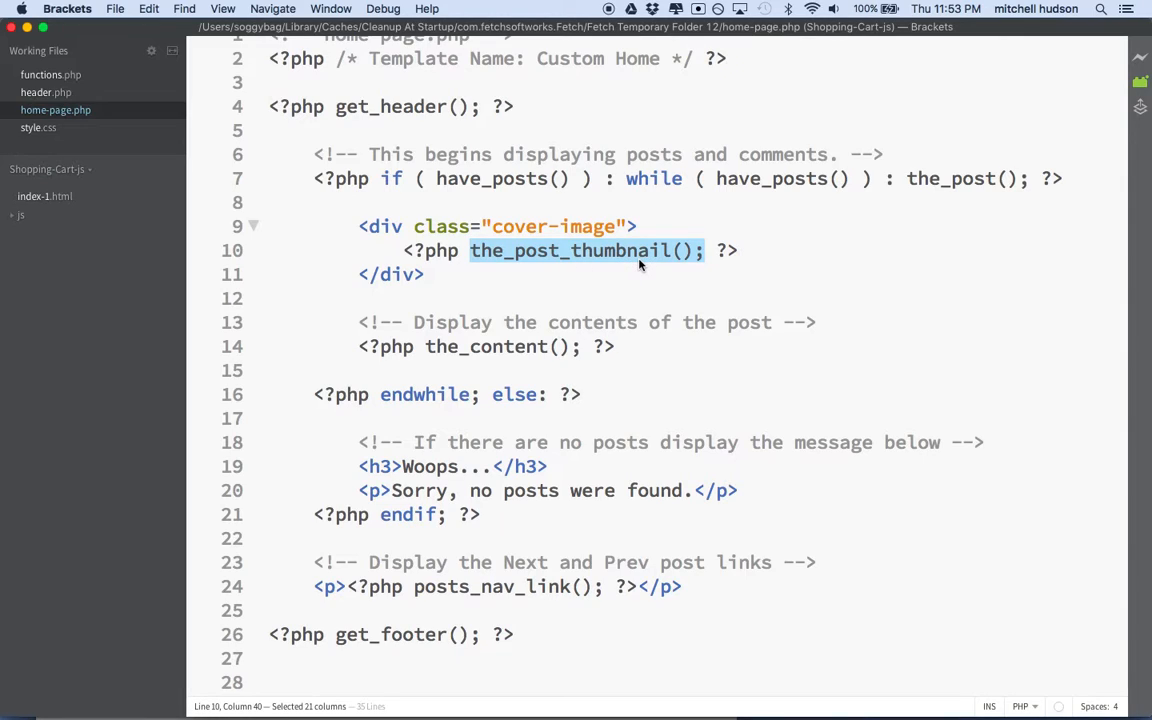
{"action": "mouse_move", "coordinate": [590, 255]}
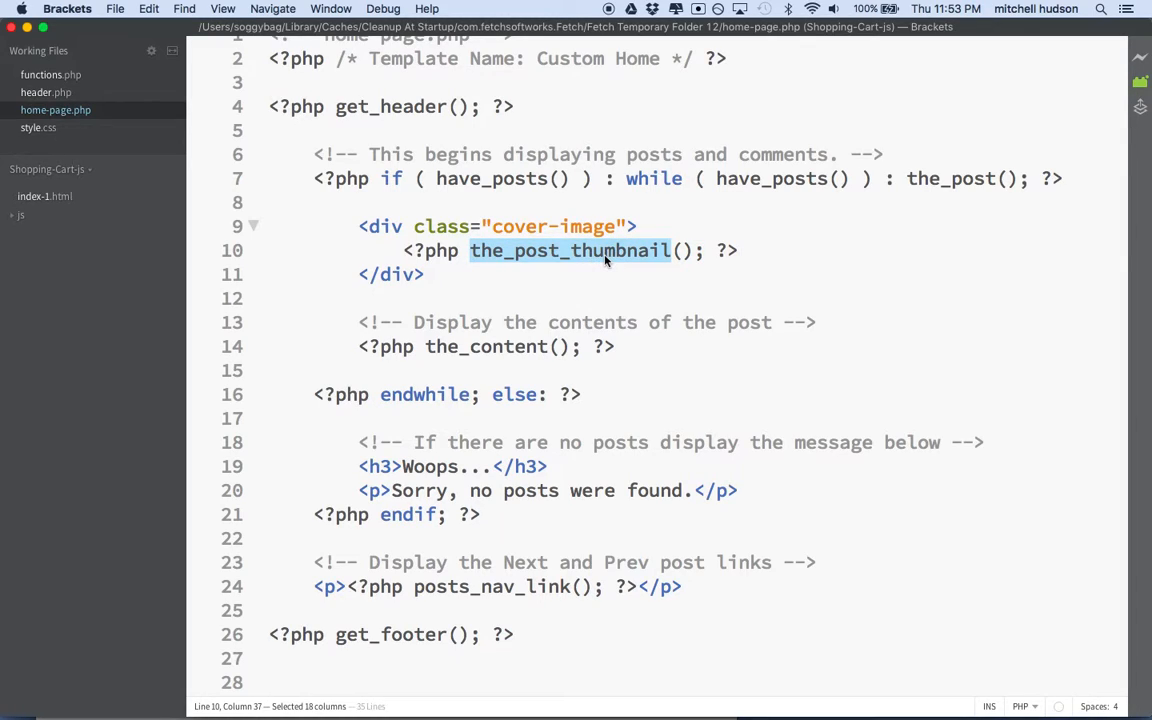
{"action": "mouse_move", "coordinate": [522, 262]}
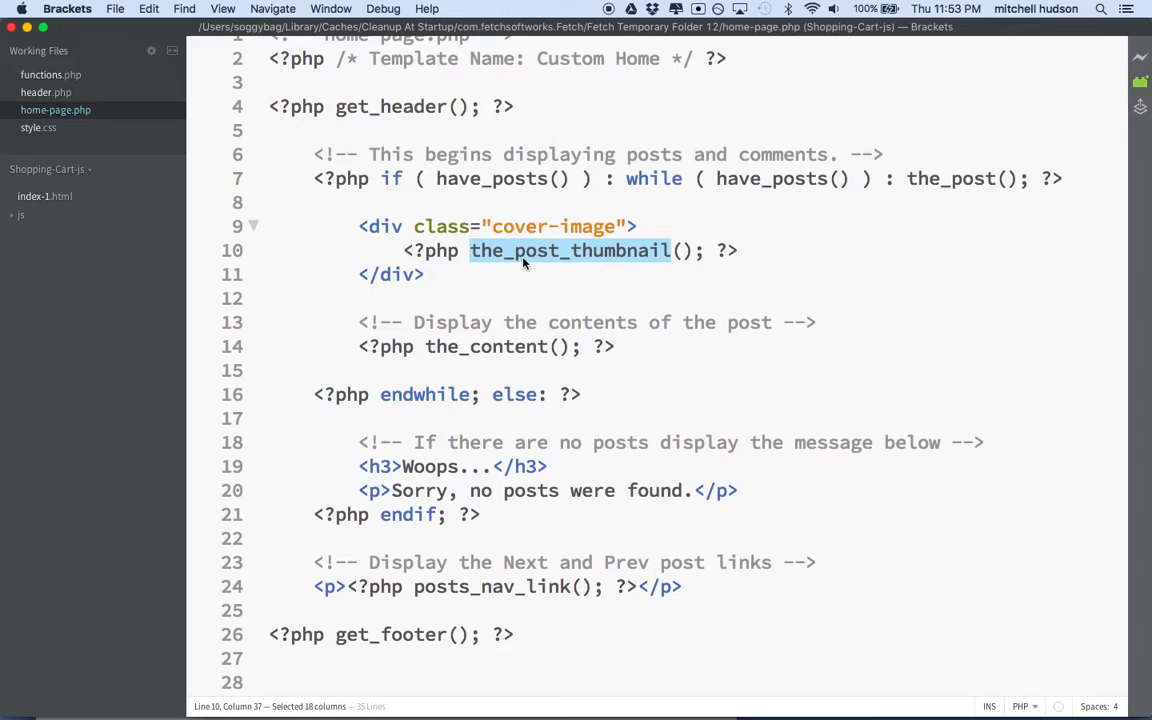
{"action": "mouse_move", "coordinate": [557, 274]}
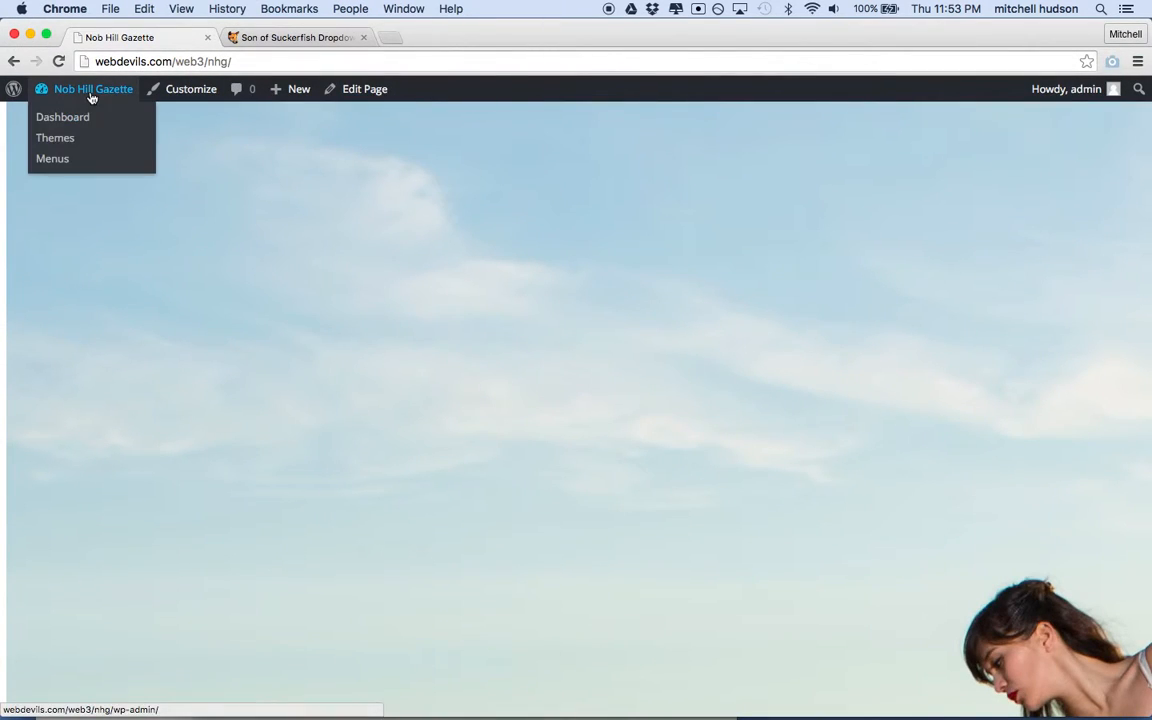
Go from the site name to the Dashboard, then to Settings > Media.
{"action": "left_click", "coordinate": [62, 117]}
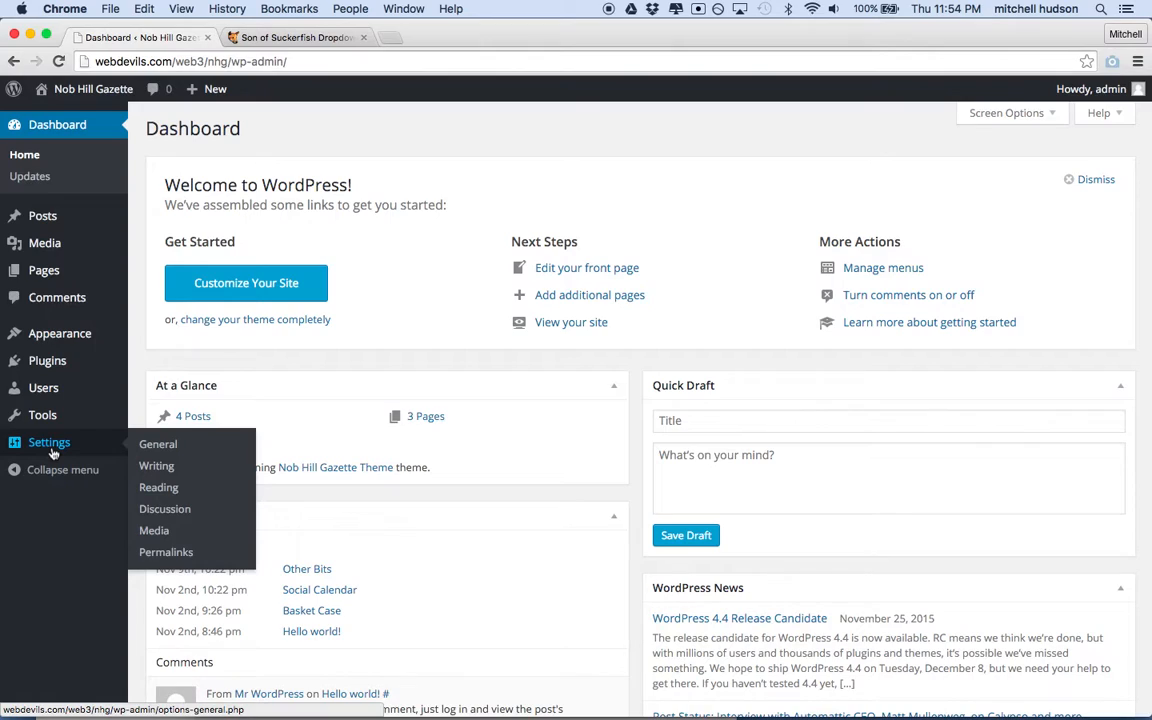
{"action": "mouse_move", "coordinate": [45, 452]}
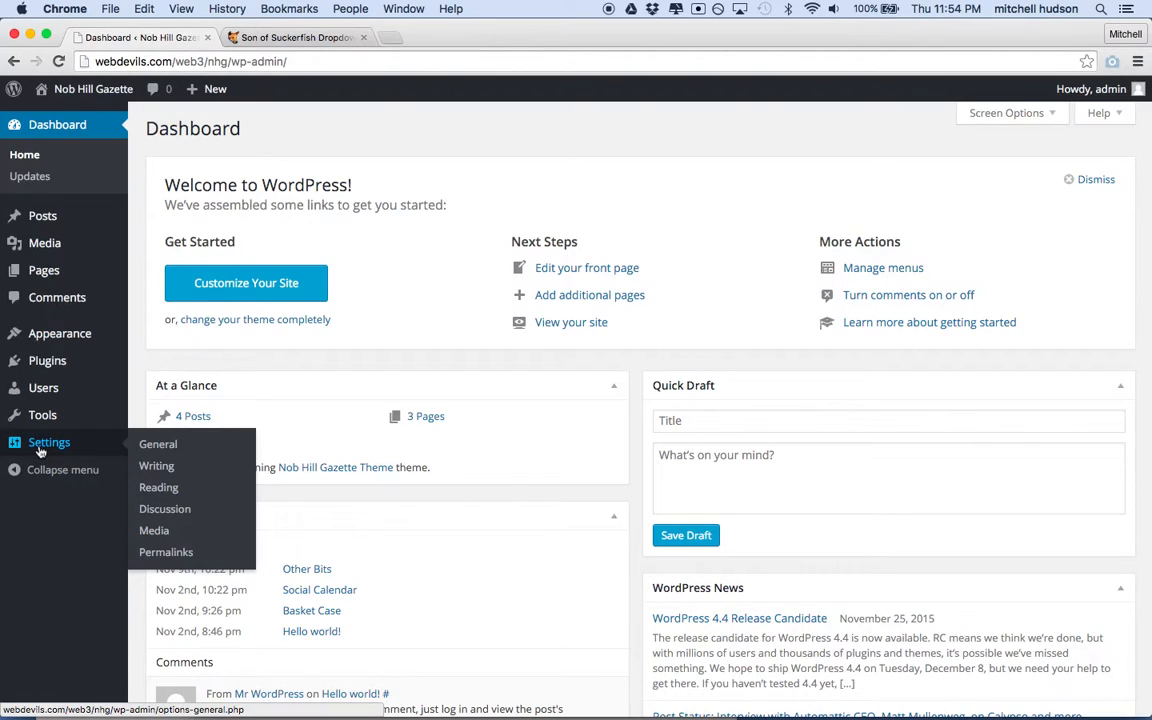
{"action": "left_click", "coordinate": [154, 530]}
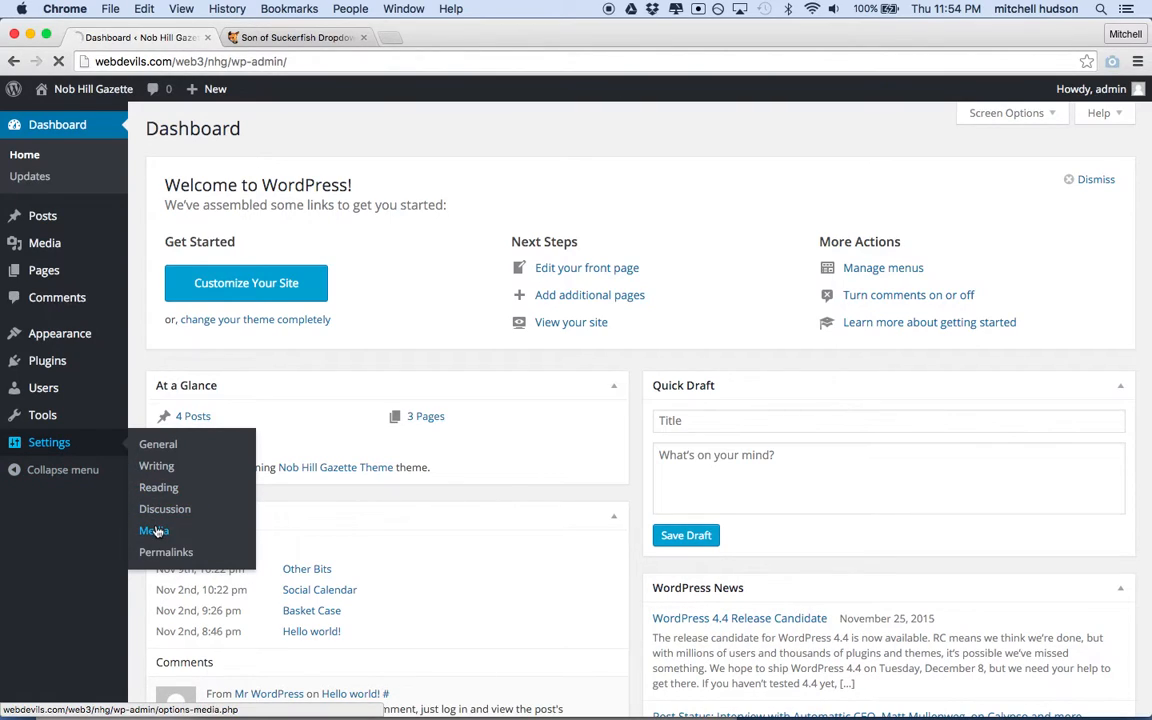
Review the thumbnail, medium and large size fields in Media settings, then return to Brackets.
{"action": "left_click", "coordinate": [154, 530]}
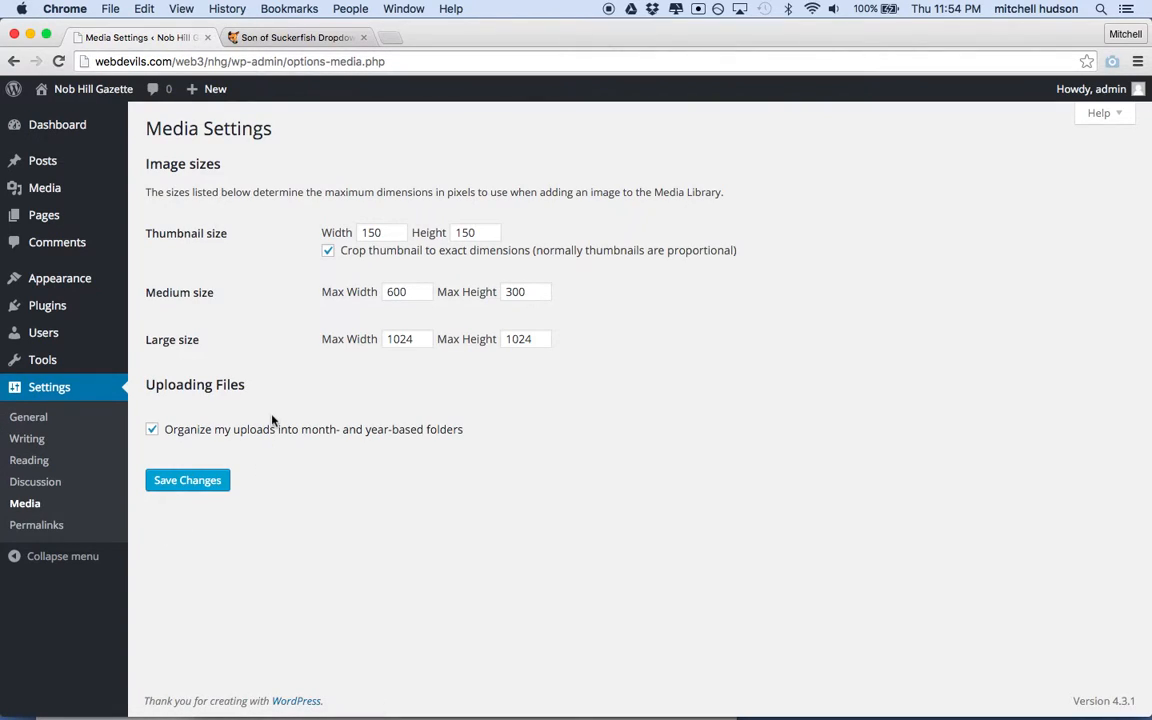
{"action": "mouse_move", "coordinate": [214, 236]}
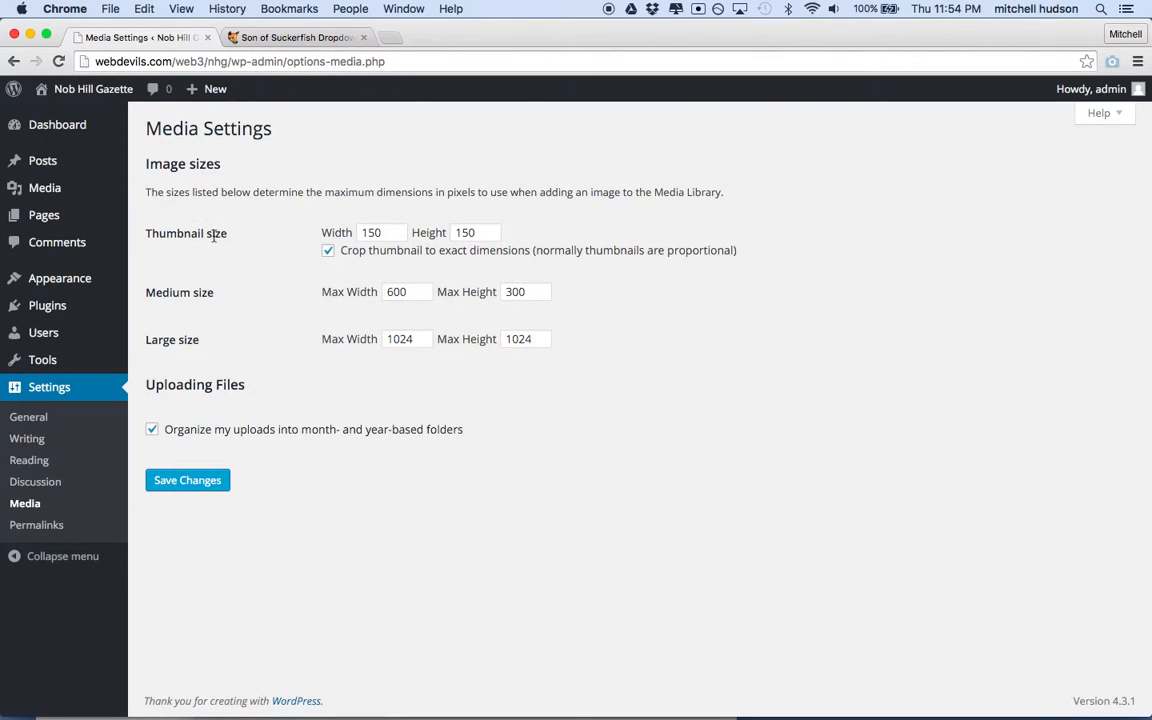
{"action": "mouse_move", "coordinate": [451, 253]}
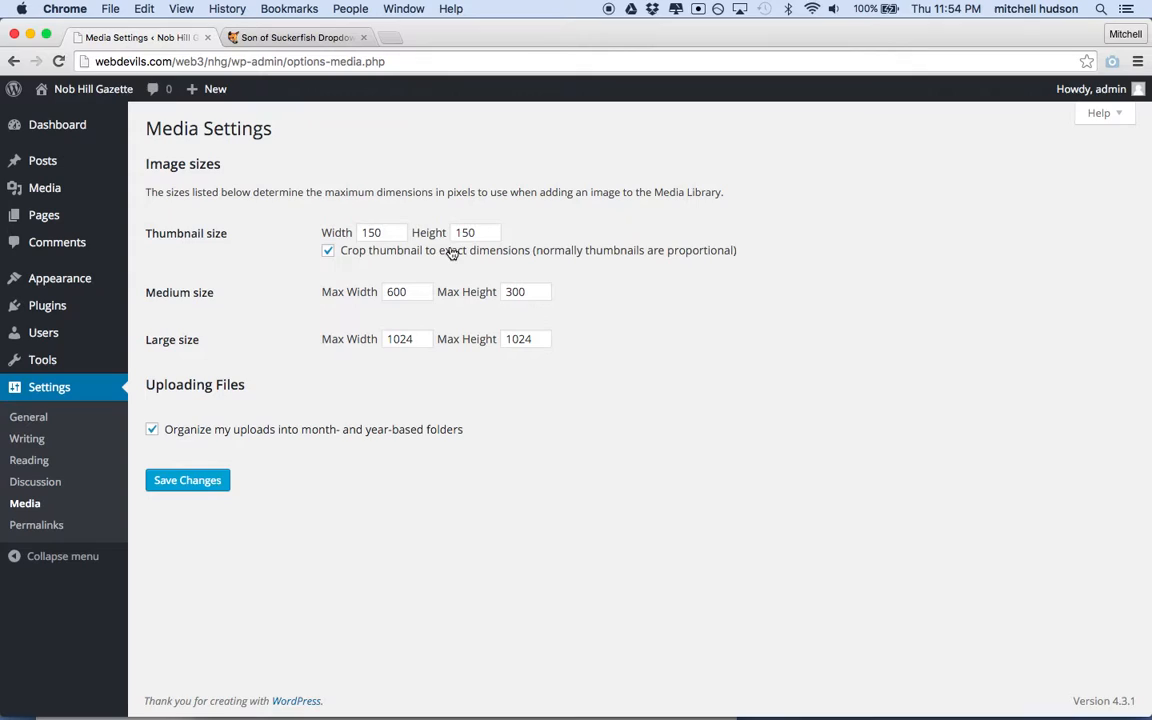
{"action": "left_click", "coordinate": [405, 291]}
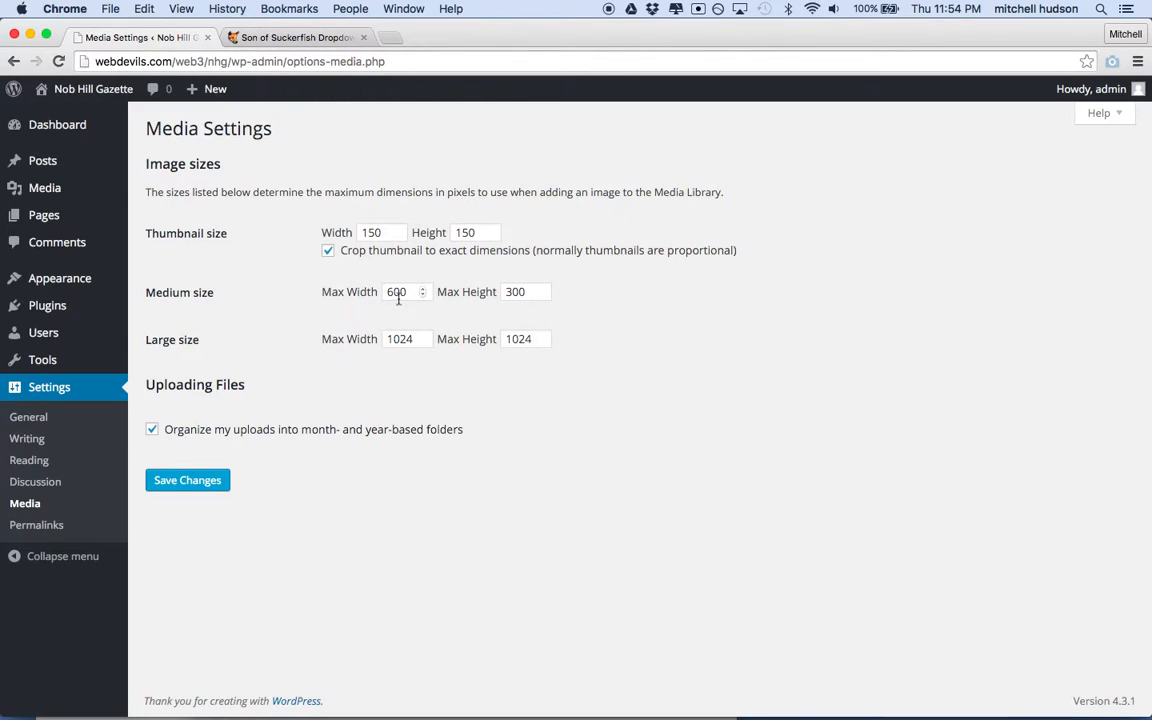
{"action": "mouse_move", "coordinate": [402, 304]}
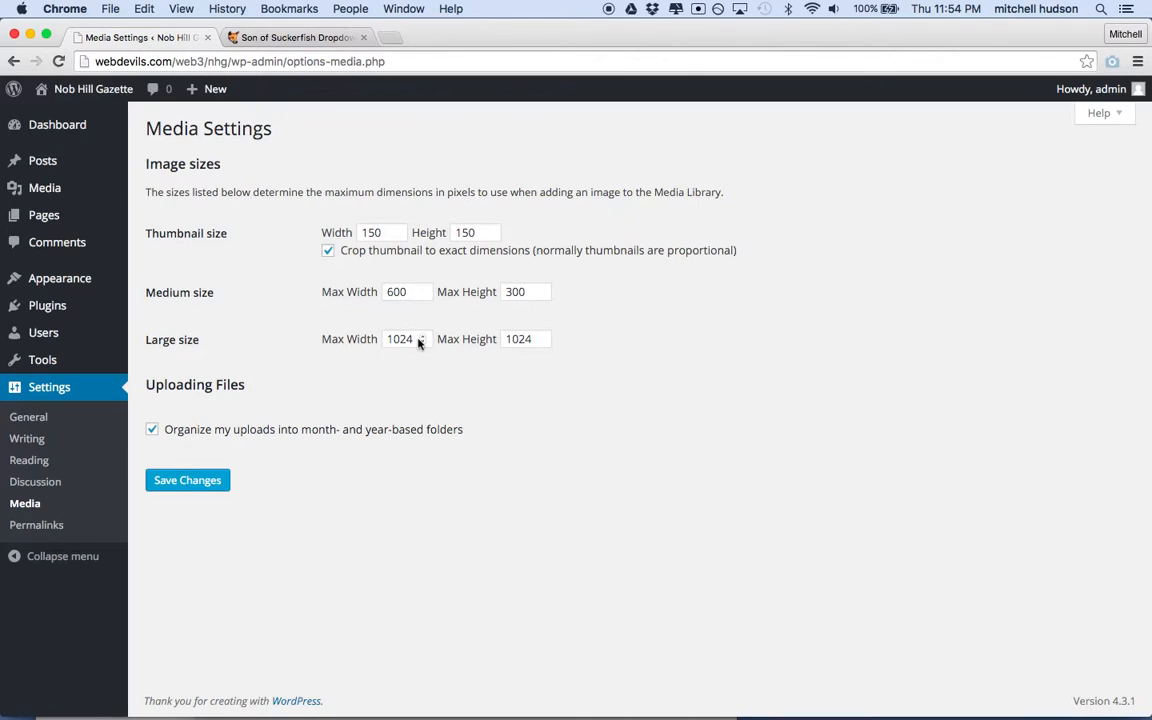
{"action": "mouse_move", "coordinate": [455, 330]}
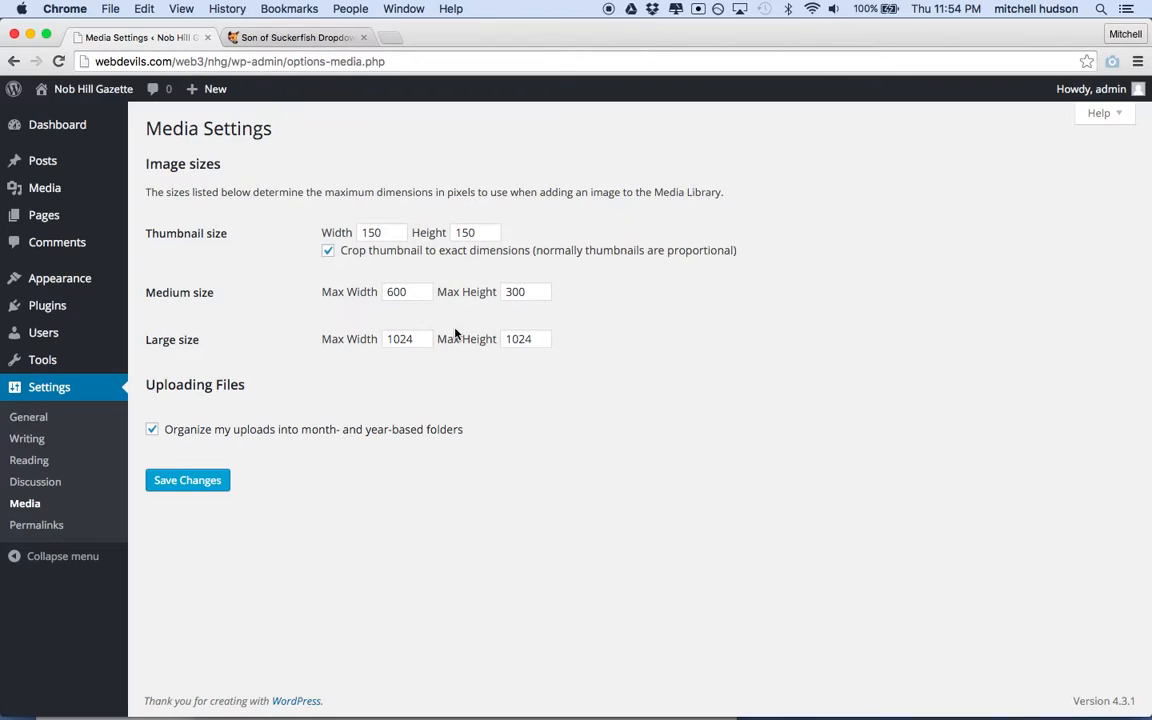
{"action": "mouse_move", "coordinate": [367, 253]}
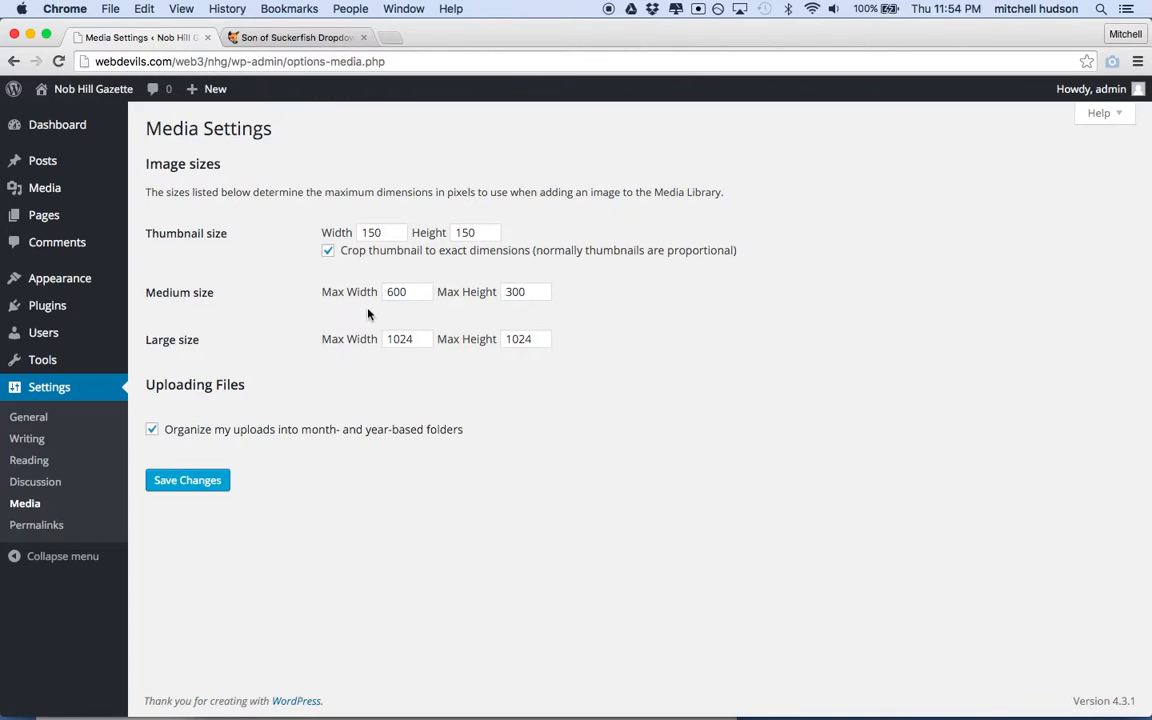
{"action": "mouse_move", "coordinate": [392, 312]}
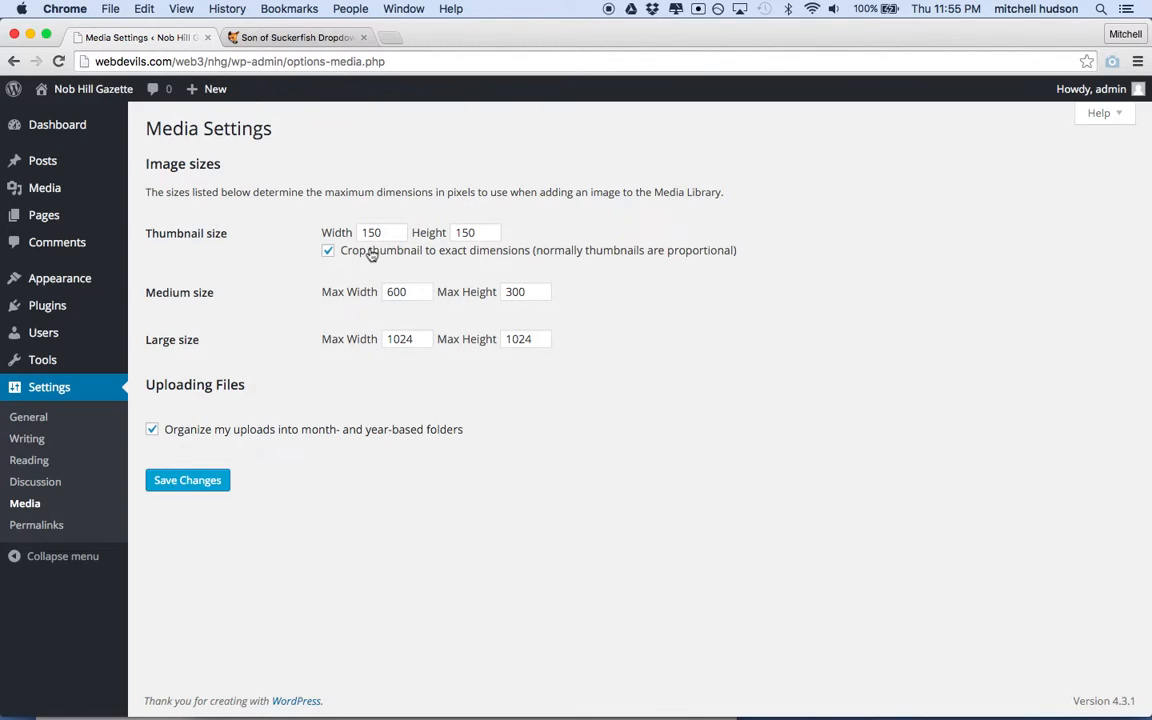
{"action": "left_click", "coordinate": [397, 291]}
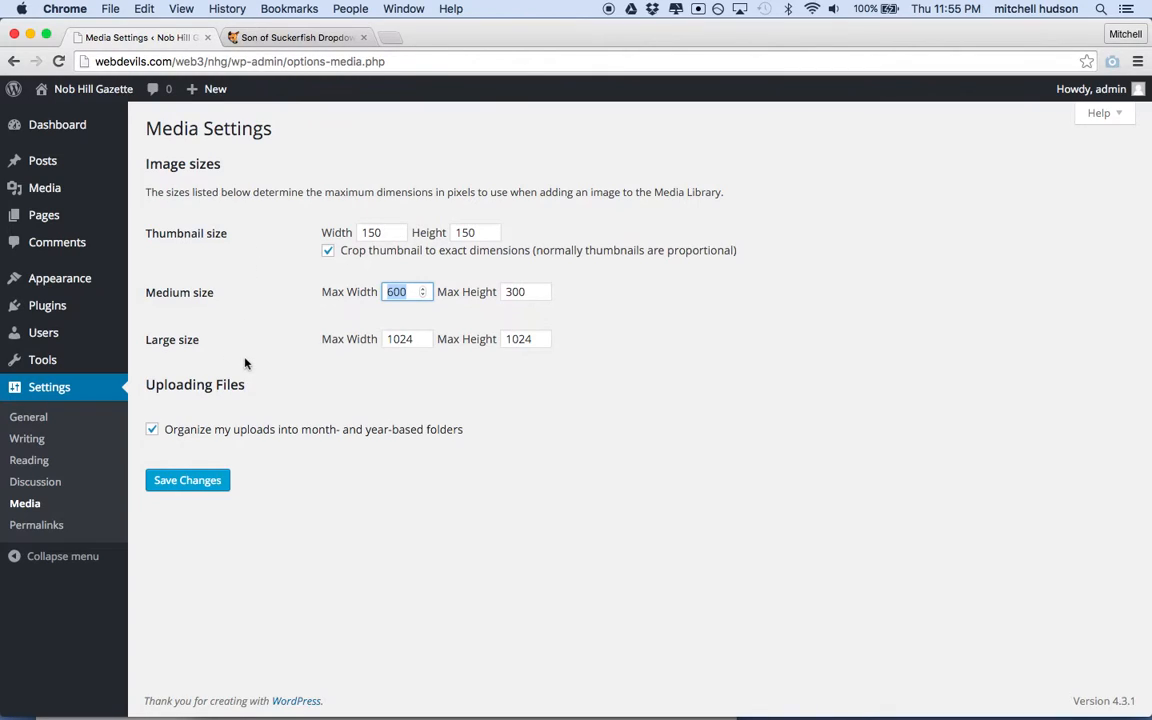
{"action": "mouse_move", "coordinate": [289, 378]}
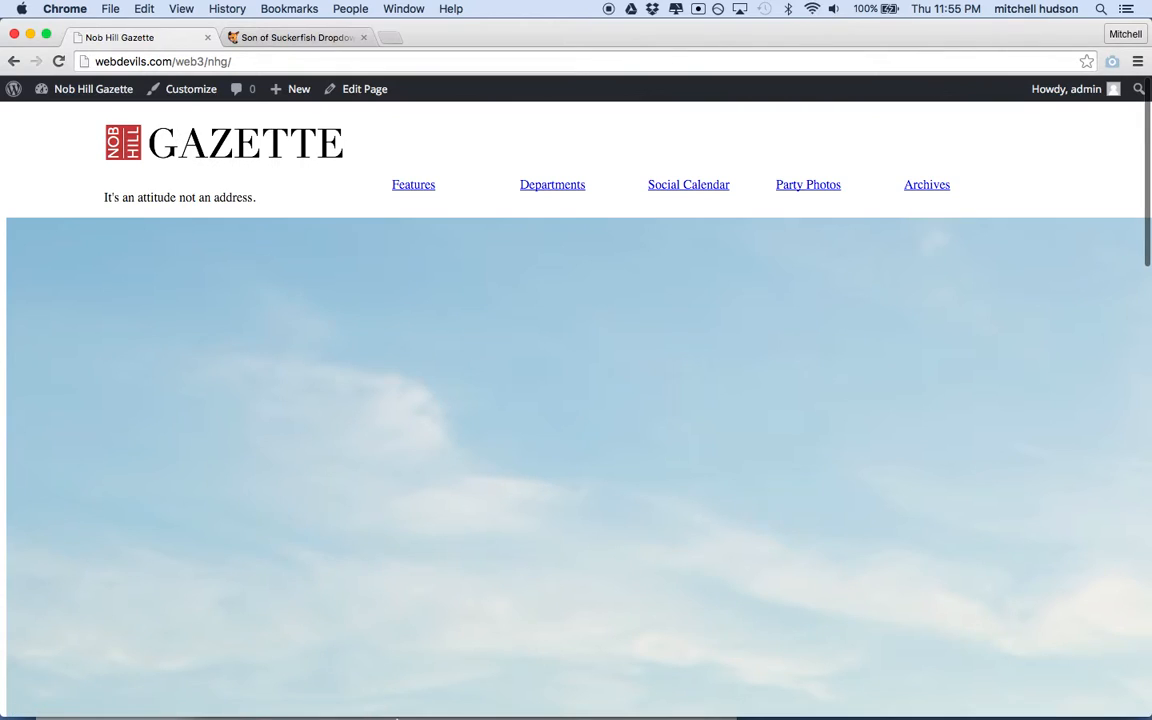
{"action": "mouse_move", "coordinate": [538, 687]}
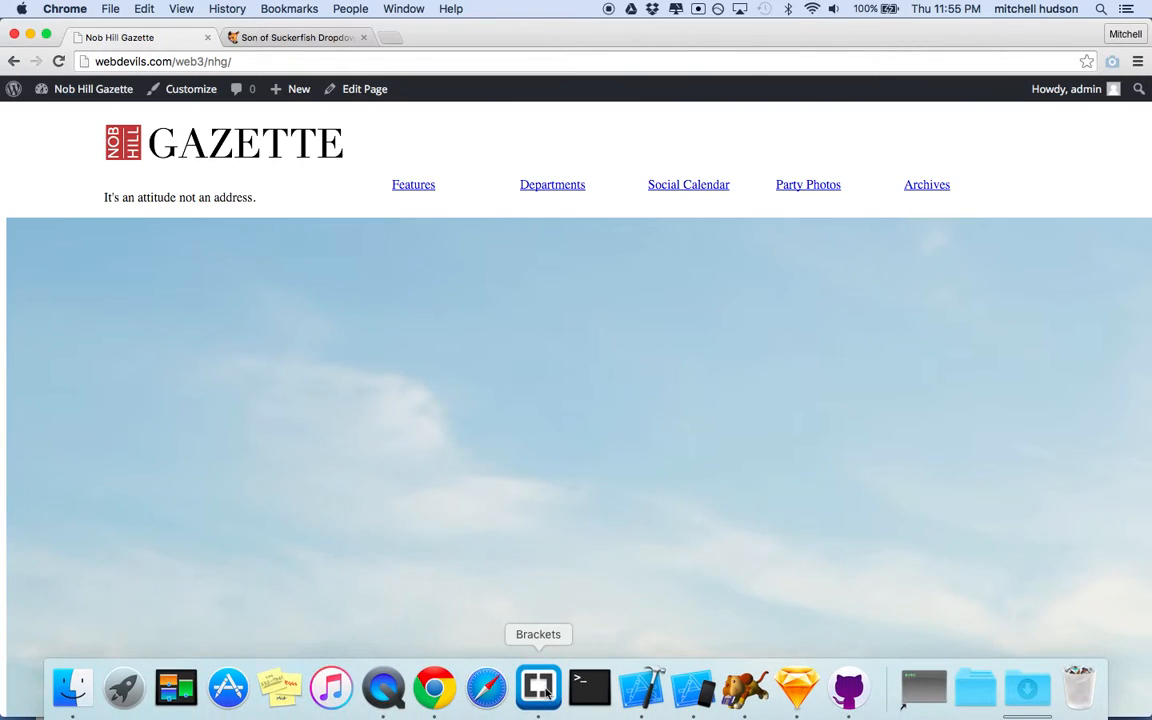
{"action": "left_click", "coordinate": [538, 686]}
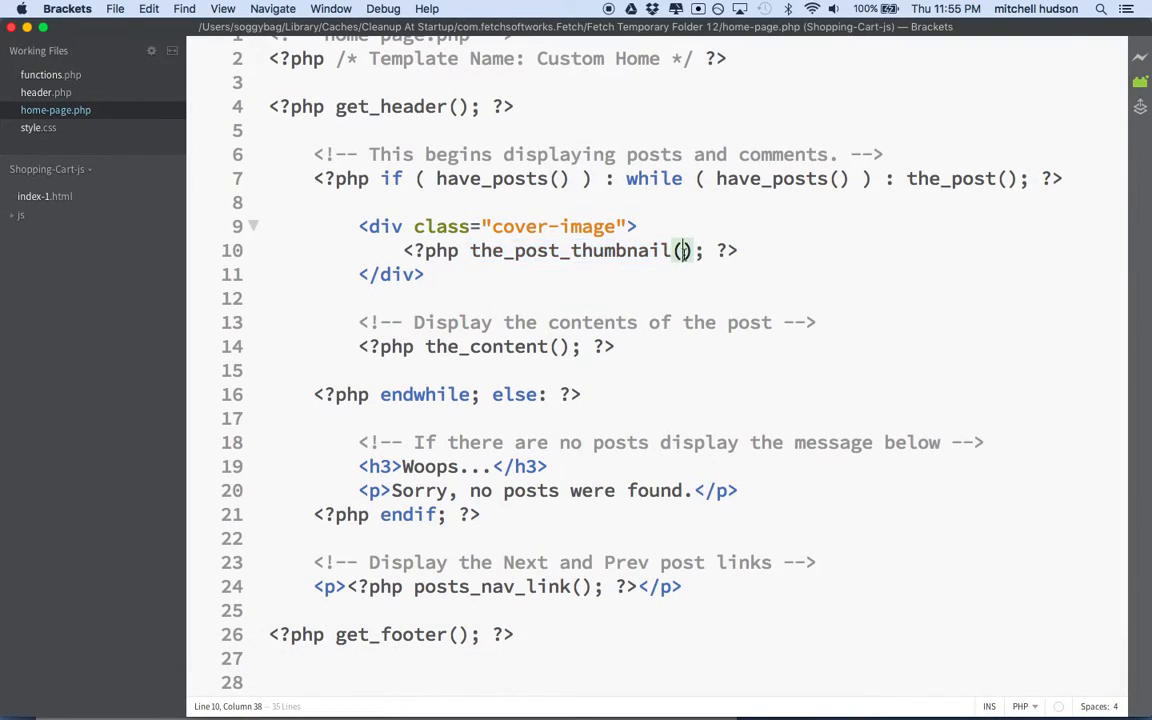
Type "thumbnail" as the_post_thumbnail() size argument on line 10 of home-page.php.
{"action": "type", "text": "\"\""}
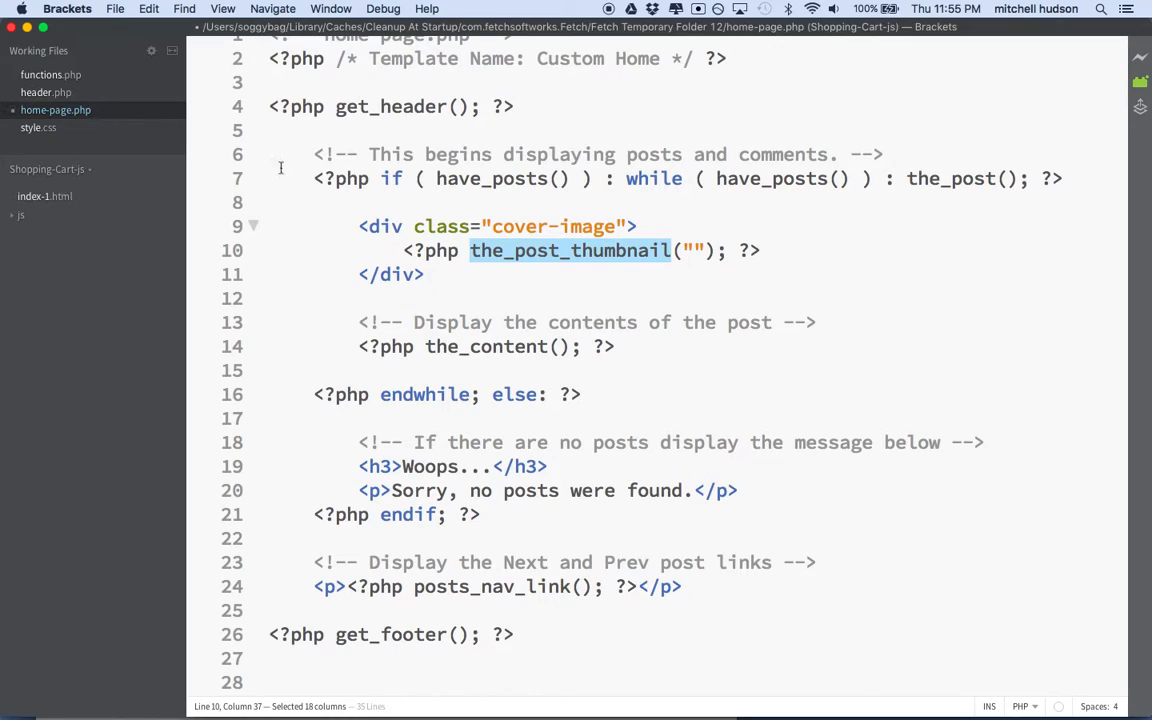
{"action": "left_click", "coordinate": [469, 250]}
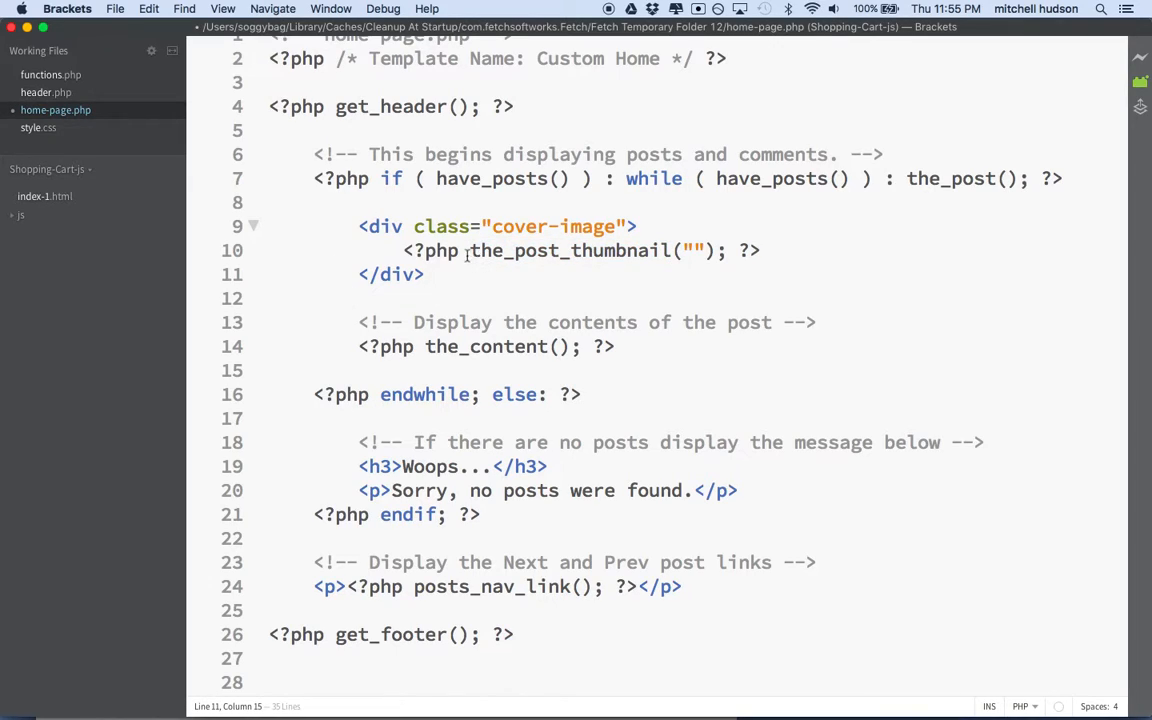
{"action": "double_click", "coordinate": [548, 226]}
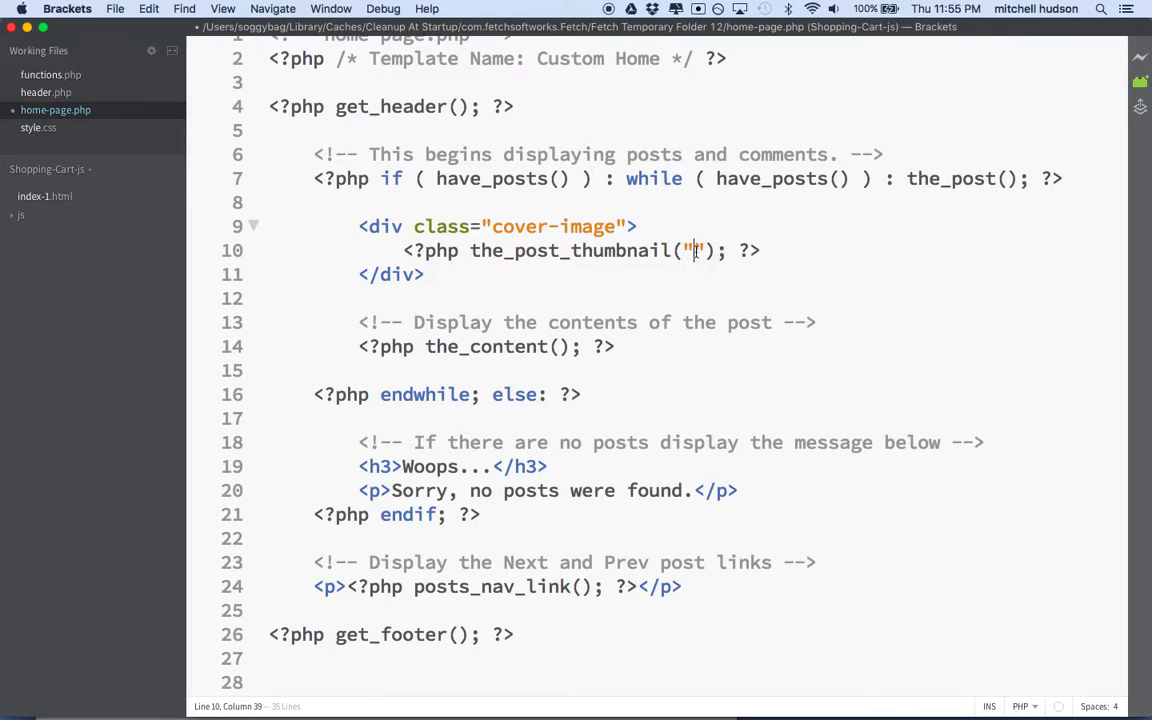
{"action": "type", "text": "thumbna"}
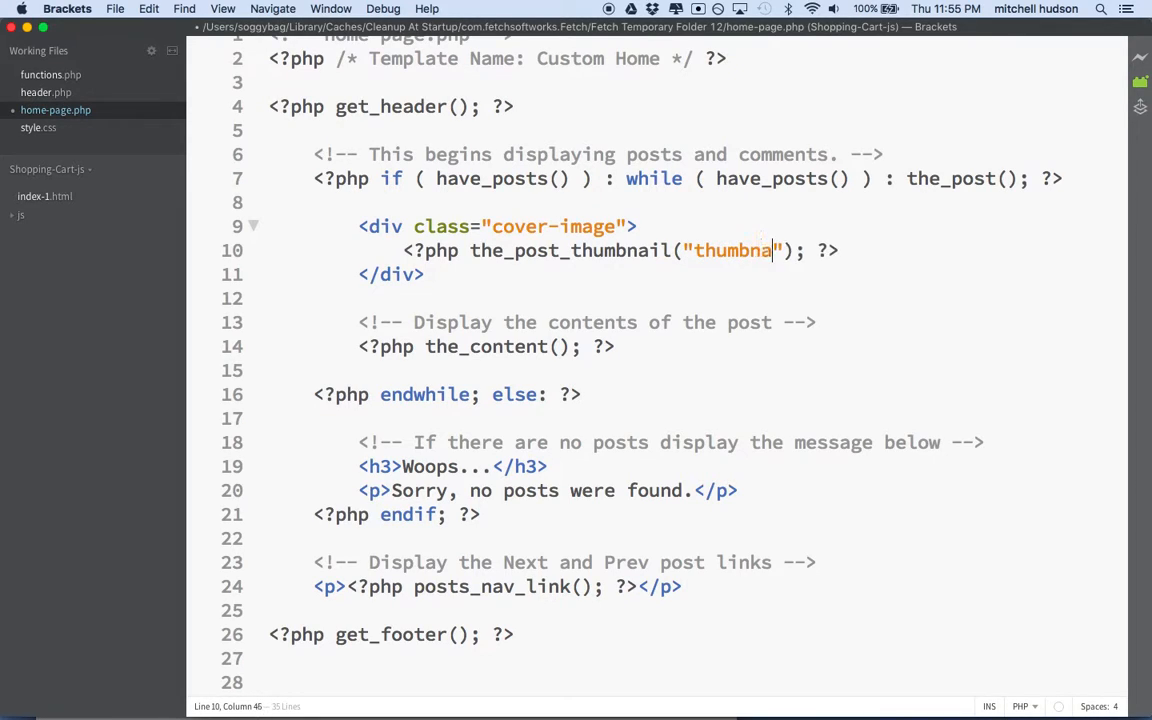
{"action": "type", "text": "il"}
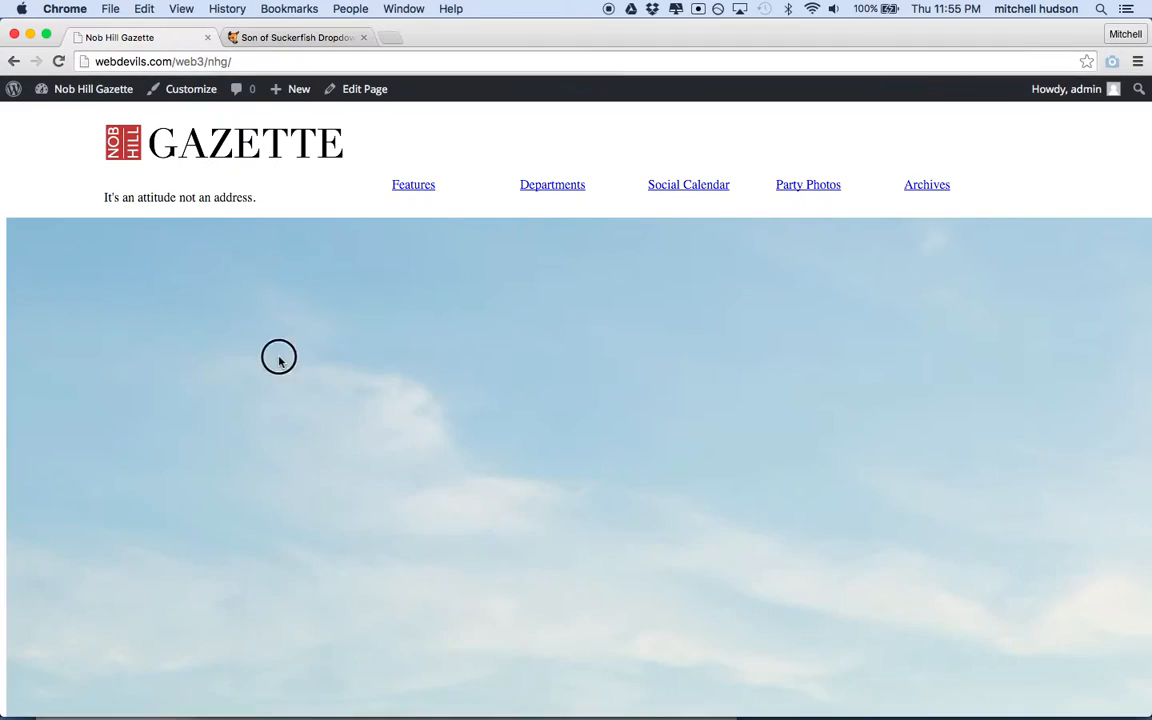
Navigate via Dashboard to Settings > Media to check the 150×150 cropped thumbnail size.
{"action": "left_click", "coordinate": [93, 88]}
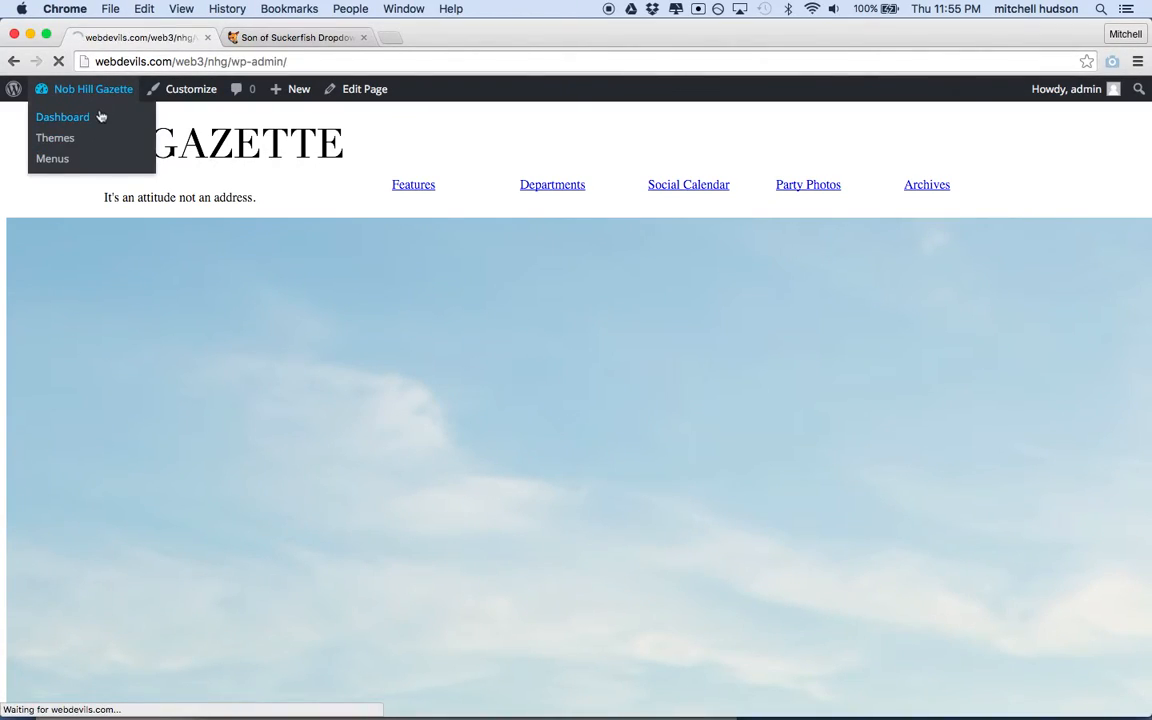
{"action": "left_click", "coordinate": [62, 117]}
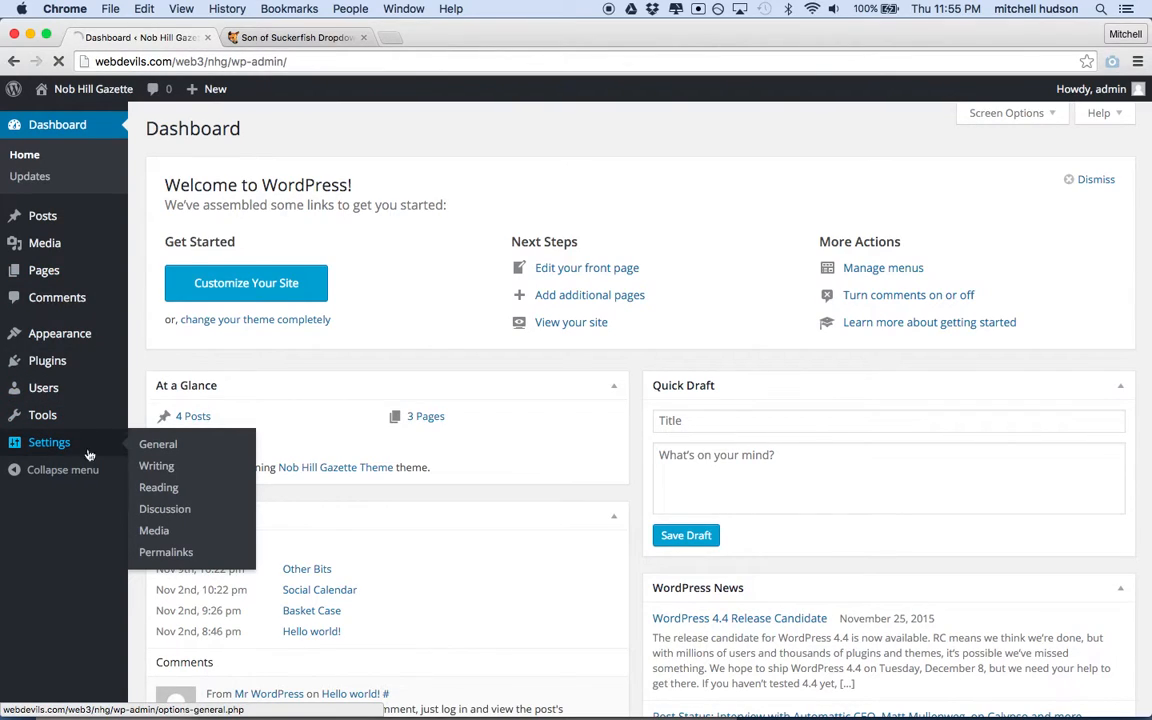
{"action": "left_click", "coordinate": [158, 444]}
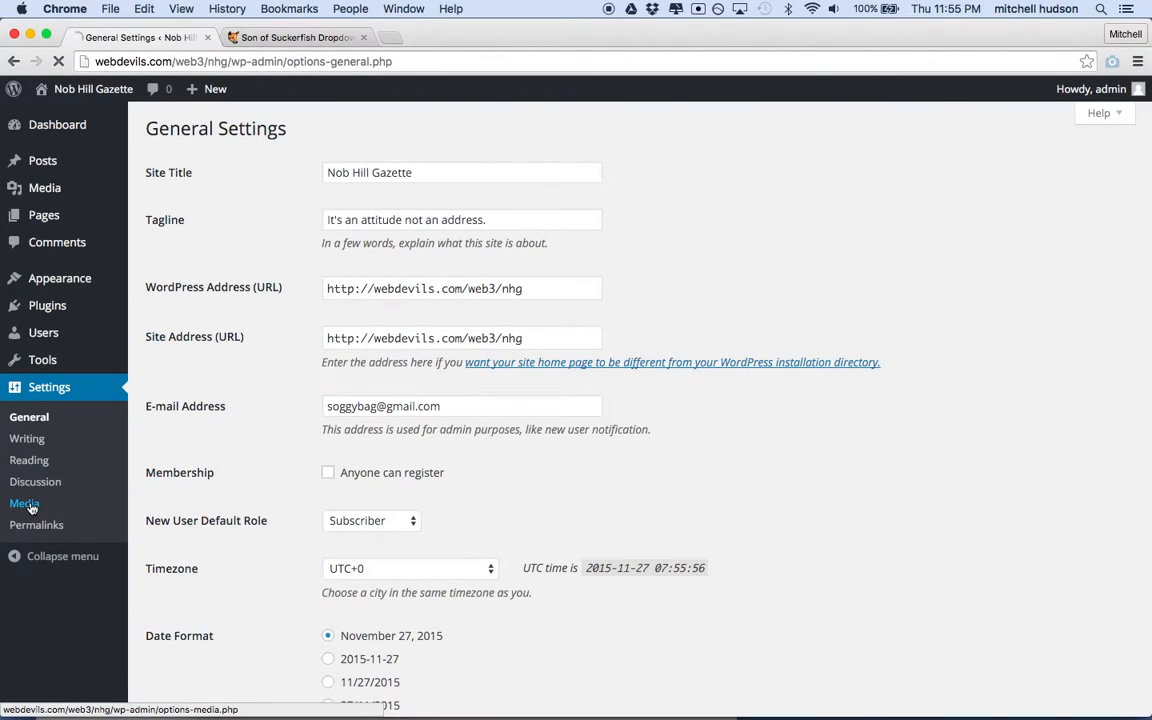
{"action": "left_click", "coordinate": [24, 503]}
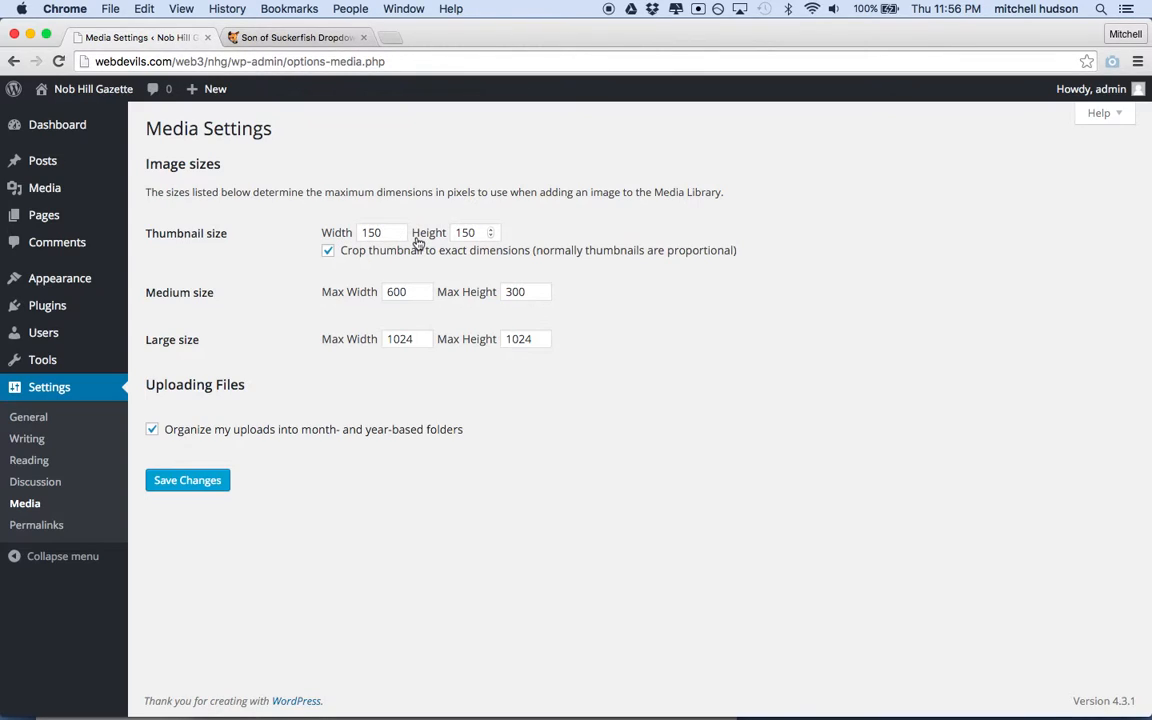
{"action": "mouse_move", "coordinate": [408, 248]}
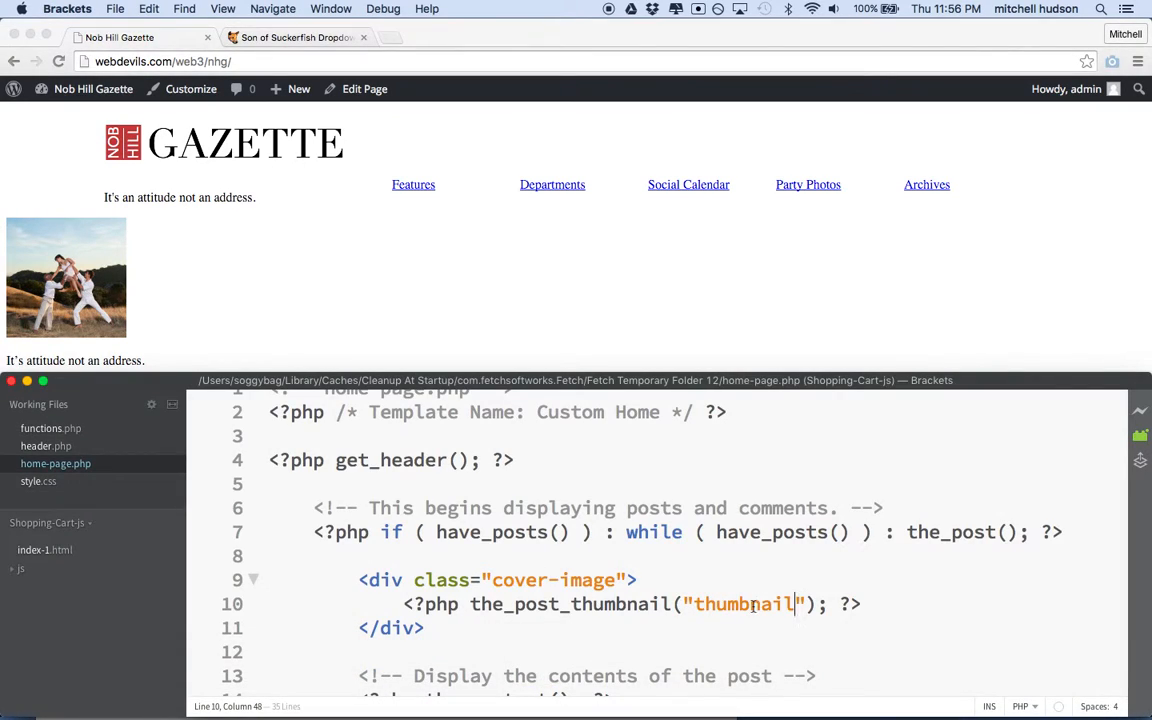
Change the image size argument to "medium" and refresh the homepage.
{"action": "type", "text": "med"}
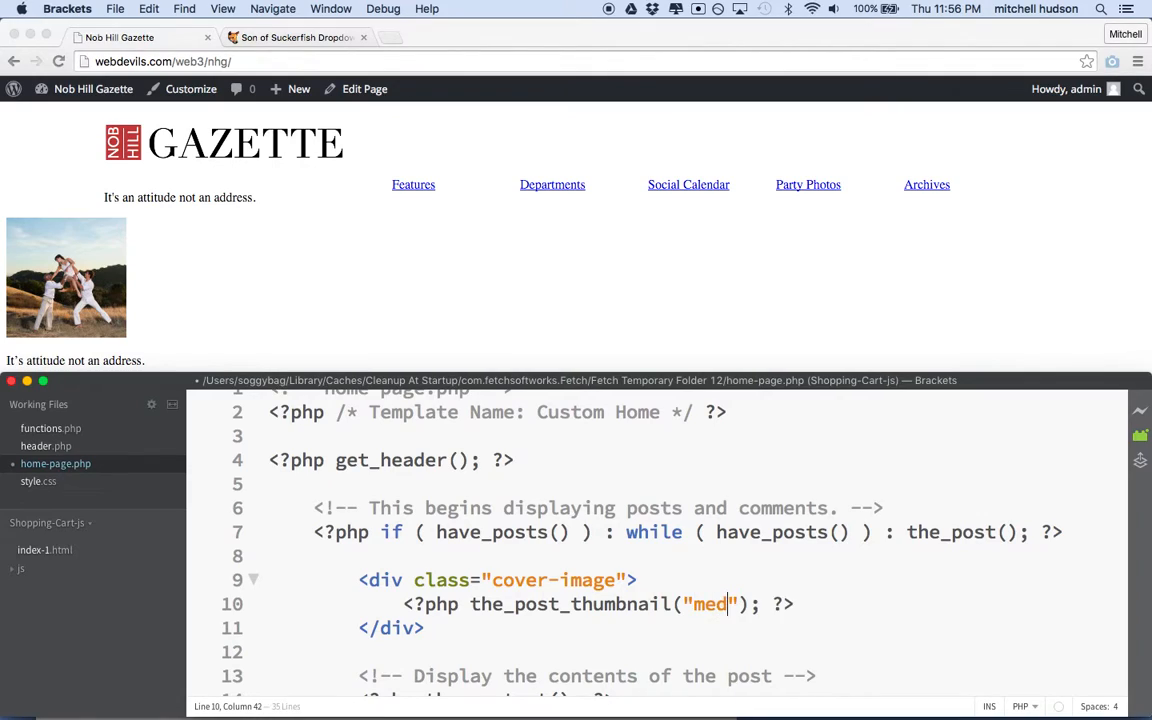
{"action": "type", "text": "ium"}
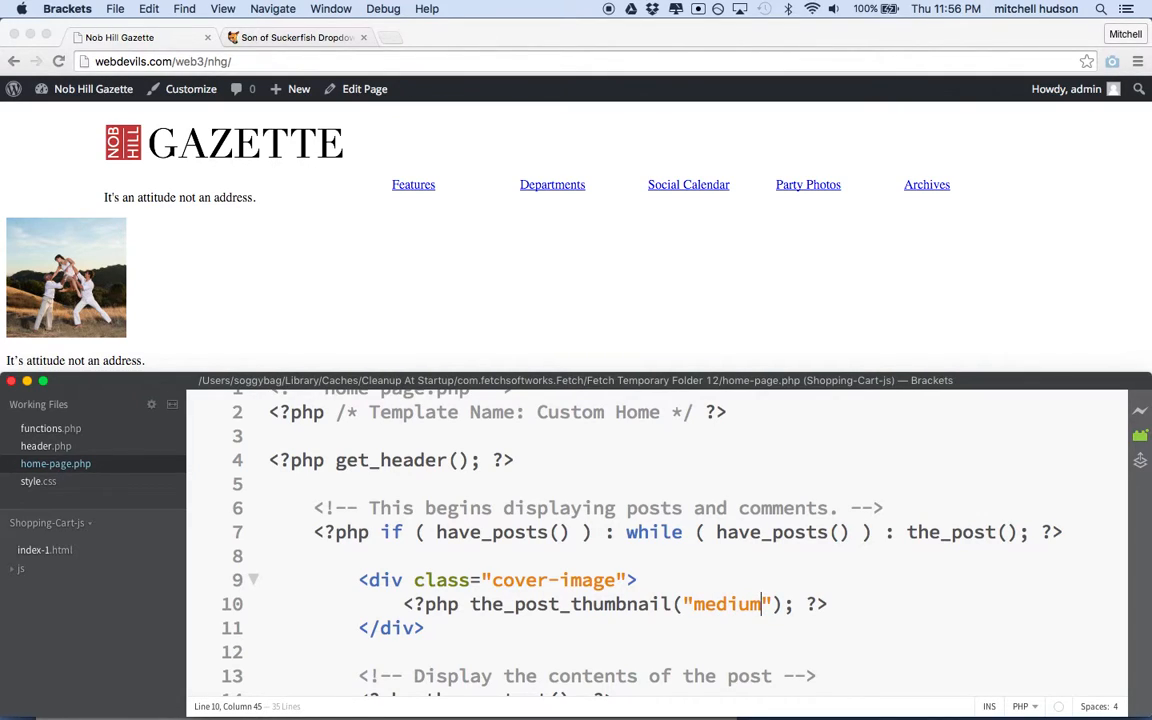
{"action": "double_click", "coordinate": [726, 603]}
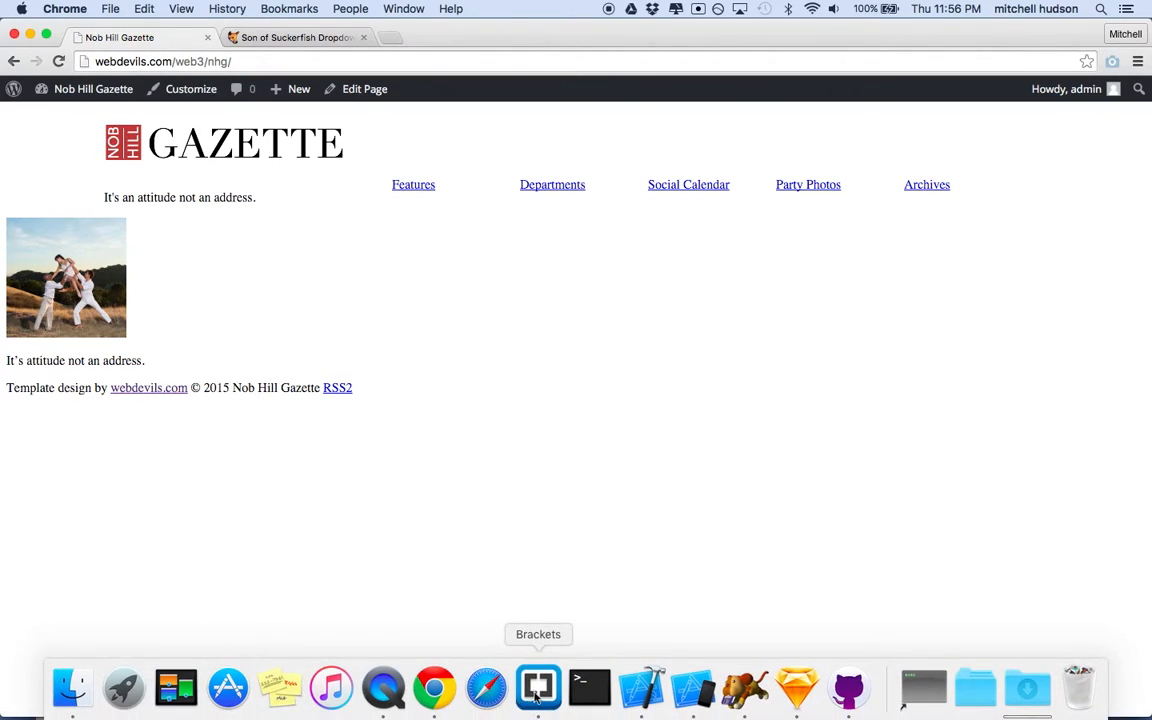
{"action": "left_click", "coordinate": [538, 687]}
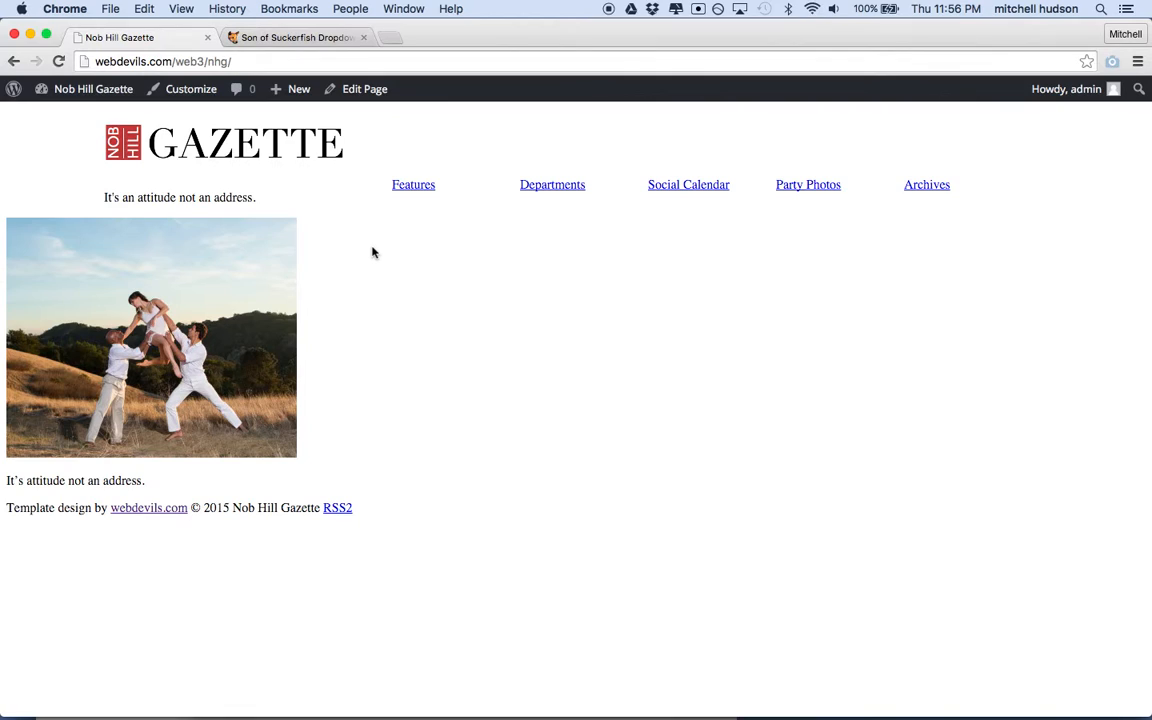
Replace "medium" with "large" and reload the homepage to see the bigger cover.
{"action": "left_click", "coordinate": [538, 687]}
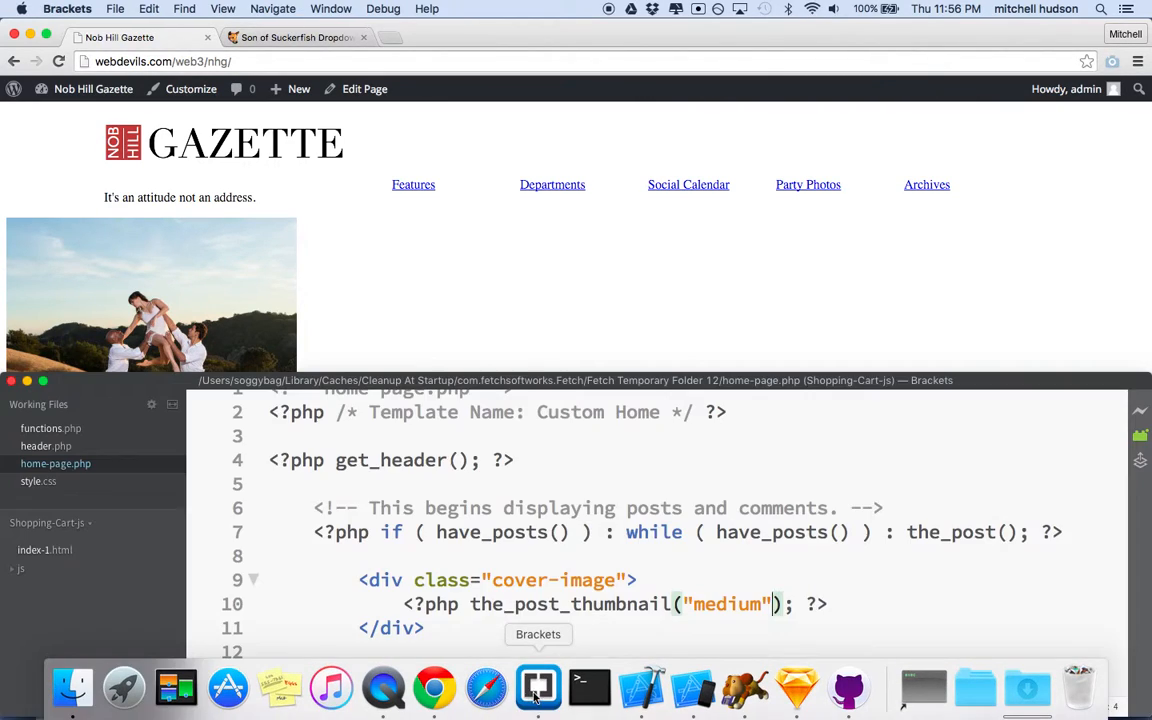
{"action": "double_click", "coordinate": [727, 604]}
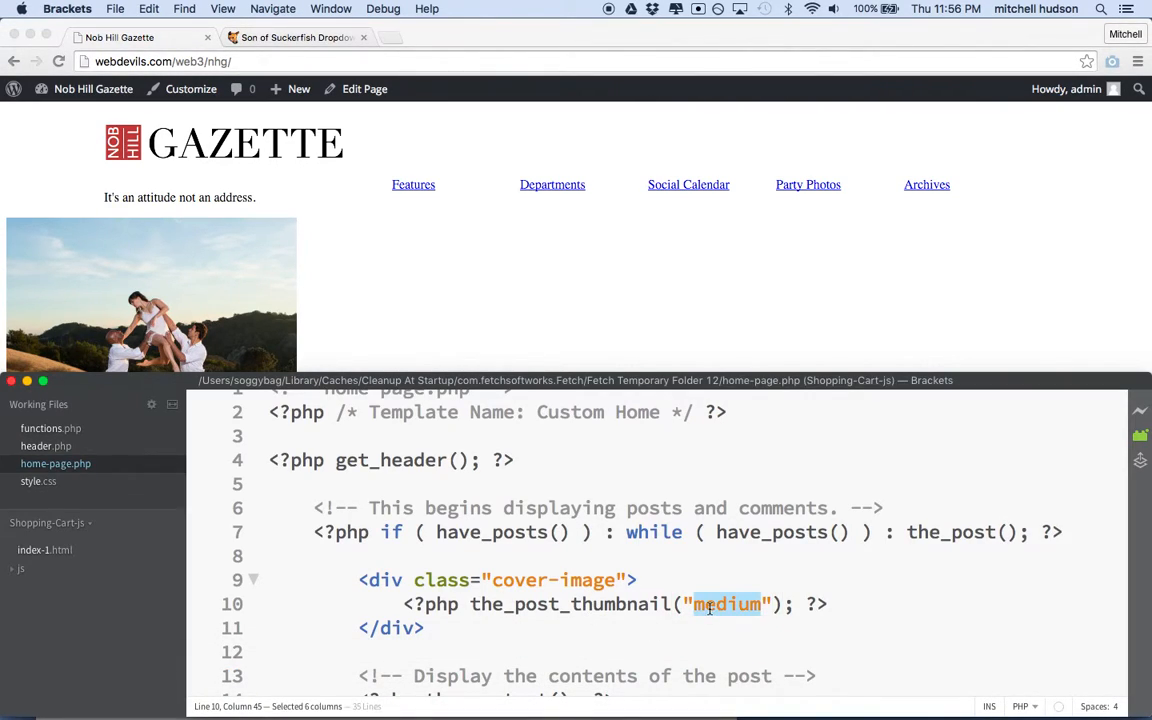
{"action": "type", "text": "large"}
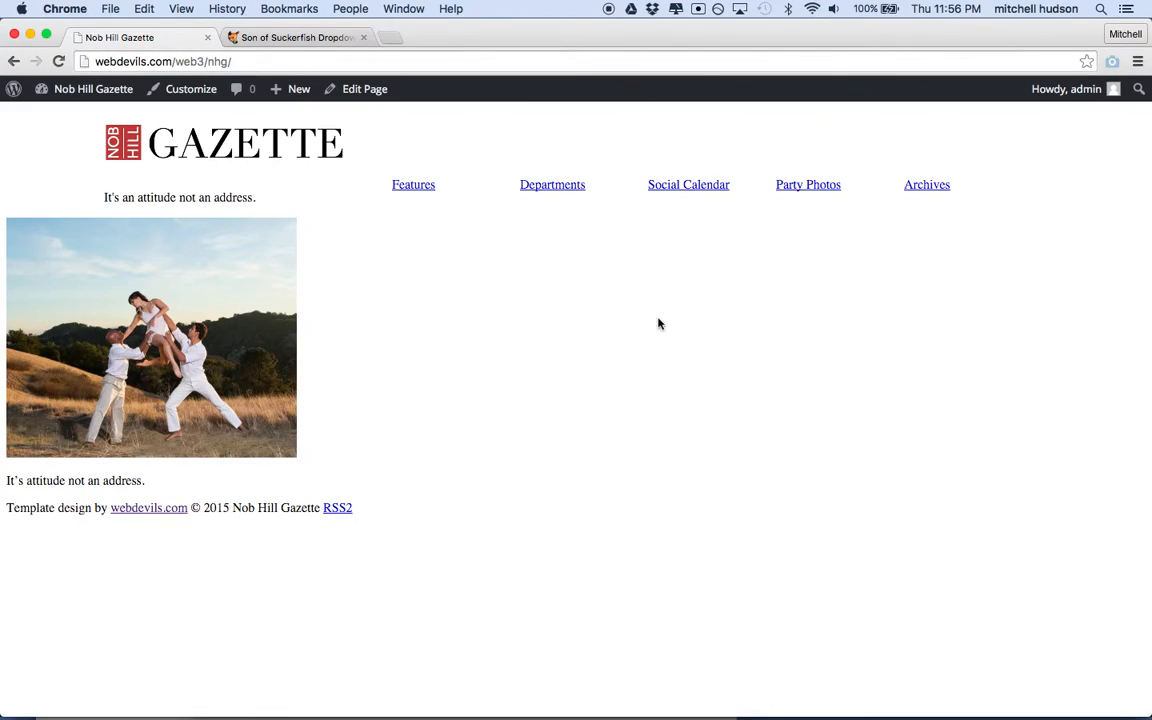
{"action": "left_click", "coordinate": [58, 61]}
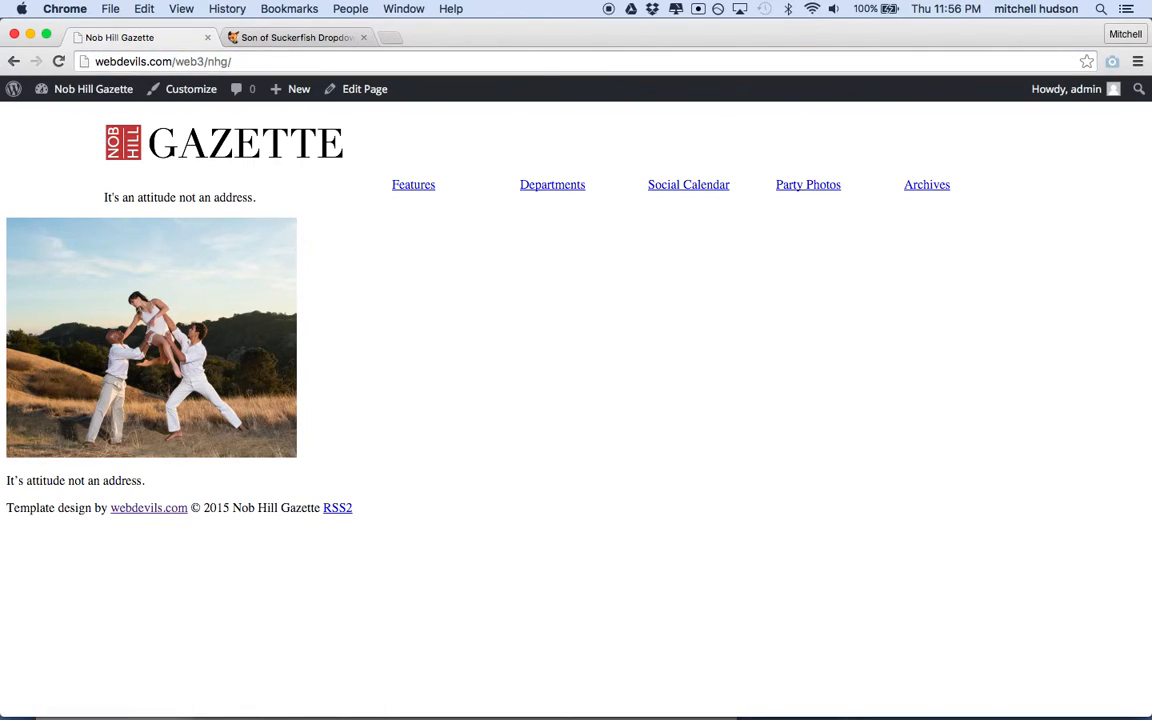
{"action": "left_click", "coordinate": [58, 61]}
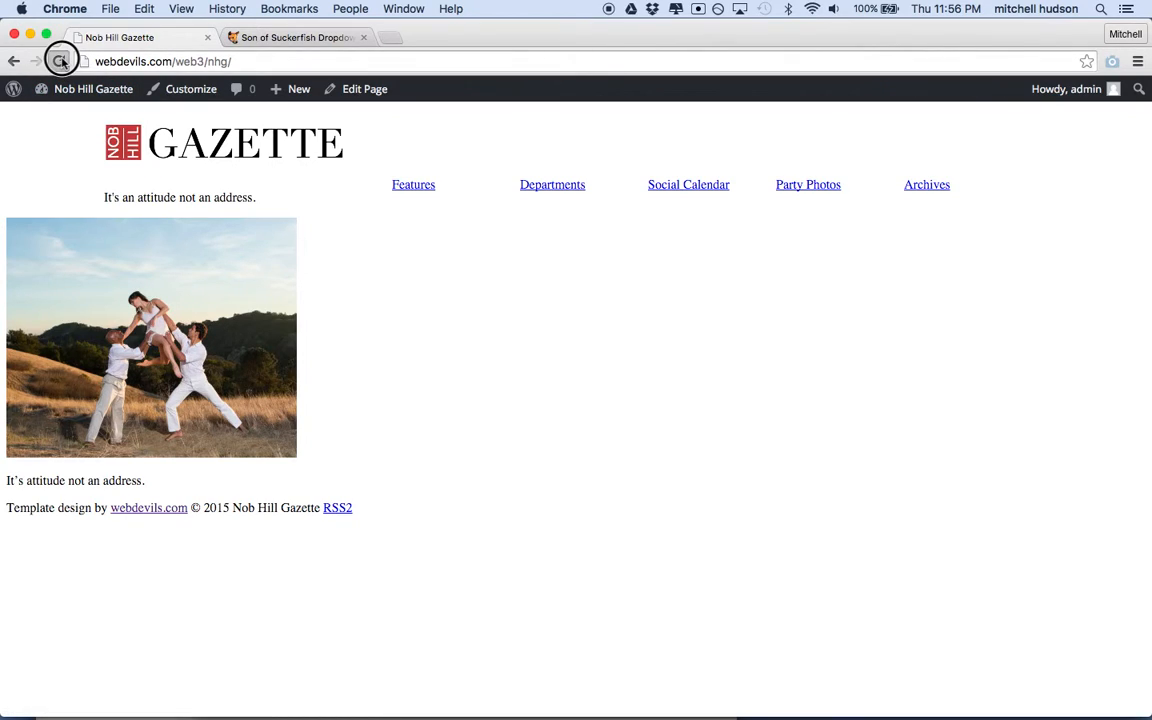
{"action": "left_click", "coordinate": [59, 61]}
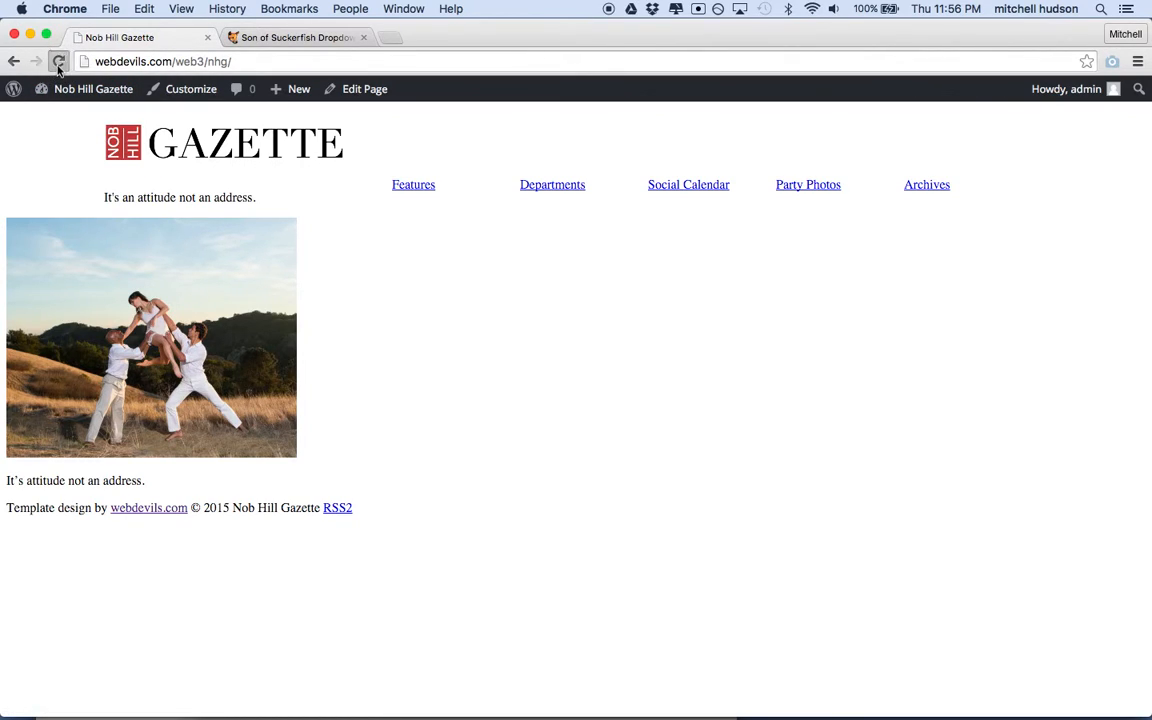
{"action": "left_click", "coordinate": [58, 61]}
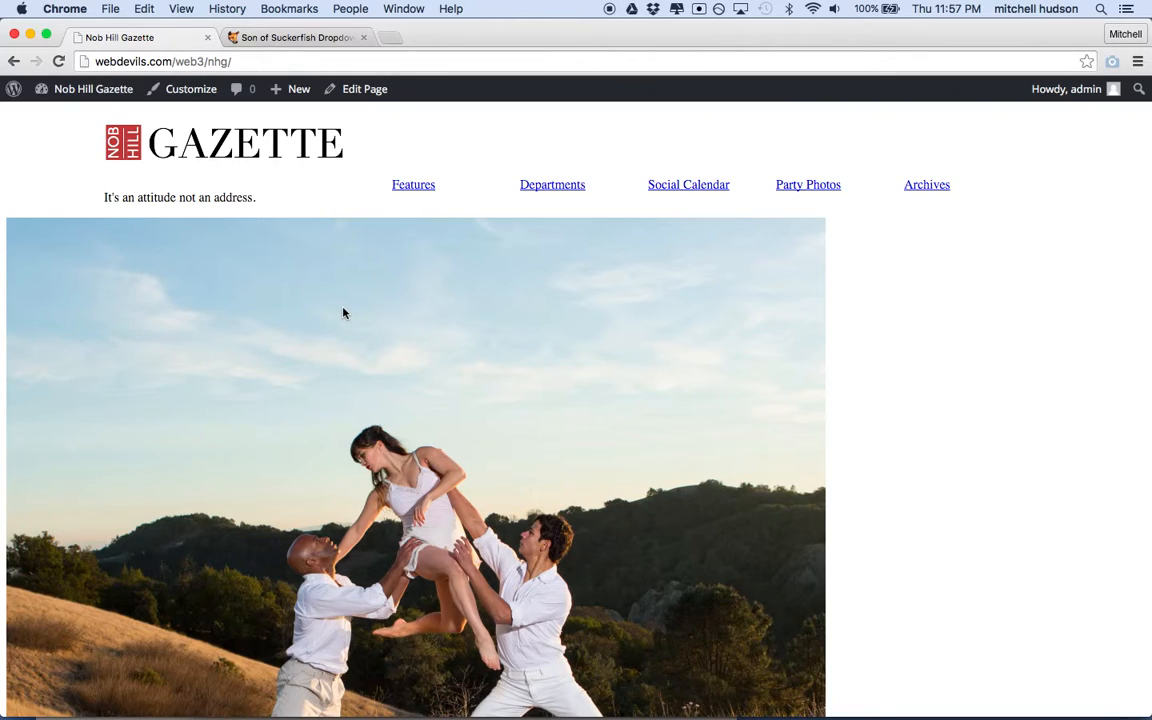
{"action": "mouse_move", "coordinate": [490, 635]}
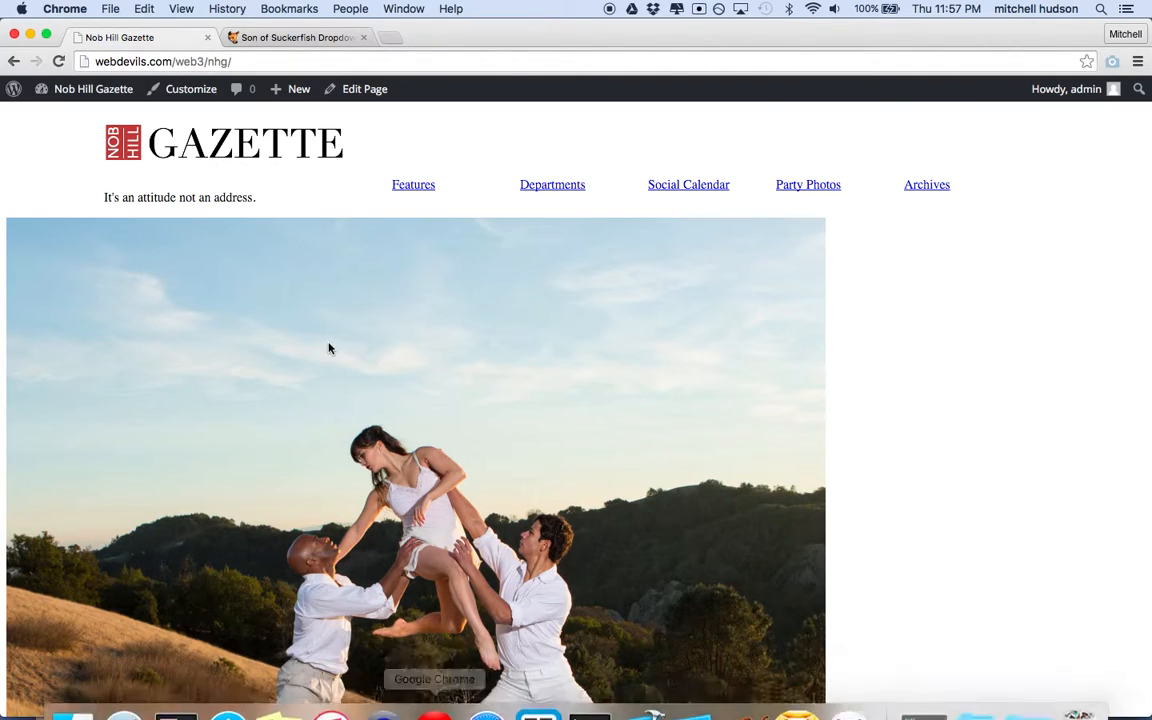
Go through the admin bar and Dashboard to Settings > Media, listing thumbnail, medium and large sizes.
{"action": "left_click", "coordinate": [93, 89]}
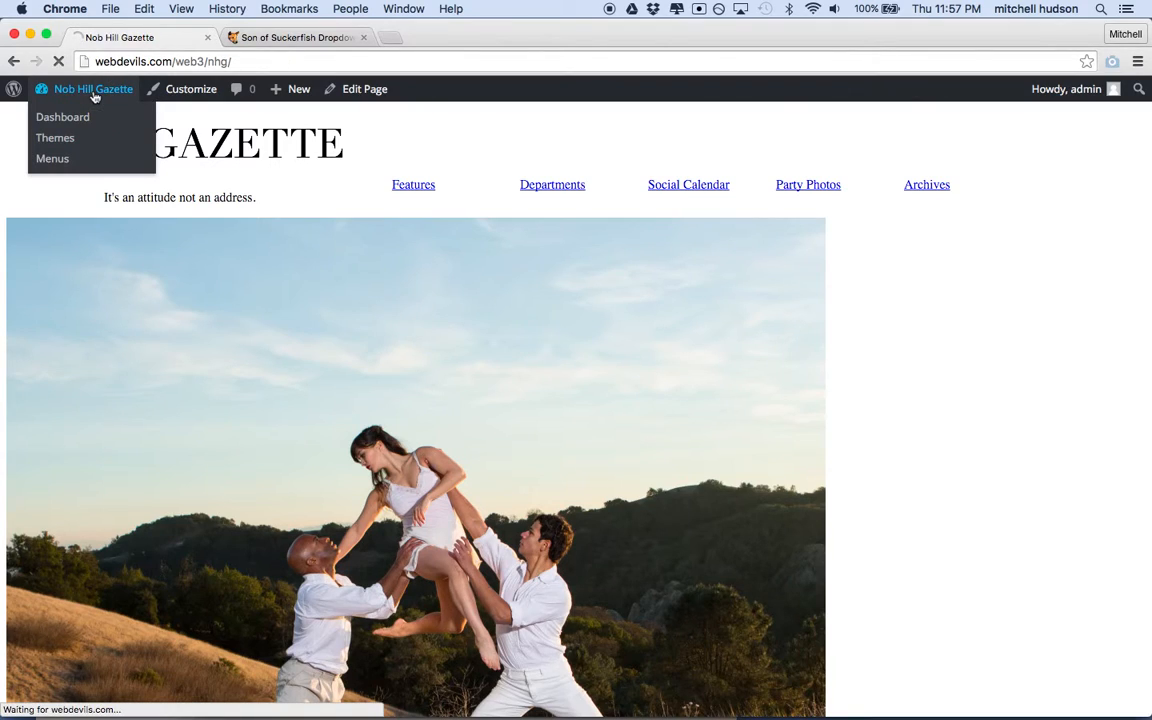
{"action": "left_click", "coordinate": [62, 117]}
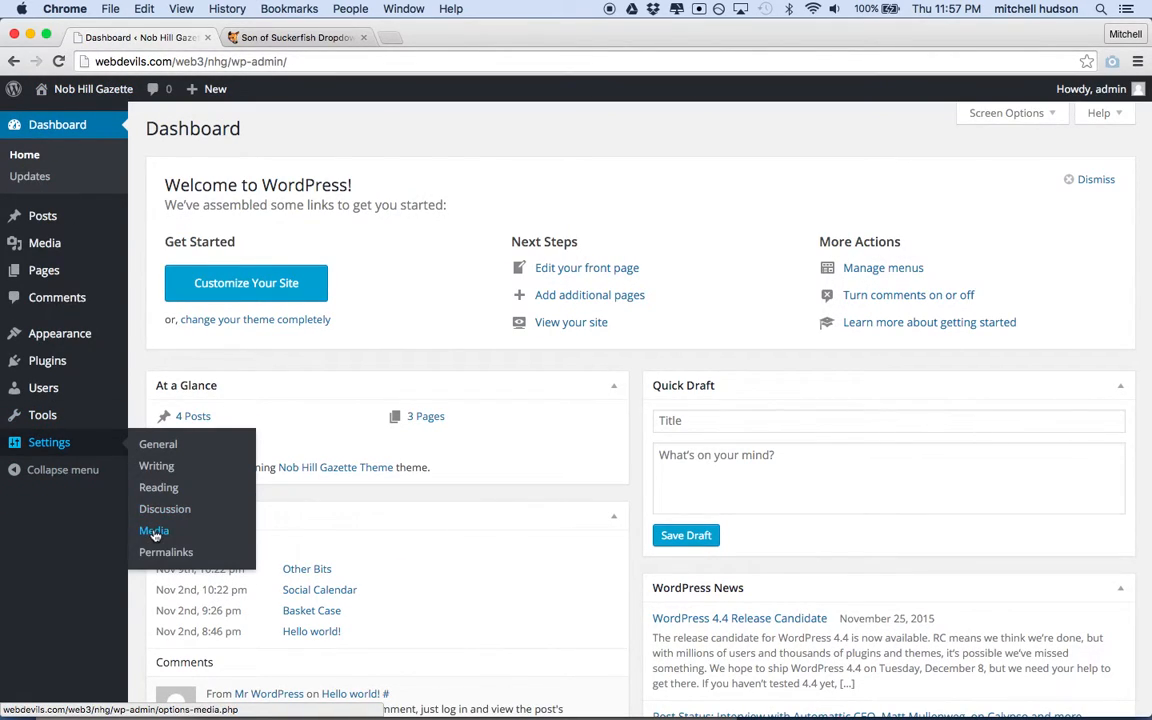
{"action": "left_click", "coordinate": [154, 531]}
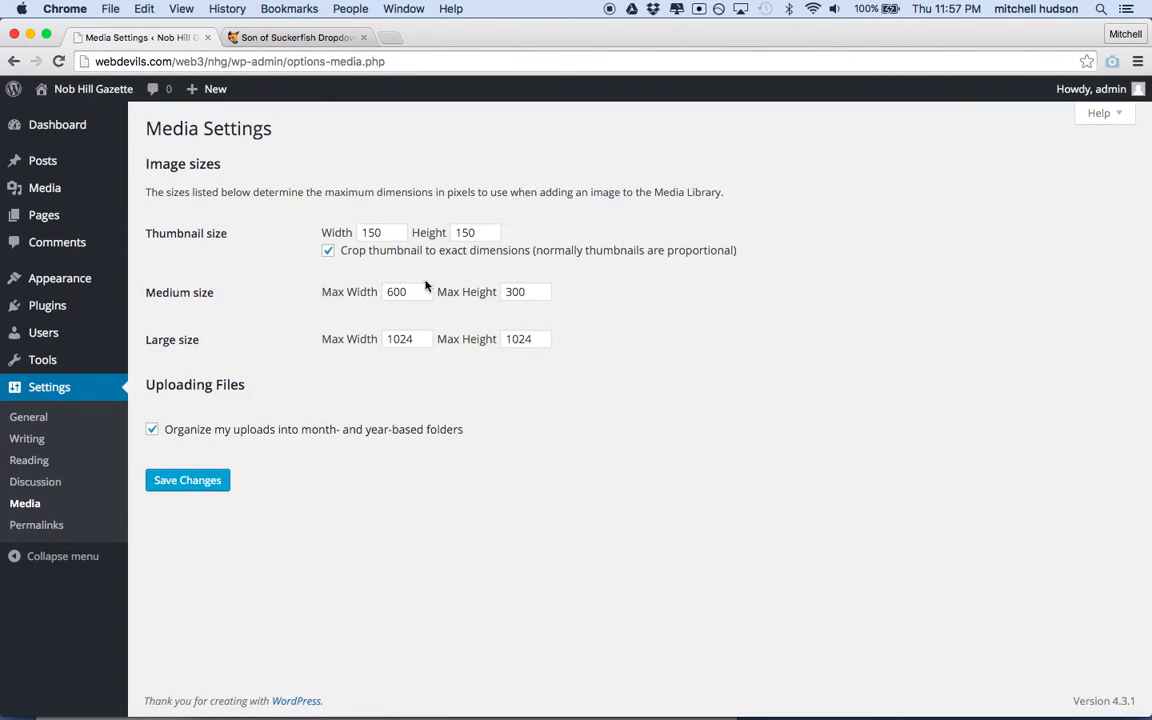
{"action": "mouse_move", "coordinate": [378, 333]}
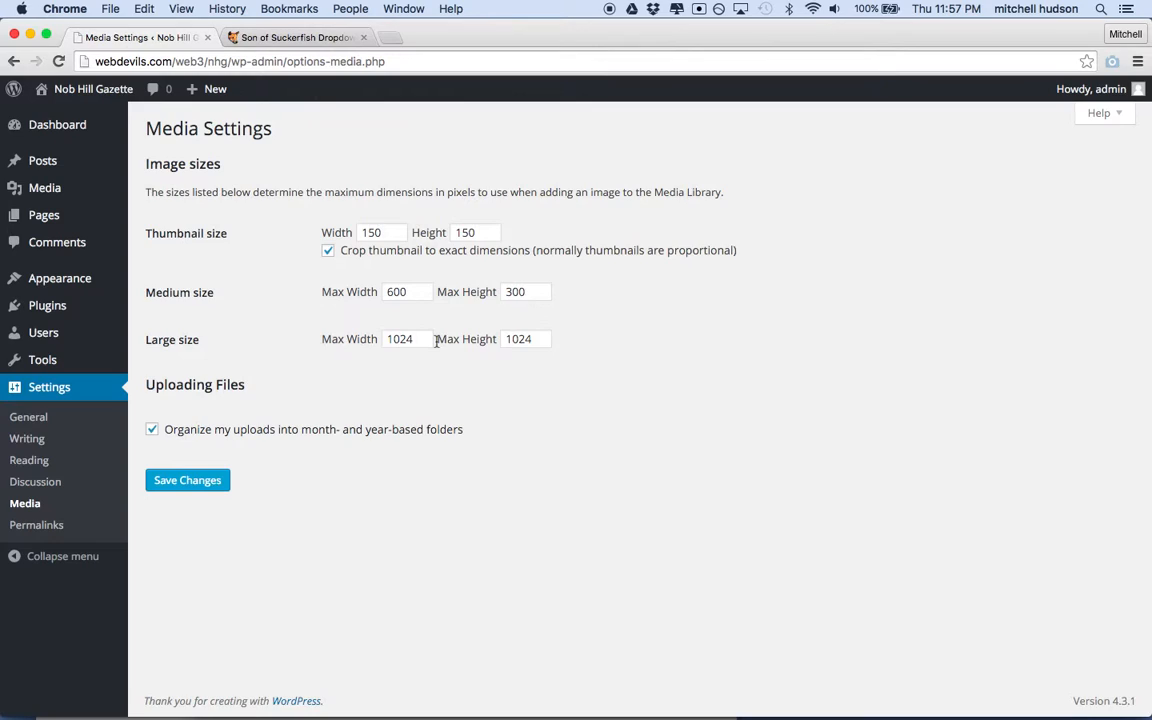
{"action": "mouse_move", "coordinate": [406, 314]}
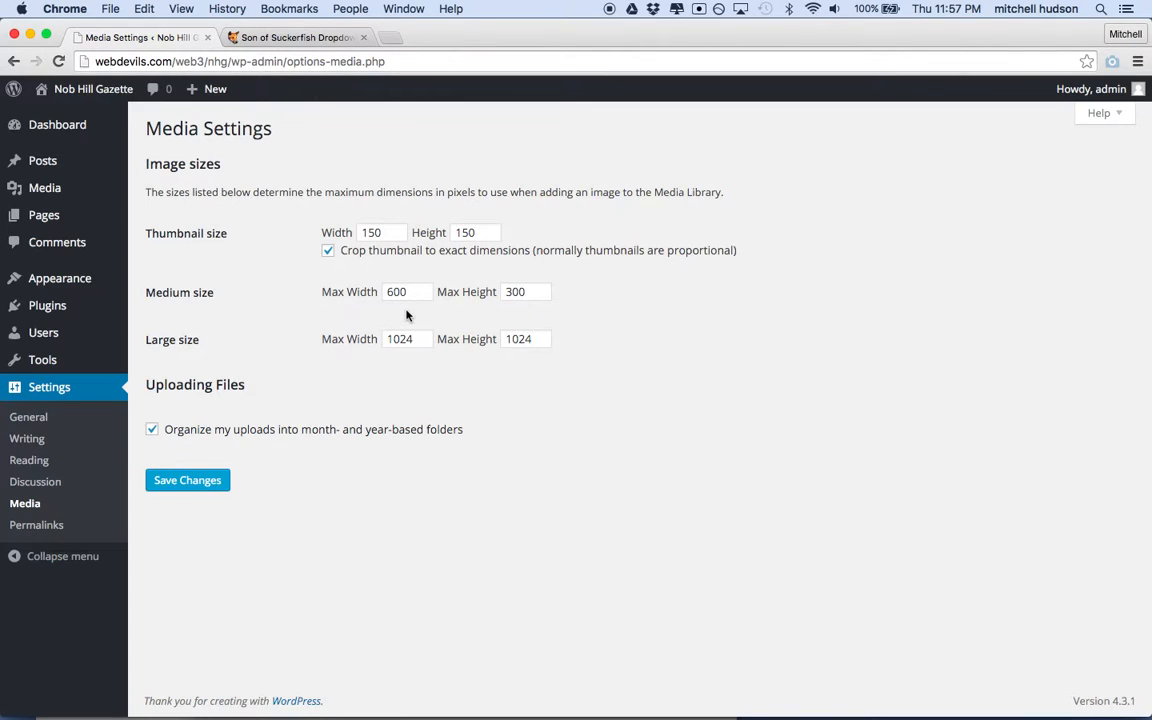
{"action": "mouse_move", "coordinate": [236, 236]}
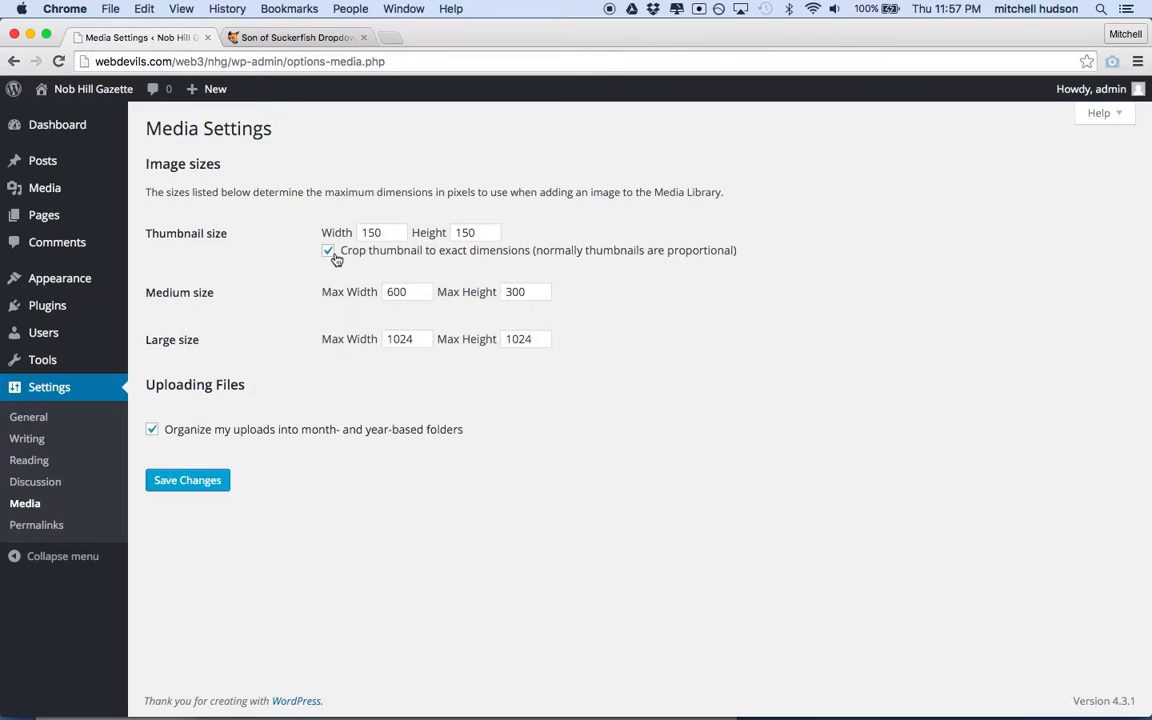
{"action": "mouse_move", "coordinate": [330, 292]}
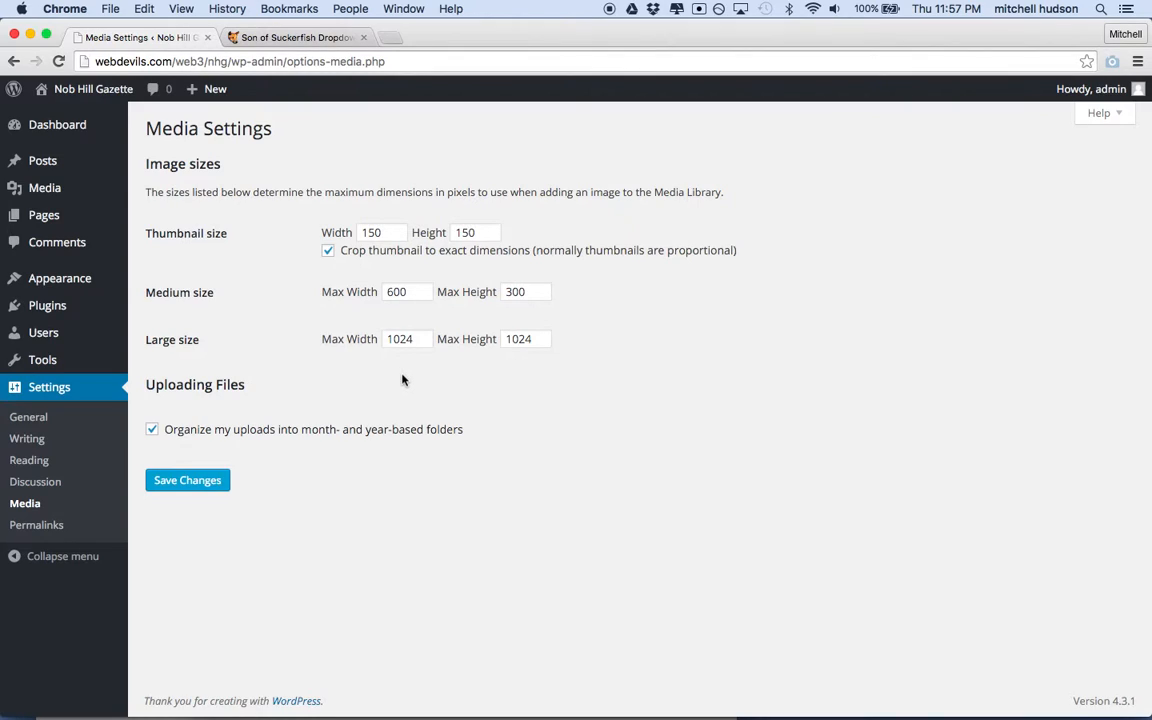
{"action": "mouse_move", "coordinate": [383, 358]}
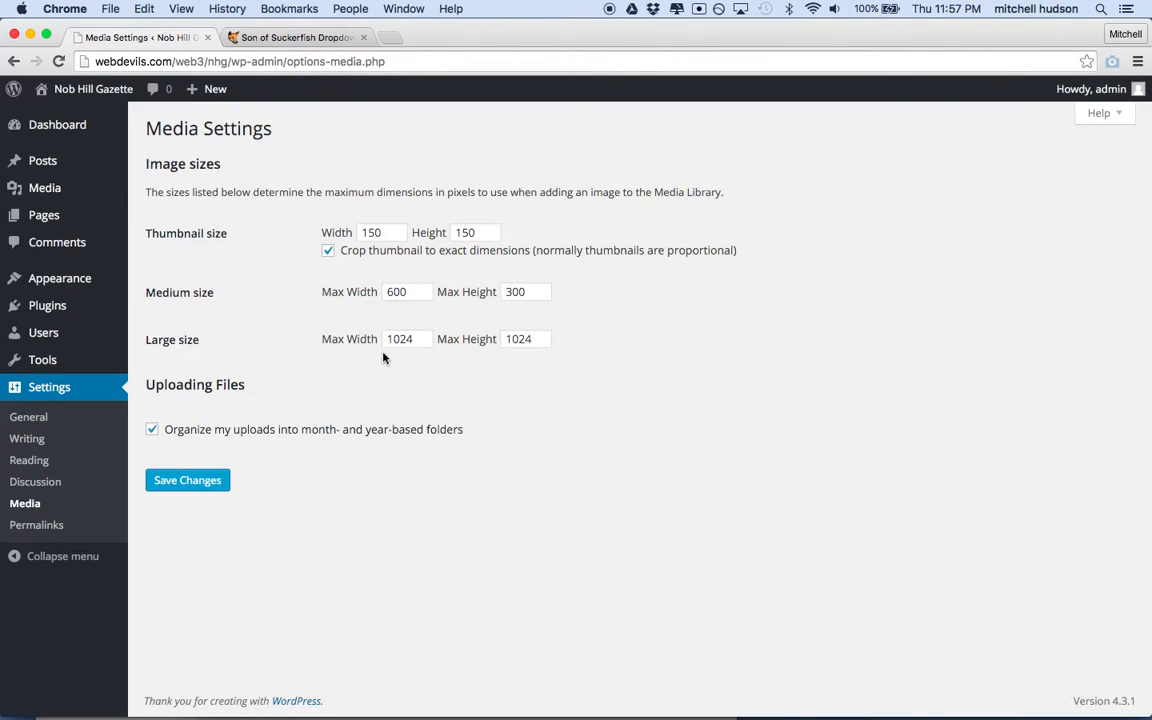
{"action": "mouse_move", "coordinate": [423, 375]}
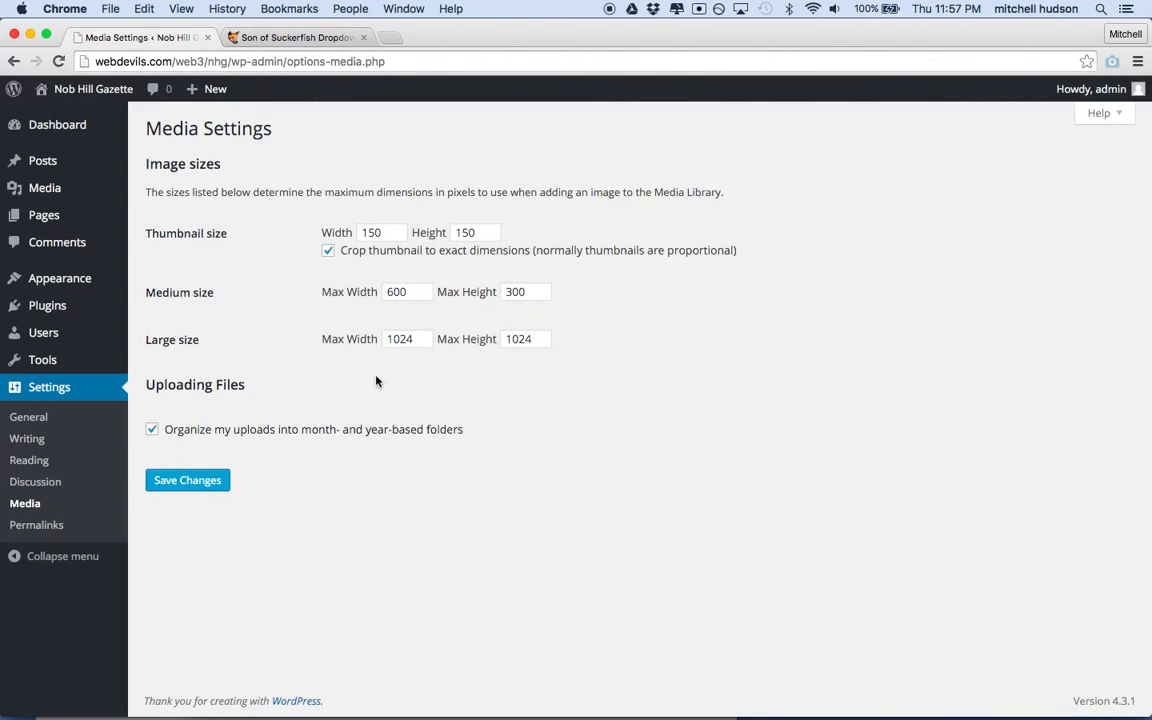
{"action": "mouse_move", "coordinate": [47, 305]}
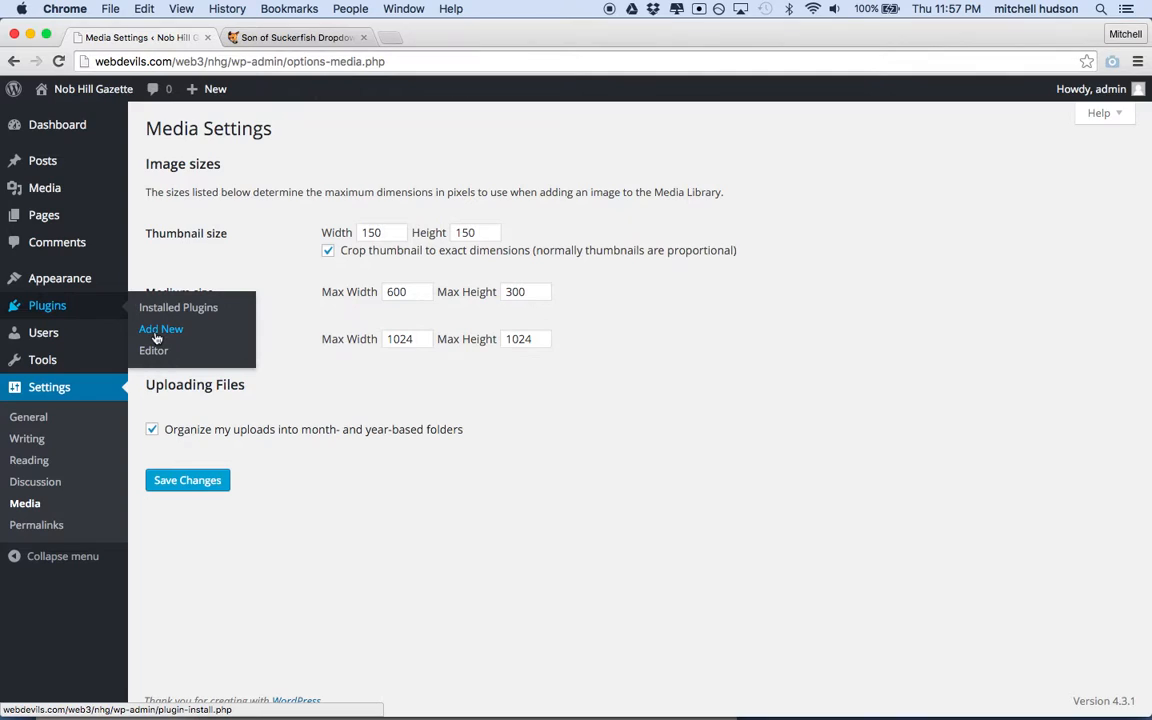
Search the plugin directory for Simple Image Sizes and install it.
{"action": "left_click", "coordinate": [161, 329]}
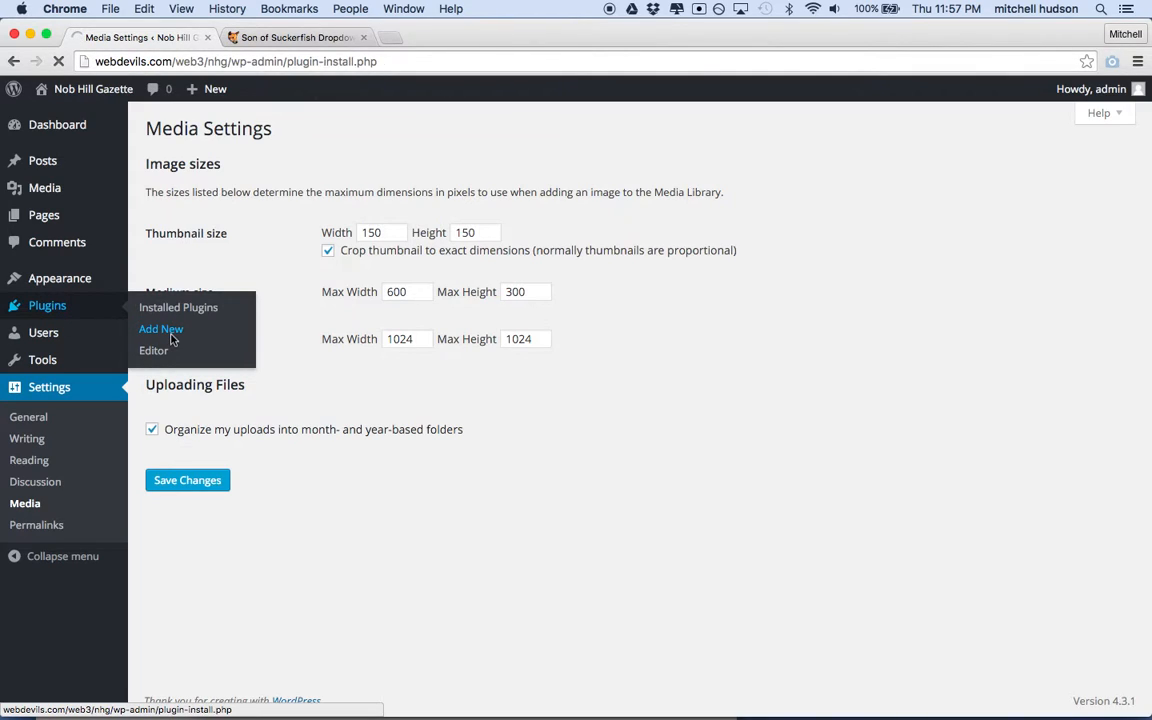
{"action": "left_click", "coordinate": [161, 329]}
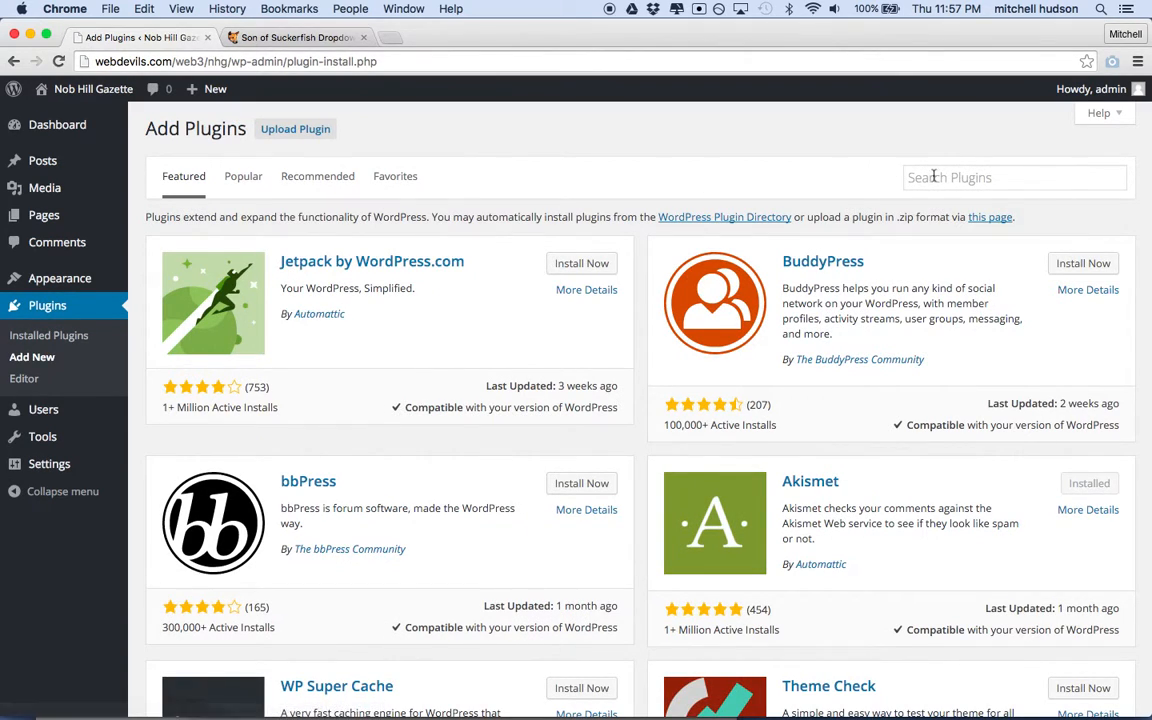
{"action": "type", "text": "Simple Image Sizes"}
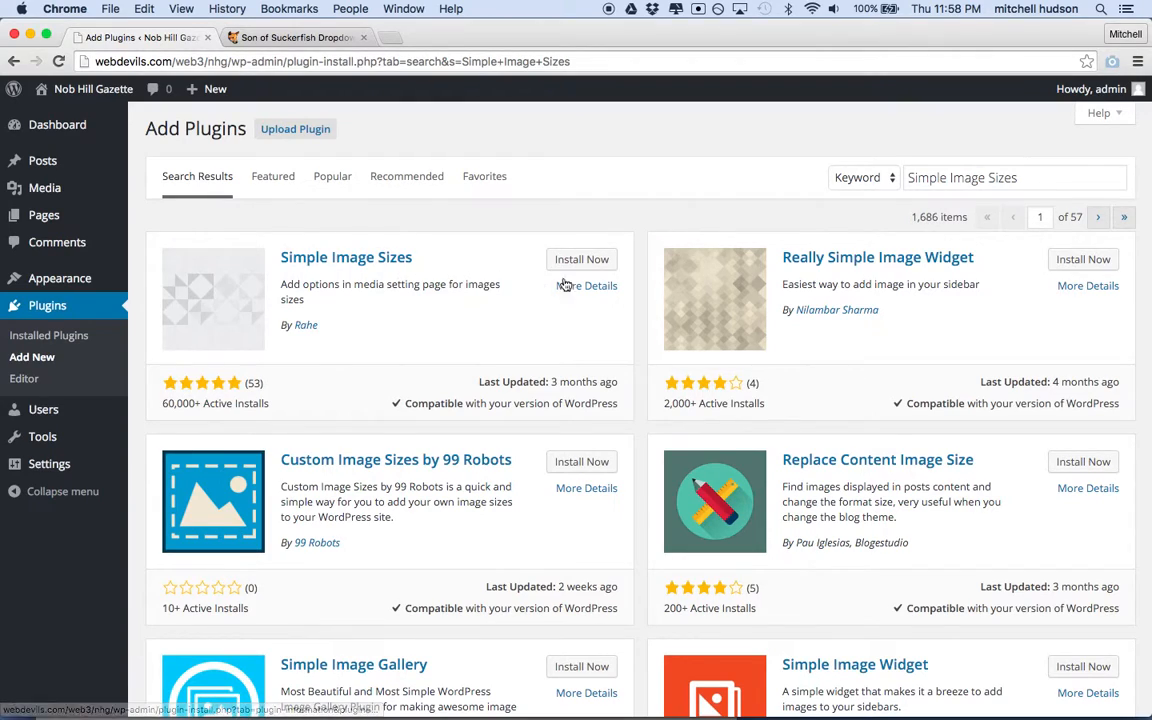
{"action": "left_click", "coordinate": [581, 259]}
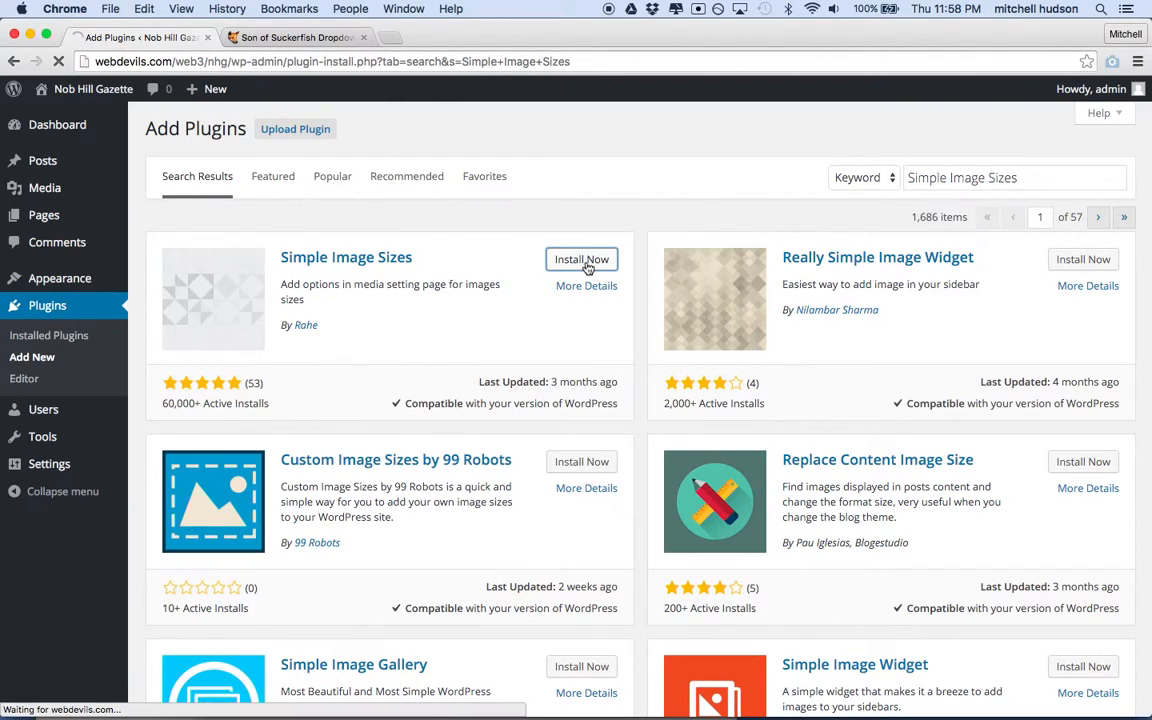
{"action": "left_click", "coordinate": [581, 259]}
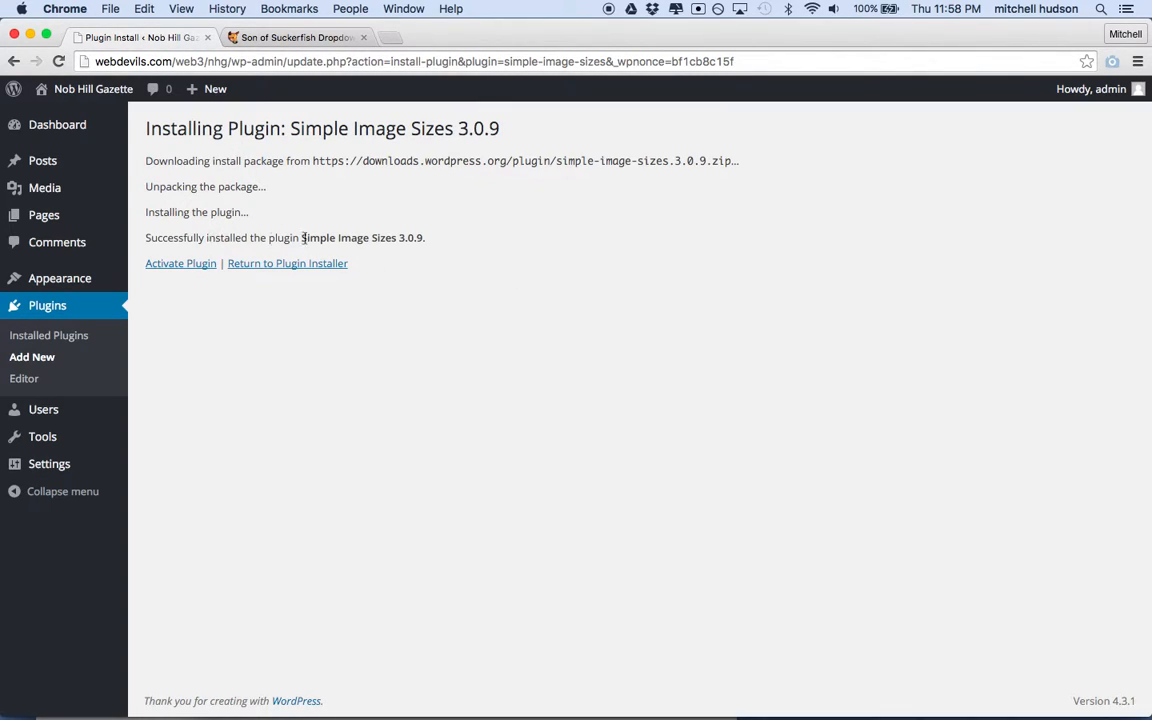
Activate the Simple Image Sizes 3.0.9 plugin and head to Media settings.
{"action": "left_click", "coordinate": [180, 263]}
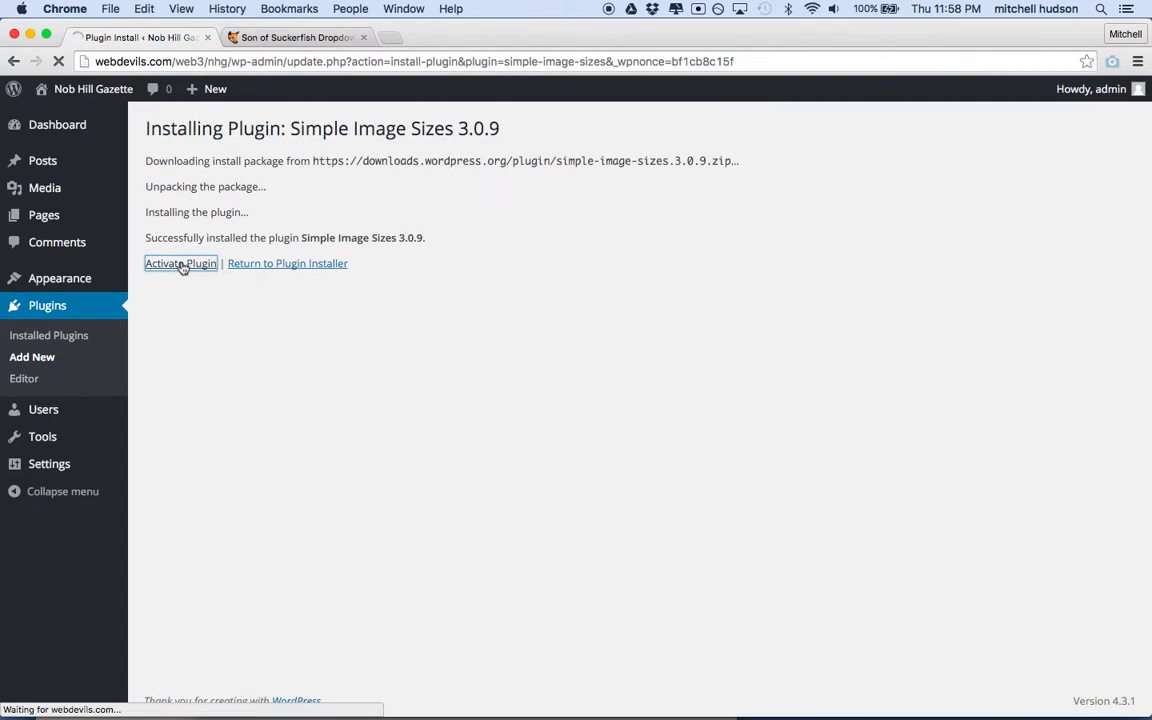
{"action": "left_click", "coordinate": [180, 263]}
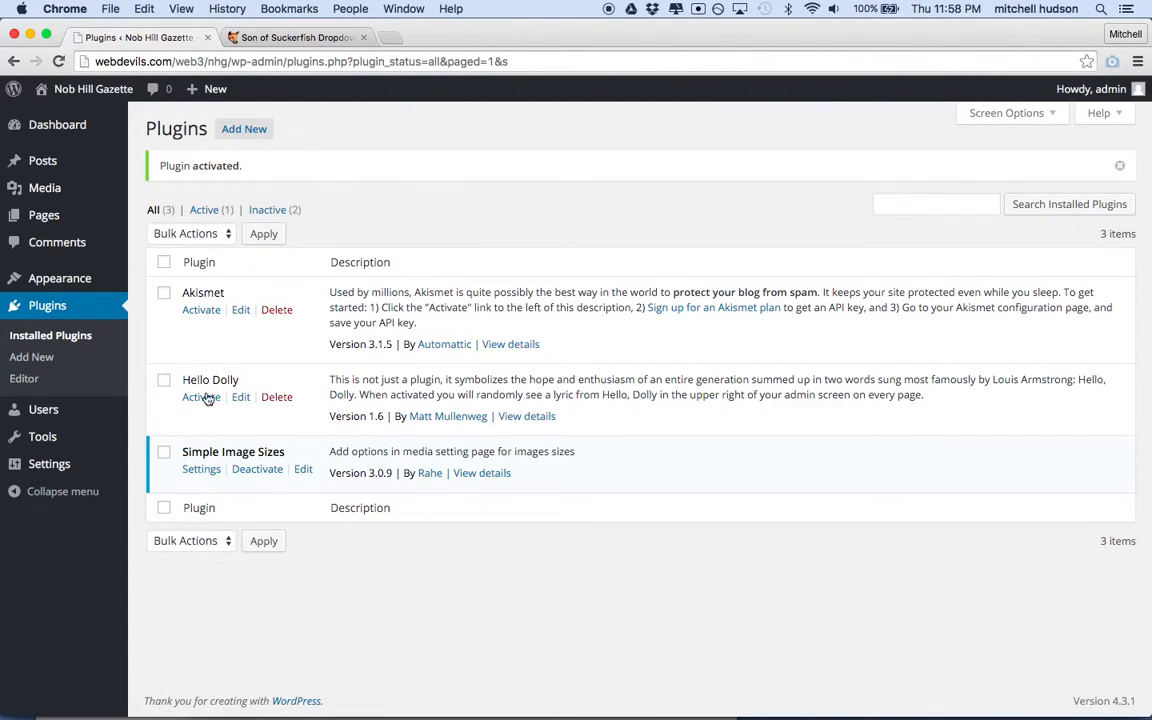
{"action": "mouse_move", "coordinate": [257, 457]}
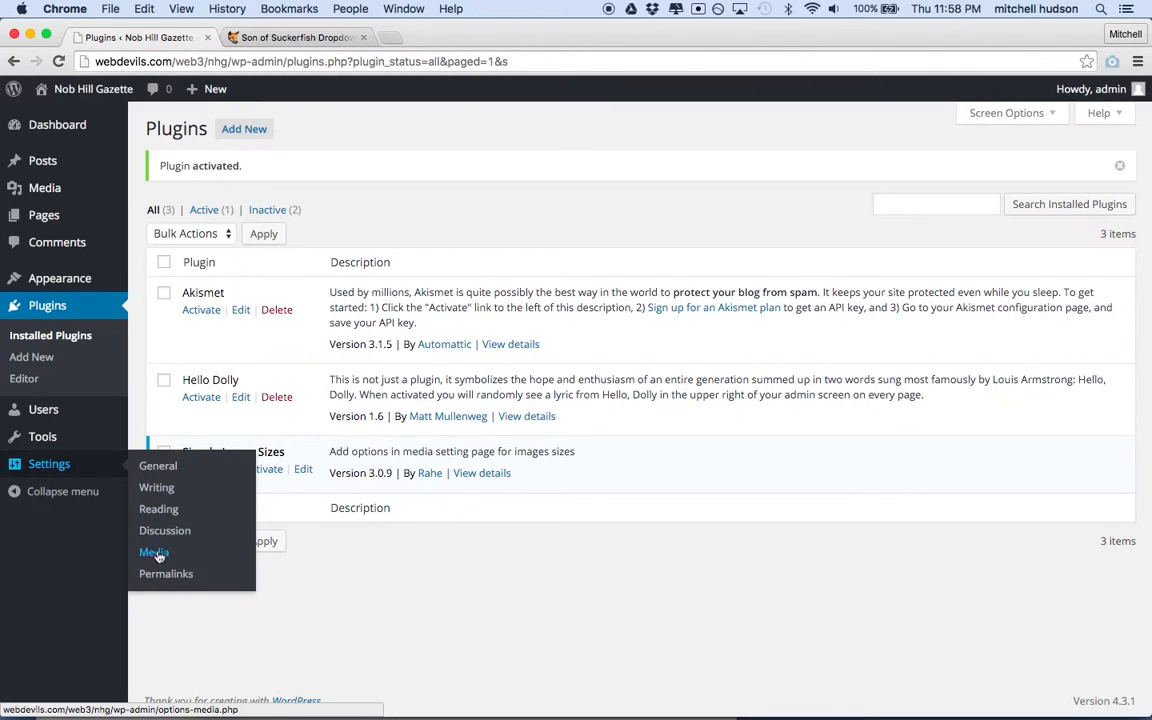
{"action": "left_click", "coordinate": [154, 552]}
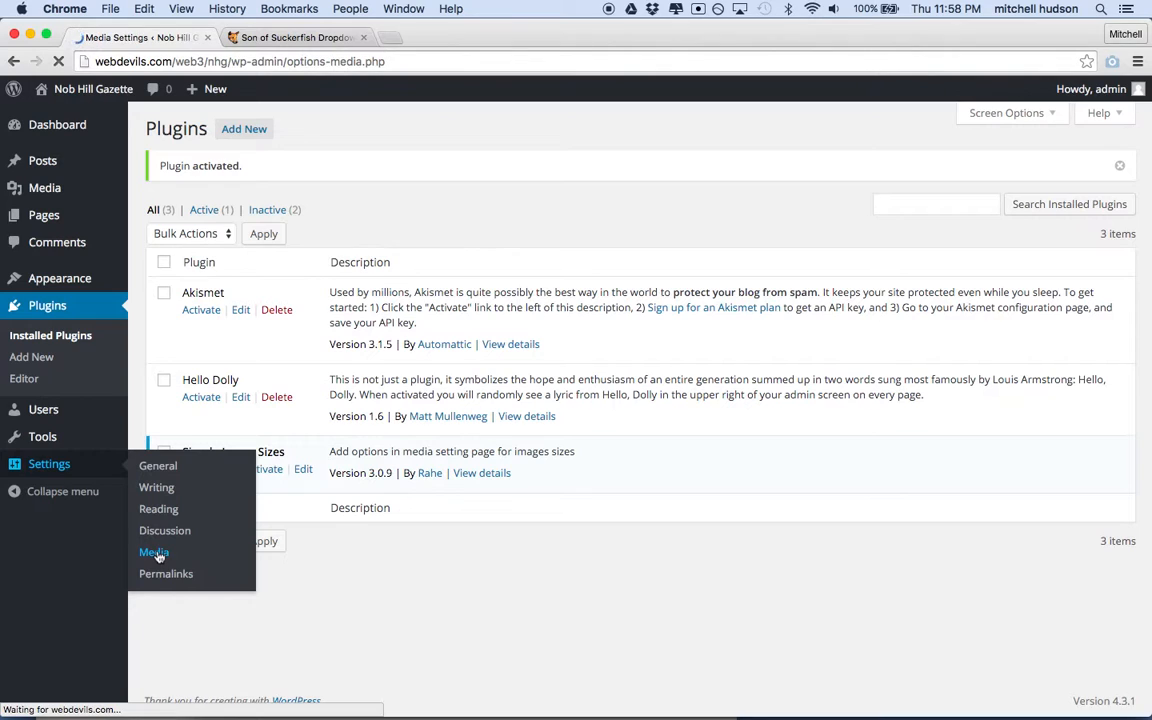
On the Media Settings page, add a new thumbnail size named 'home-banner'.
{"action": "left_click", "coordinate": [154, 552]}
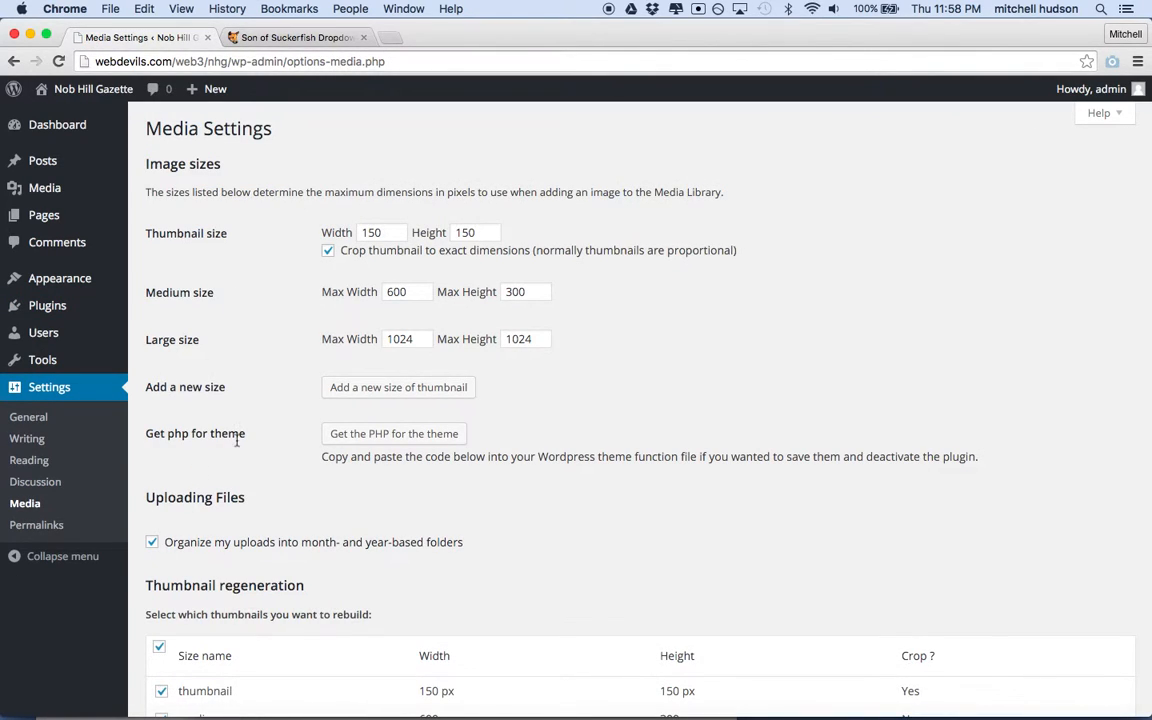
{"action": "scroll", "scroll_direction": "down", "scroll_amount": 3}
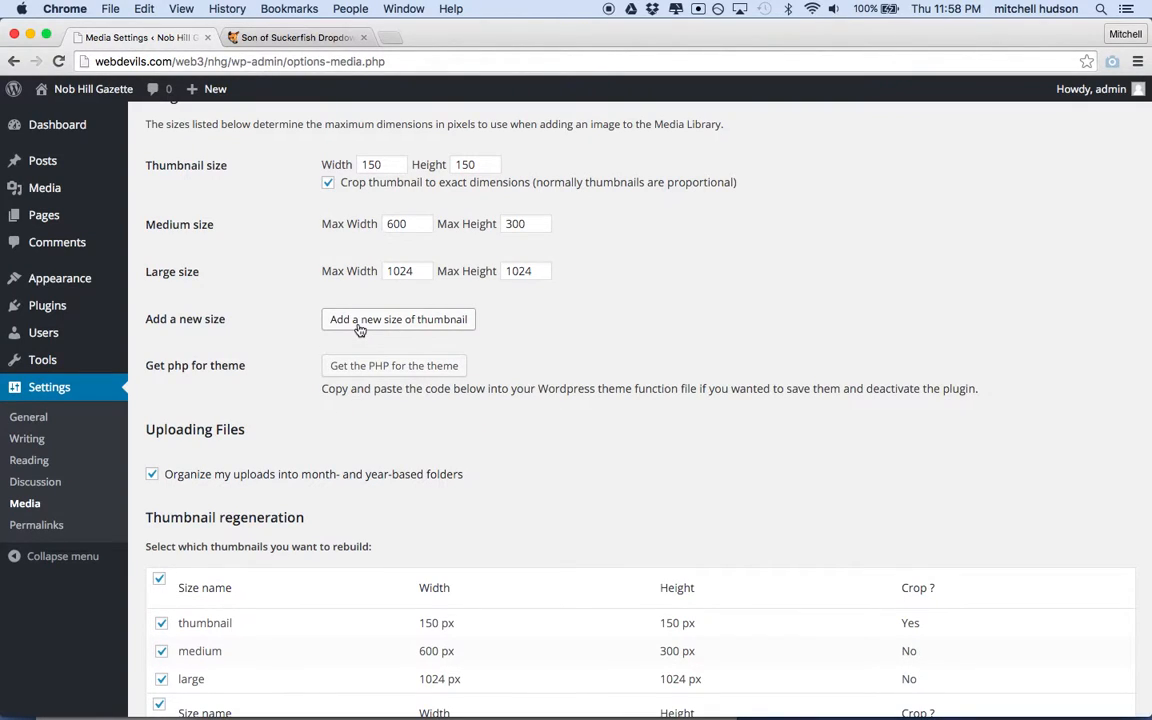
{"action": "left_click", "coordinate": [398, 319]}
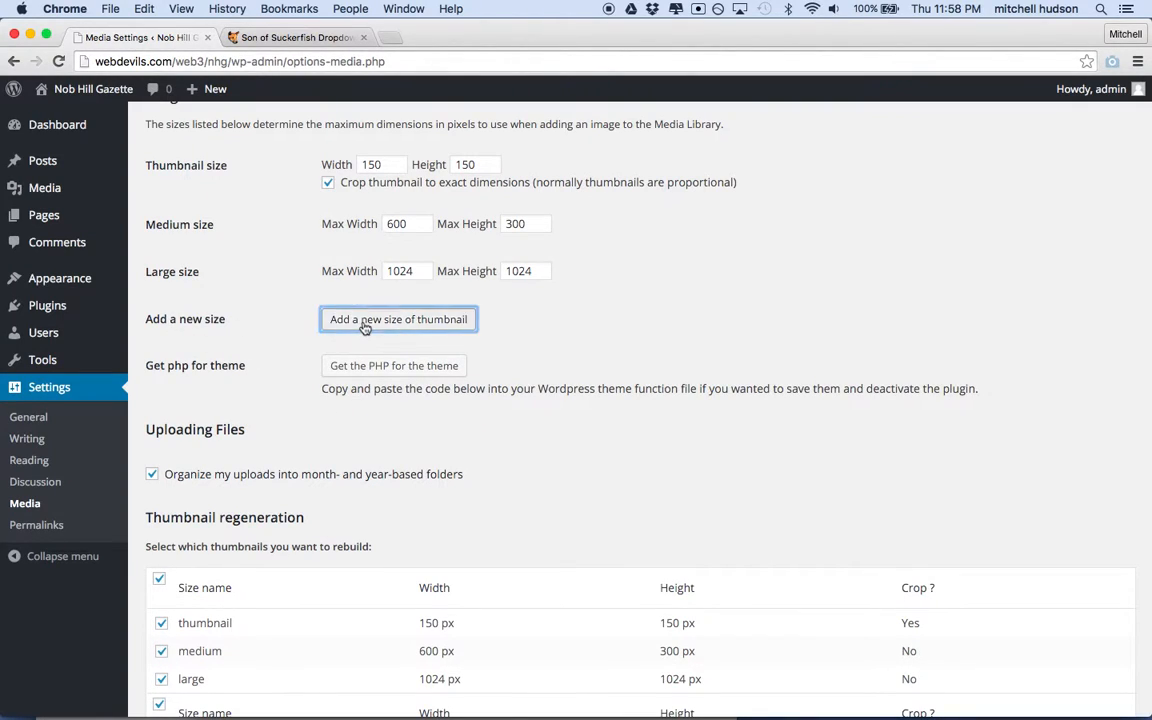
{"action": "left_click", "coordinate": [398, 319]}
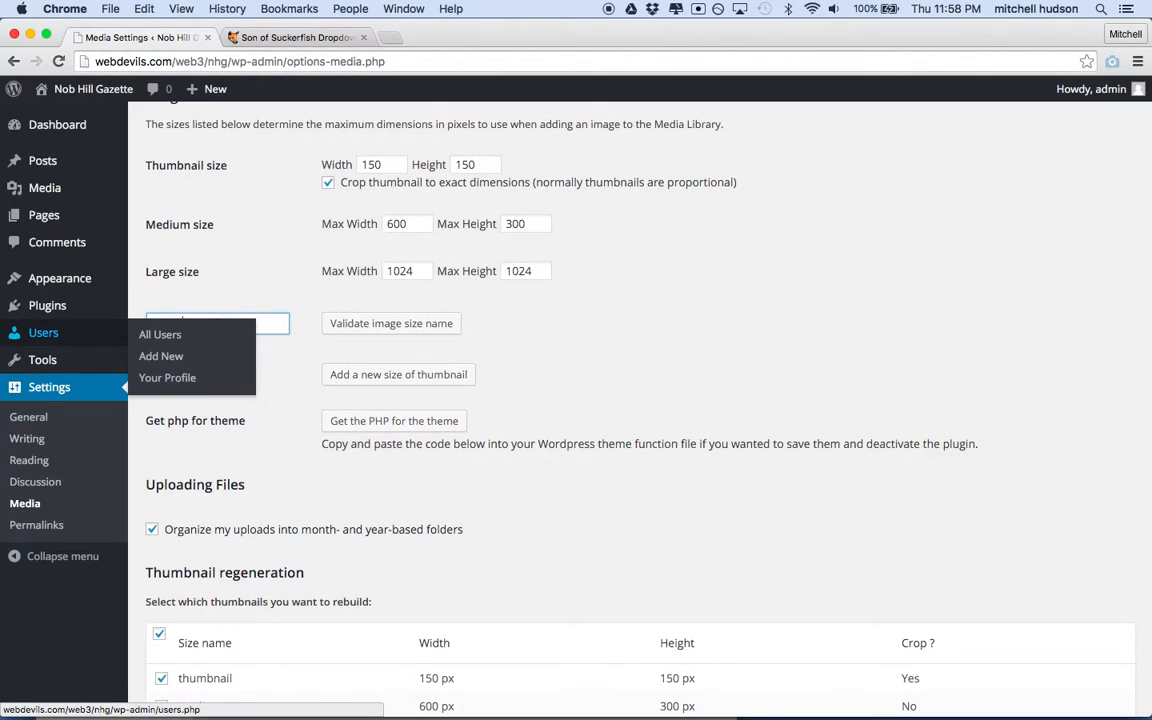
{"action": "type", "text": "home-banner"}
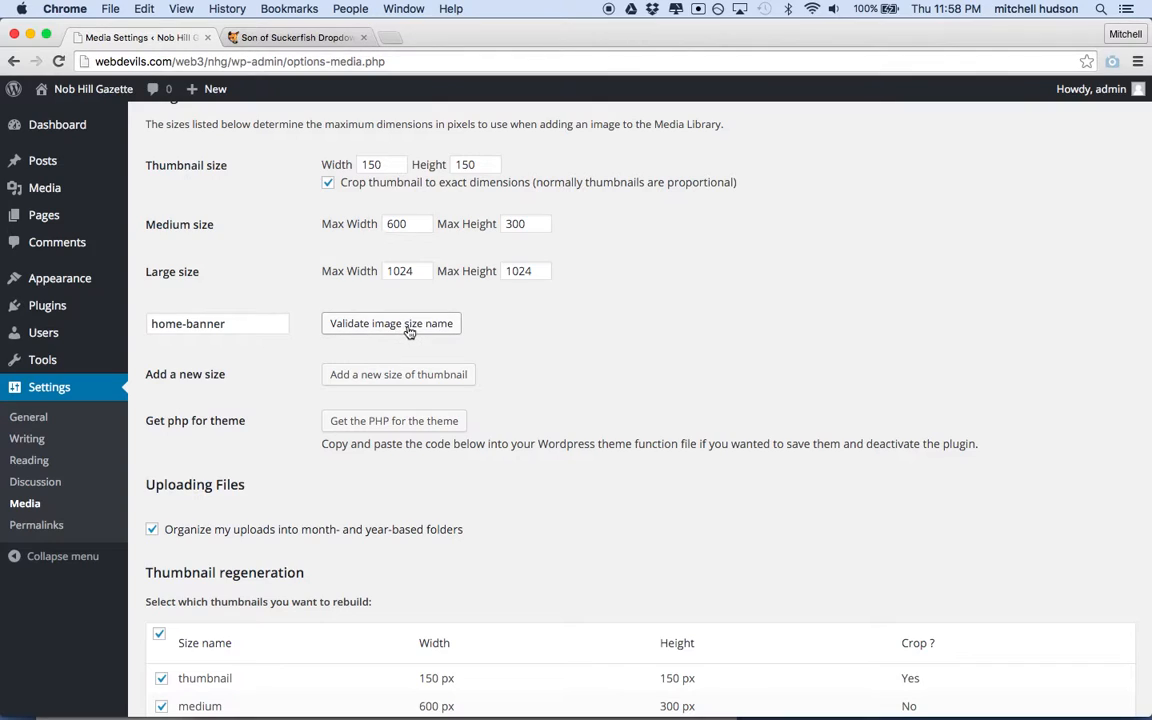
Set the home-banner size to 1180×590 with public name 'Home Banner'.
{"action": "left_click", "coordinate": [391, 323]}
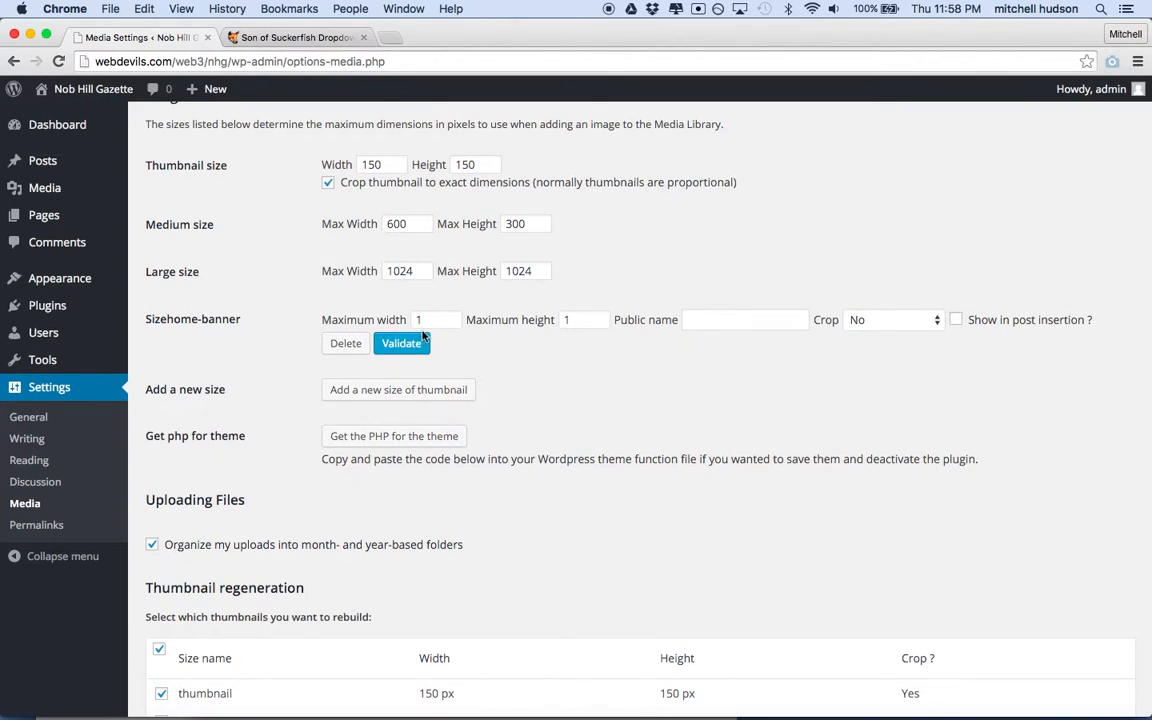
{"action": "left_click", "coordinate": [434, 319]}
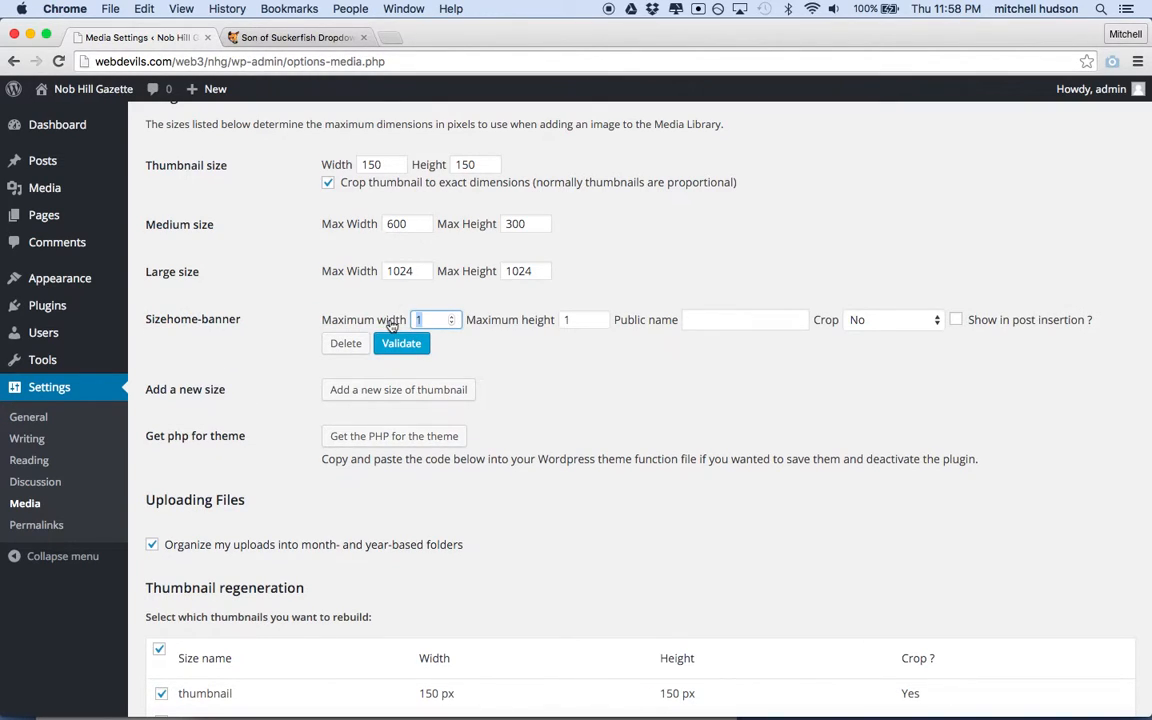
{"action": "type", "text": "180"}
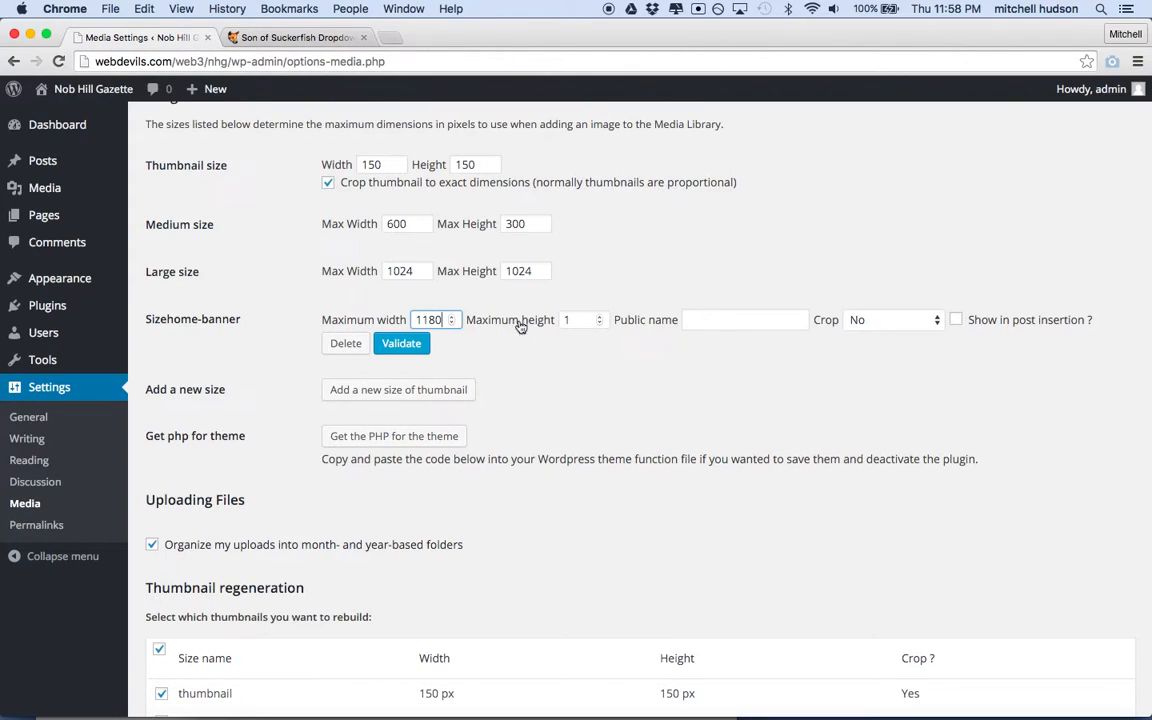
{"action": "left_click", "coordinate": [578, 320]}
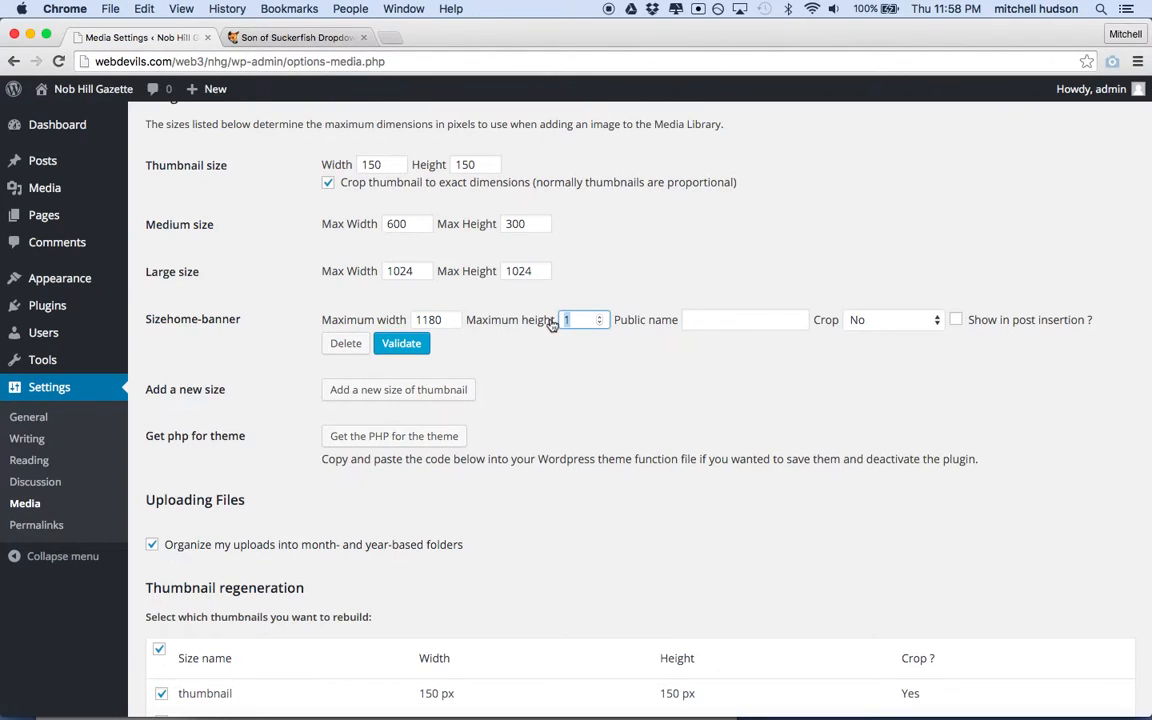
{"action": "type", "text": "590"}
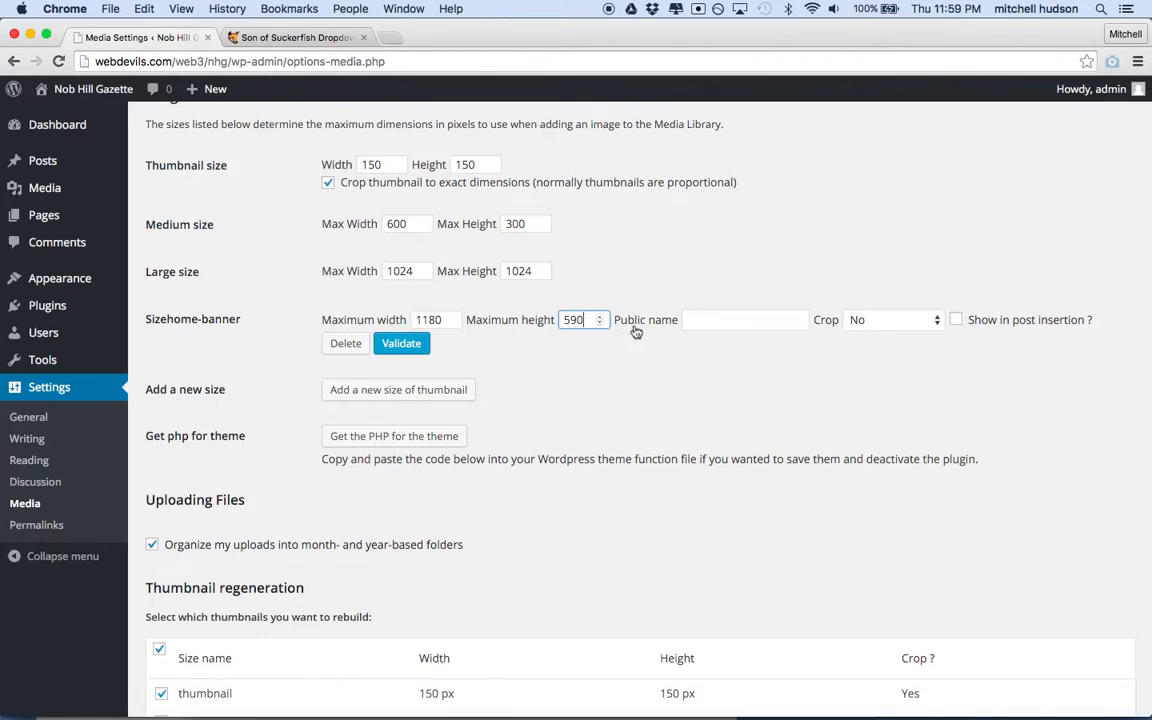
{"action": "type", "text": "Home"}
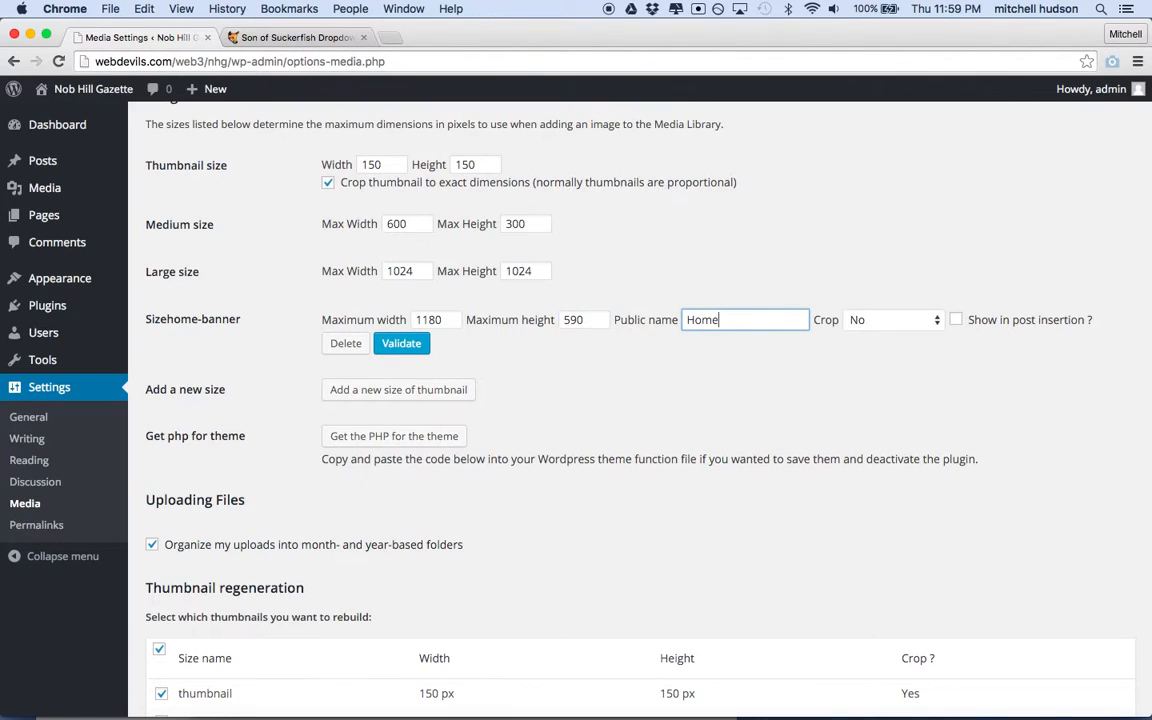
{"action": "type", "text": "Banner"}
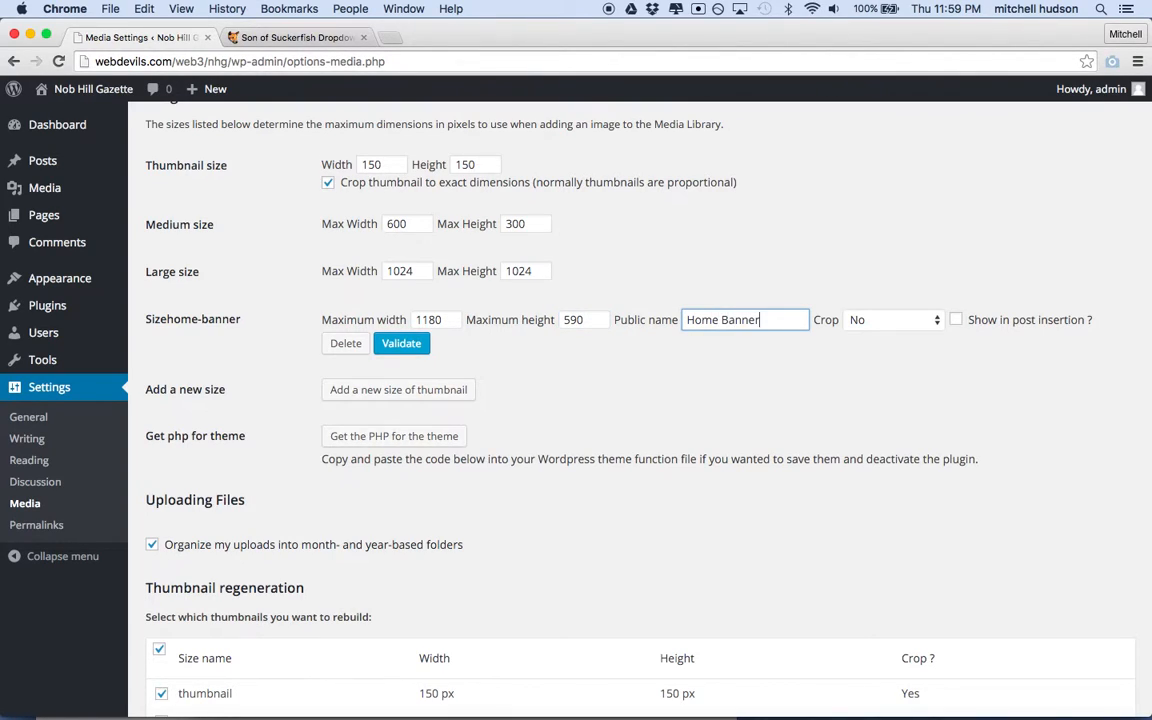
Turn cropping on, enable 'Show in post insertion', and validate the home-banner size.
{"action": "left_click", "coordinate": [890, 319]}
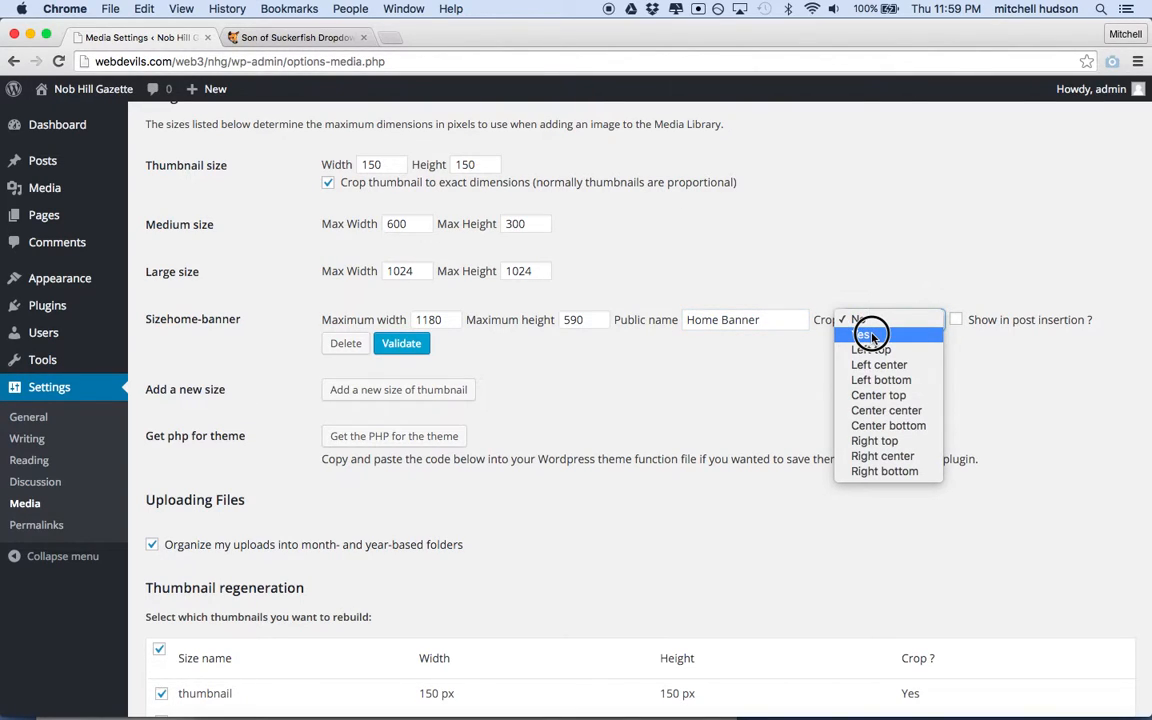
{"action": "left_click", "coordinate": [888, 333]}
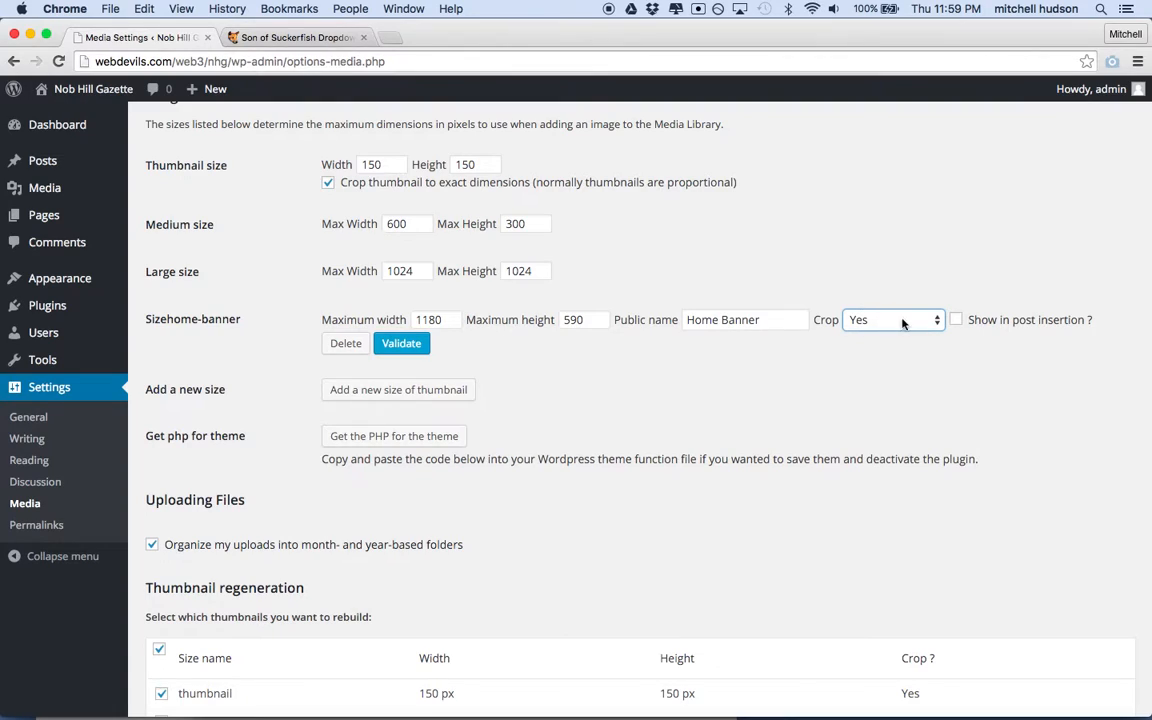
{"action": "mouse_move", "coordinate": [866, 318]}
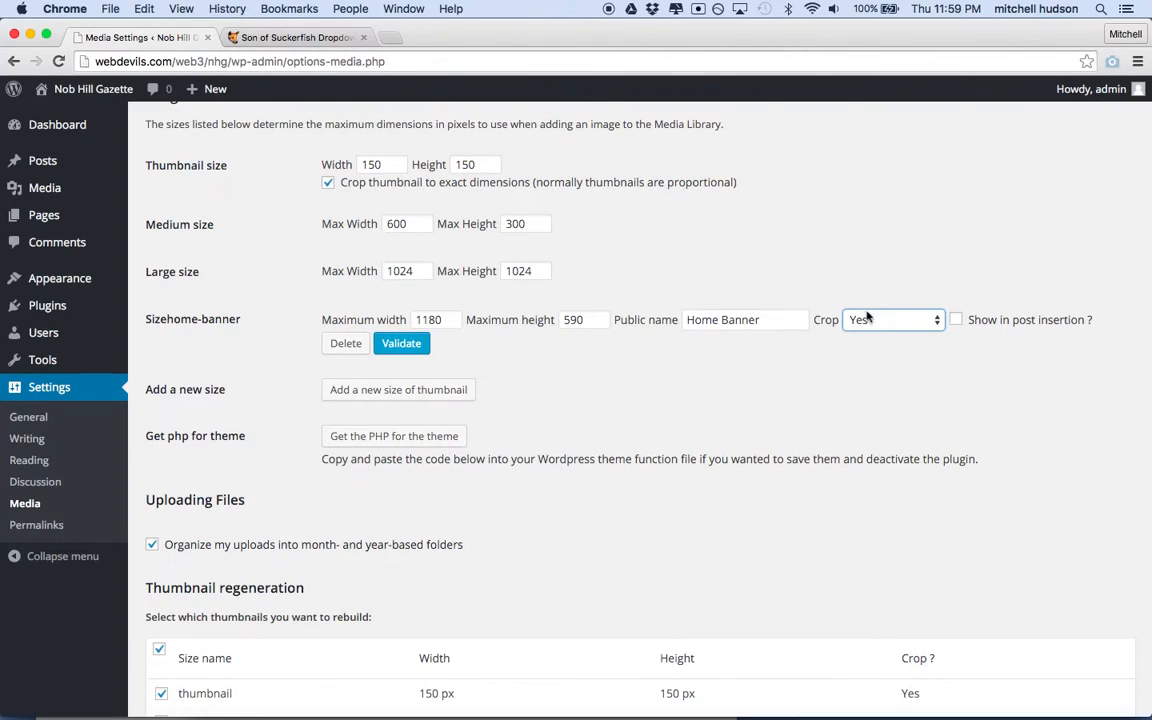
{"action": "mouse_move", "coordinate": [958, 327]}
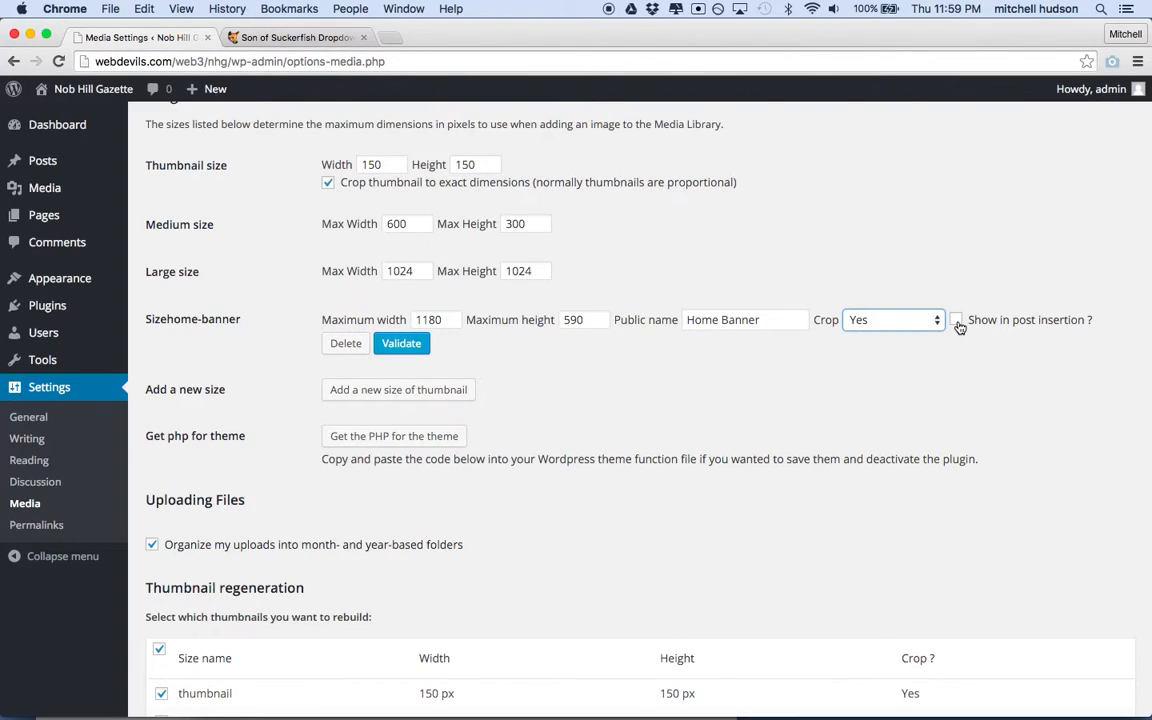
{"action": "left_click", "coordinate": [955, 319]}
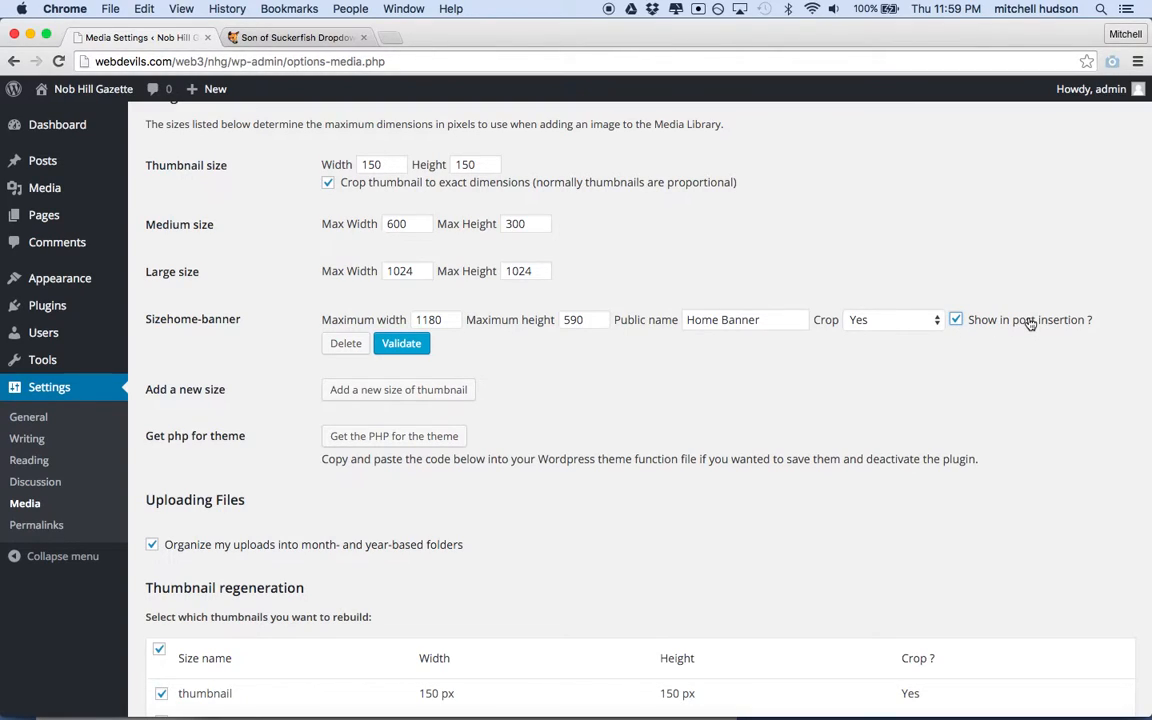
{"action": "mouse_move", "coordinate": [1029, 319]}
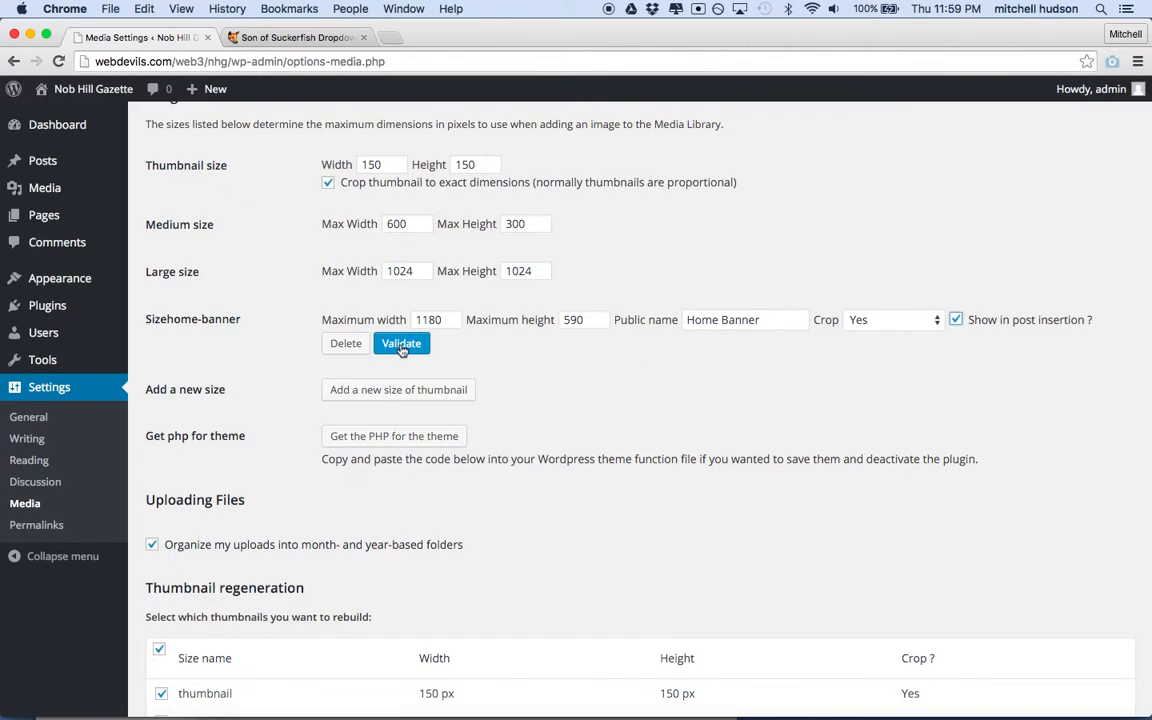
{"action": "left_click", "coordinate": [401, 343]}
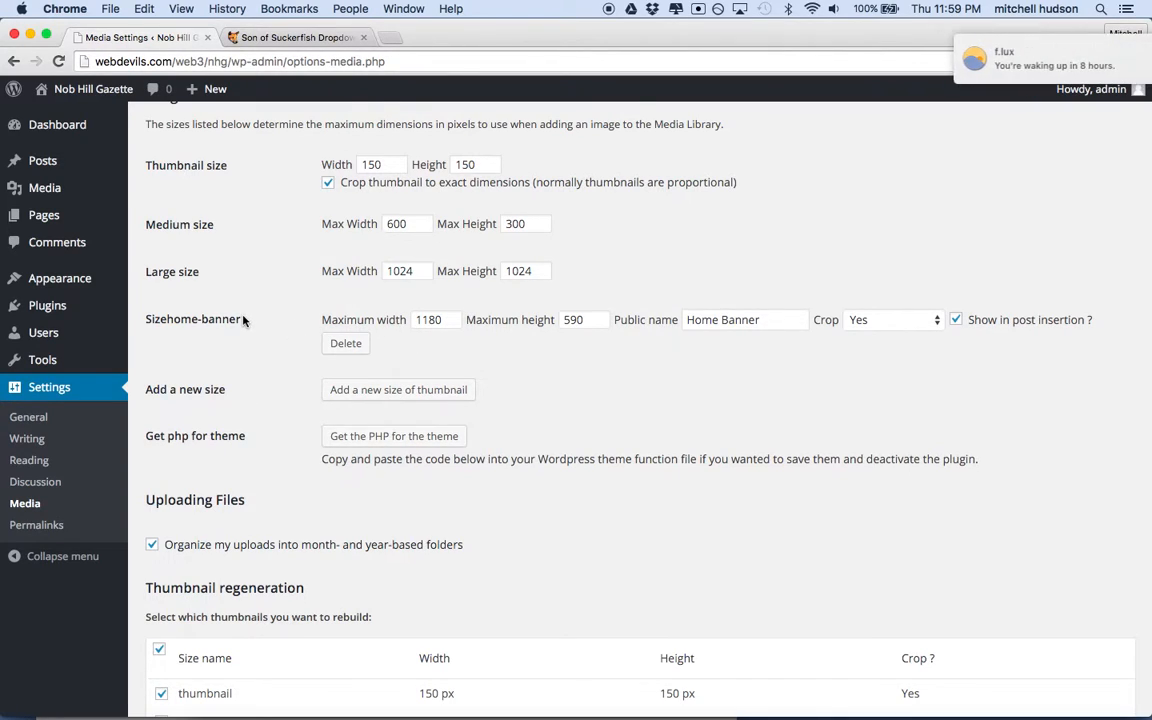
{"action": "double_click", "coordinate": [205, 319]}
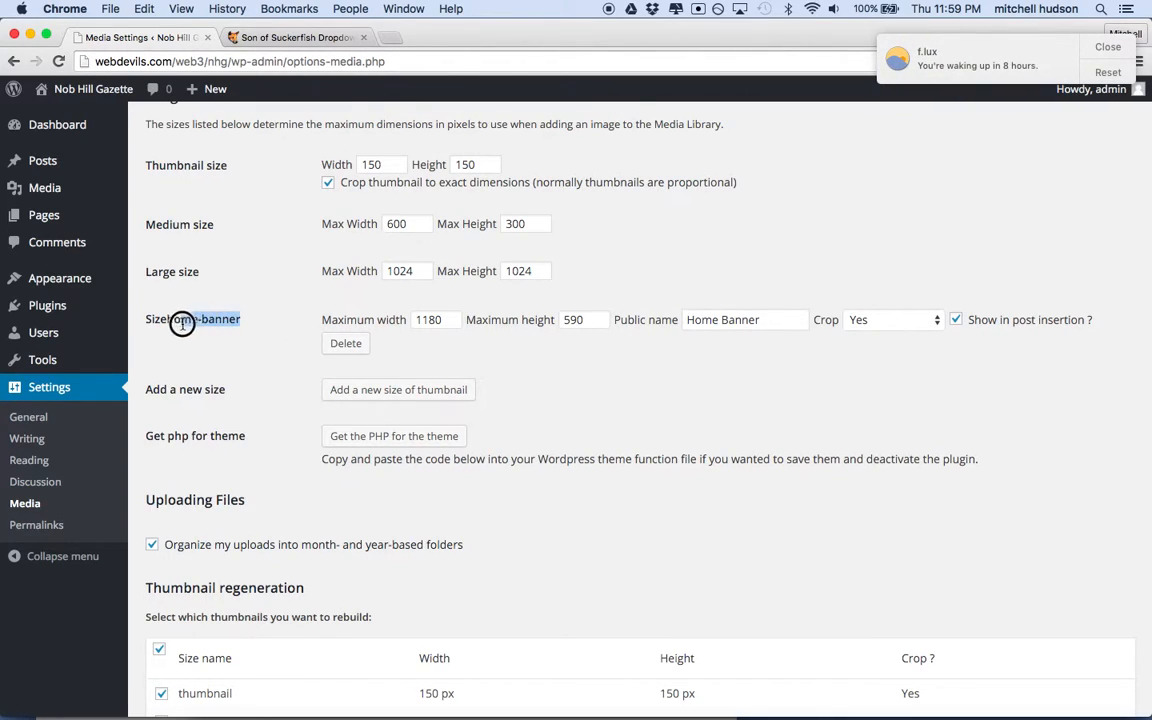
{"action": "double_click", "coordinate": [205, 318]}
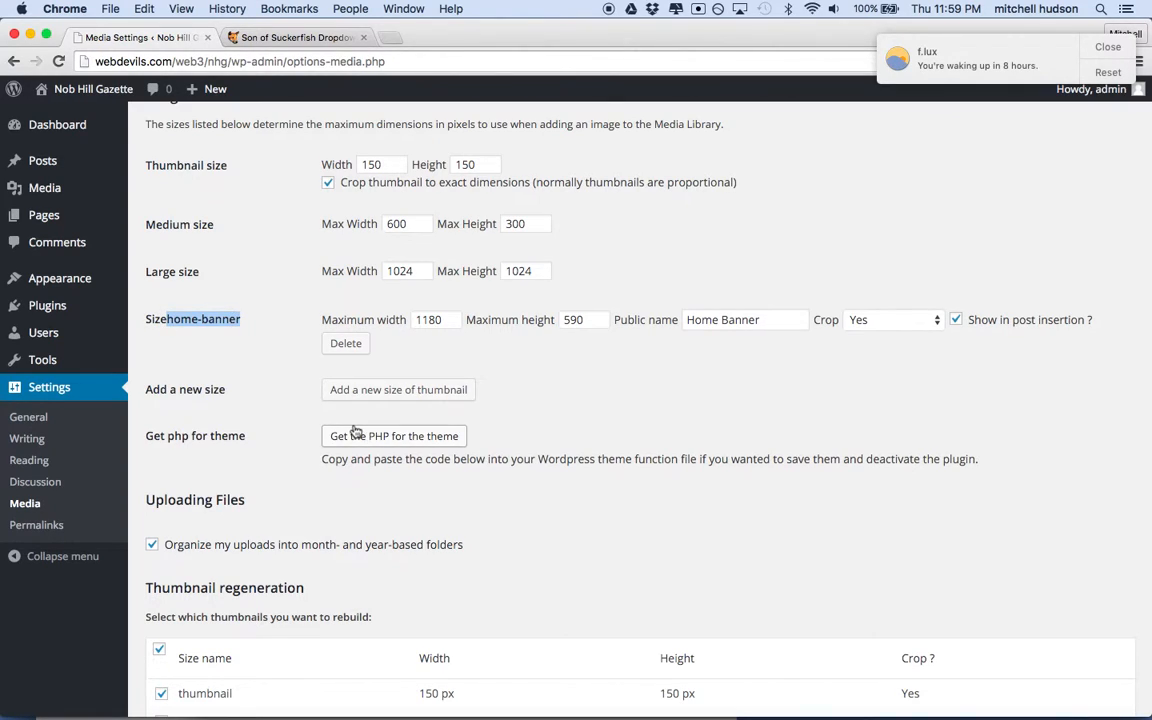
{"action": "mouse_move", "coordinate": [365, 416]}
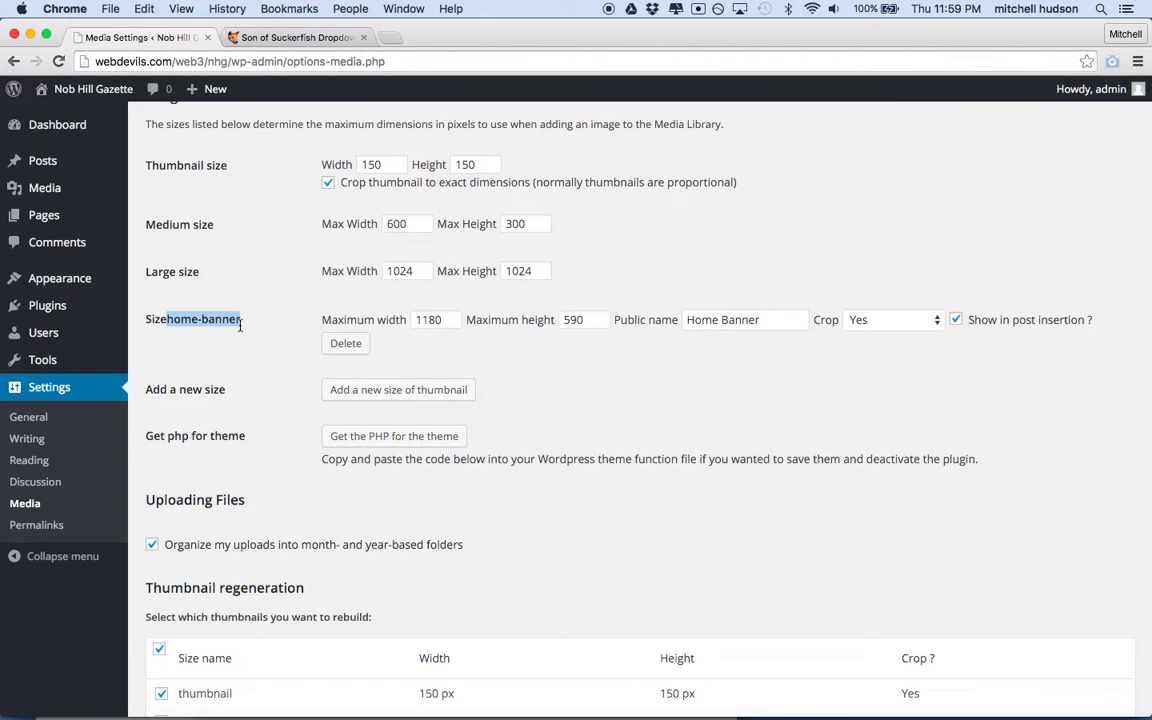
{"action": "scroll", "scroll_direction": "down", "scroll_amount": 3}
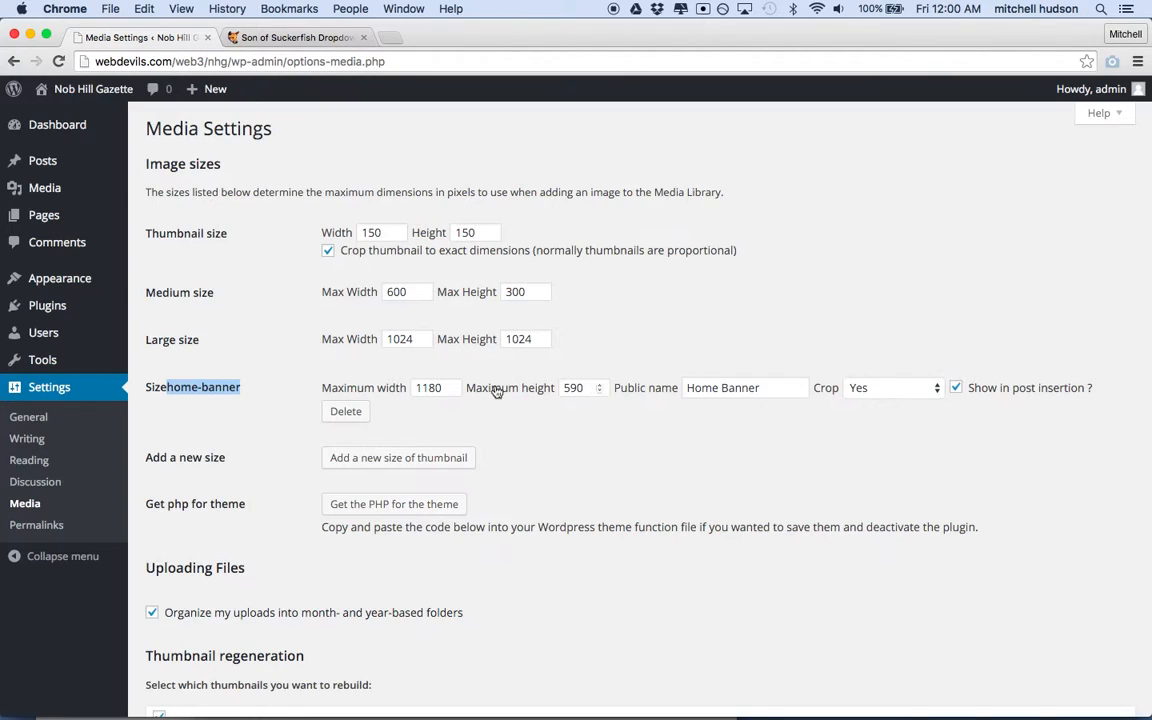
{"action": "mouse_move", "coordinate": [543, 388]}
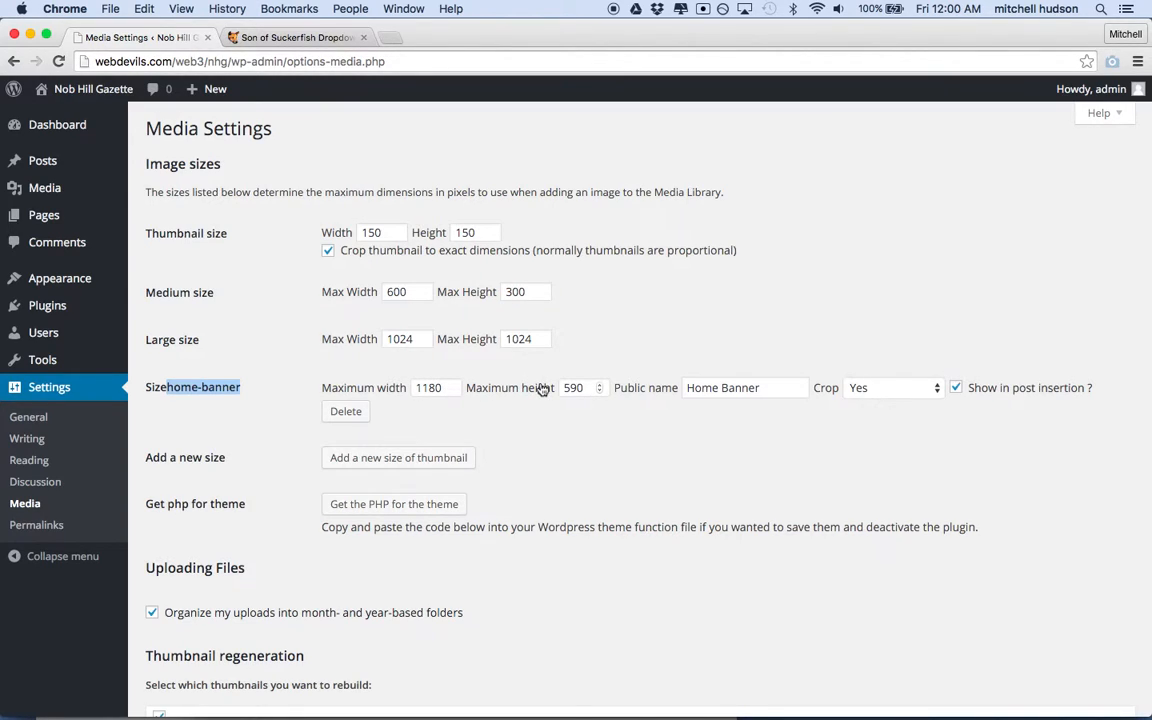
{"action": "scroll", "scroll_direction": "down", "scroll_amount": 3}
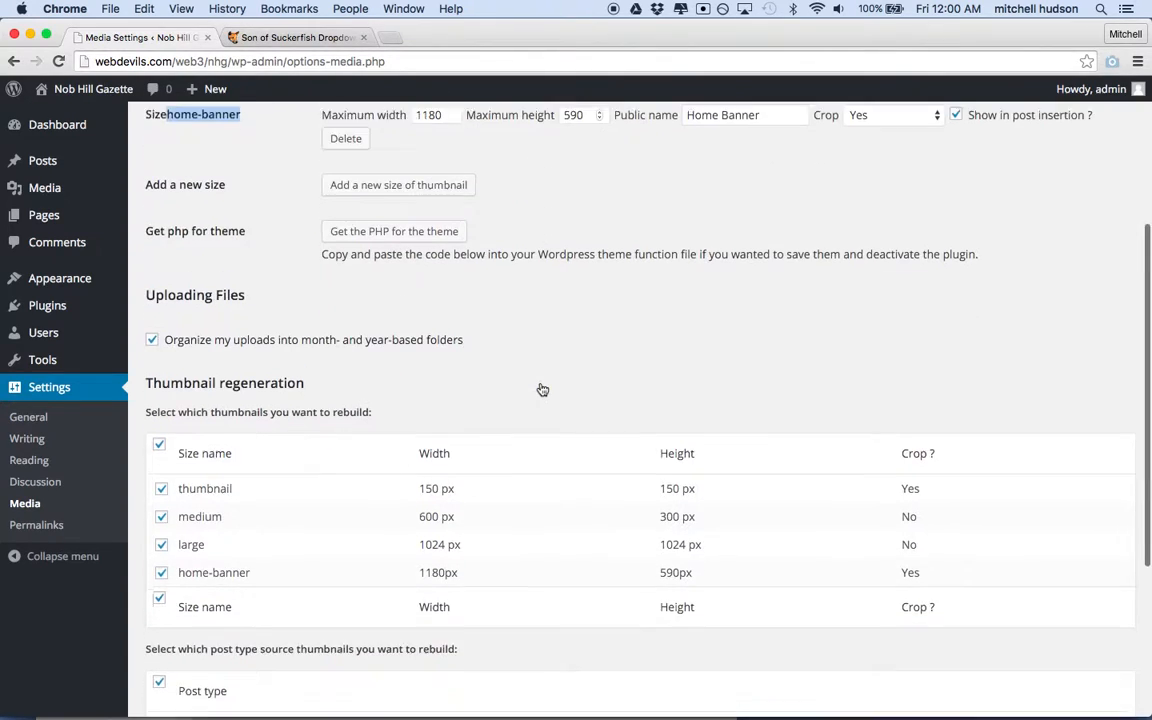
{"action": "scroll", "scroll_direction": "down", "scroll_amount": 3}
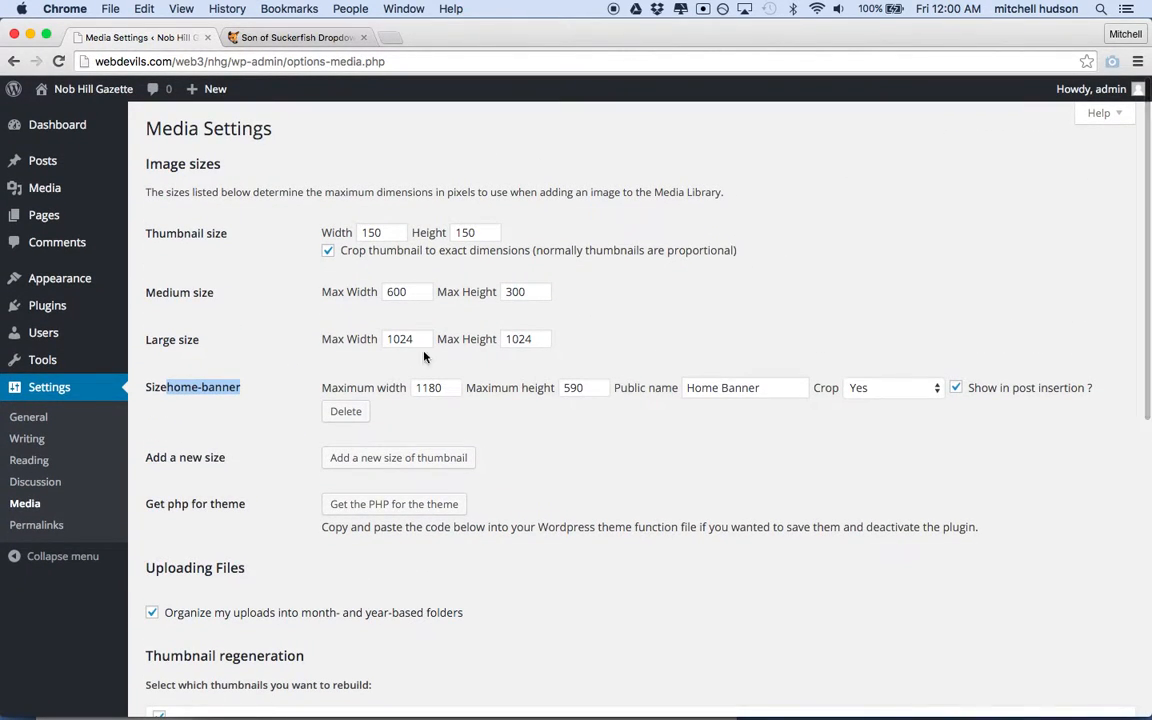
{"action": "mouse_move", "coordinate": [476, 353]}
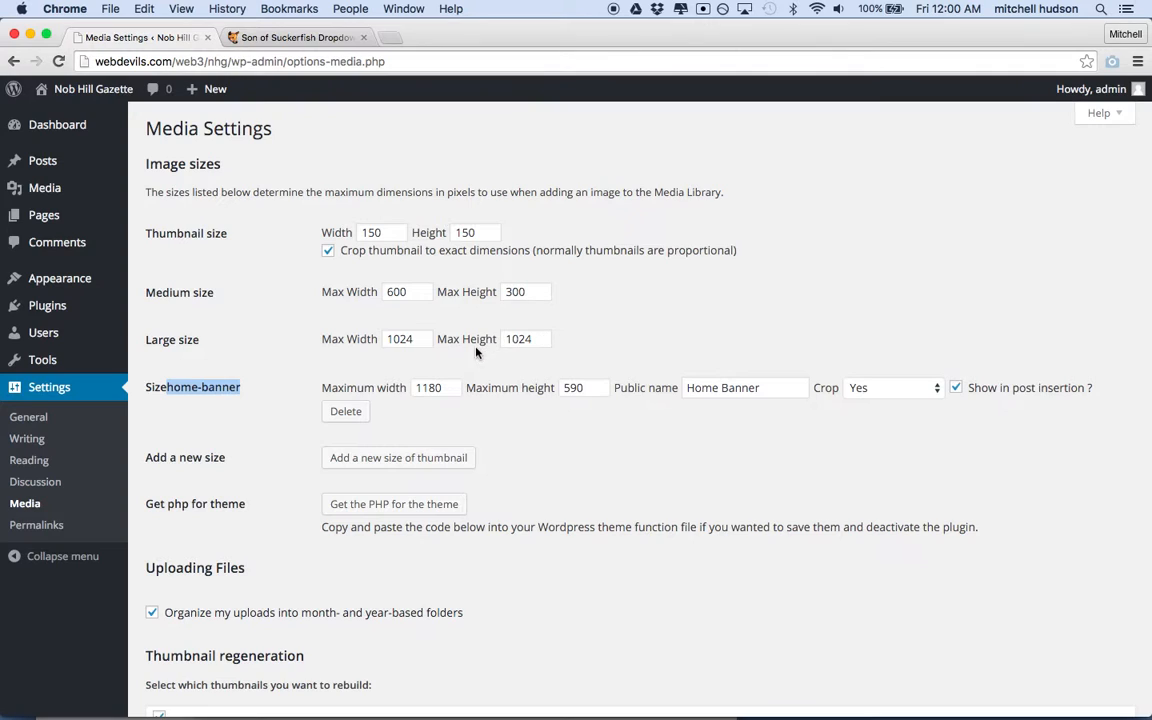
{"action": "scroll", "scroll_direction": "down", "scroll_amount": 3}
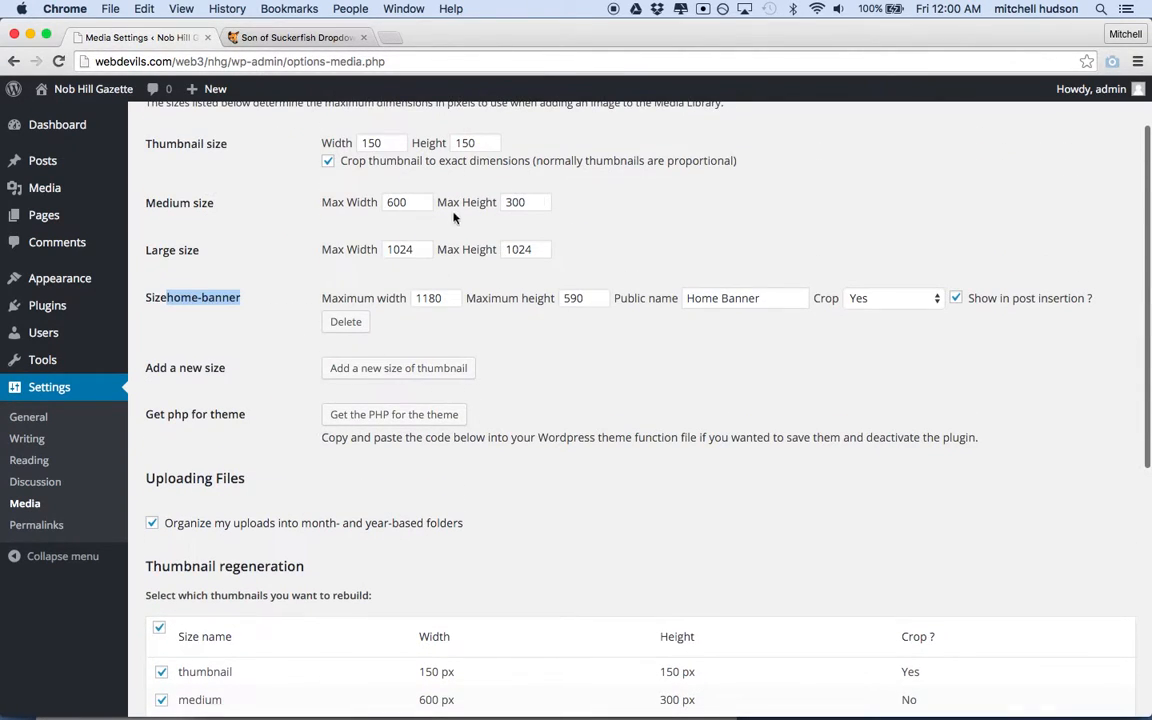
Regenerate thumbnails for all sixteen images, then save the Media Settings.
{"action": "scroll", "scroll_direction": "down", "scroll_amount": 3}
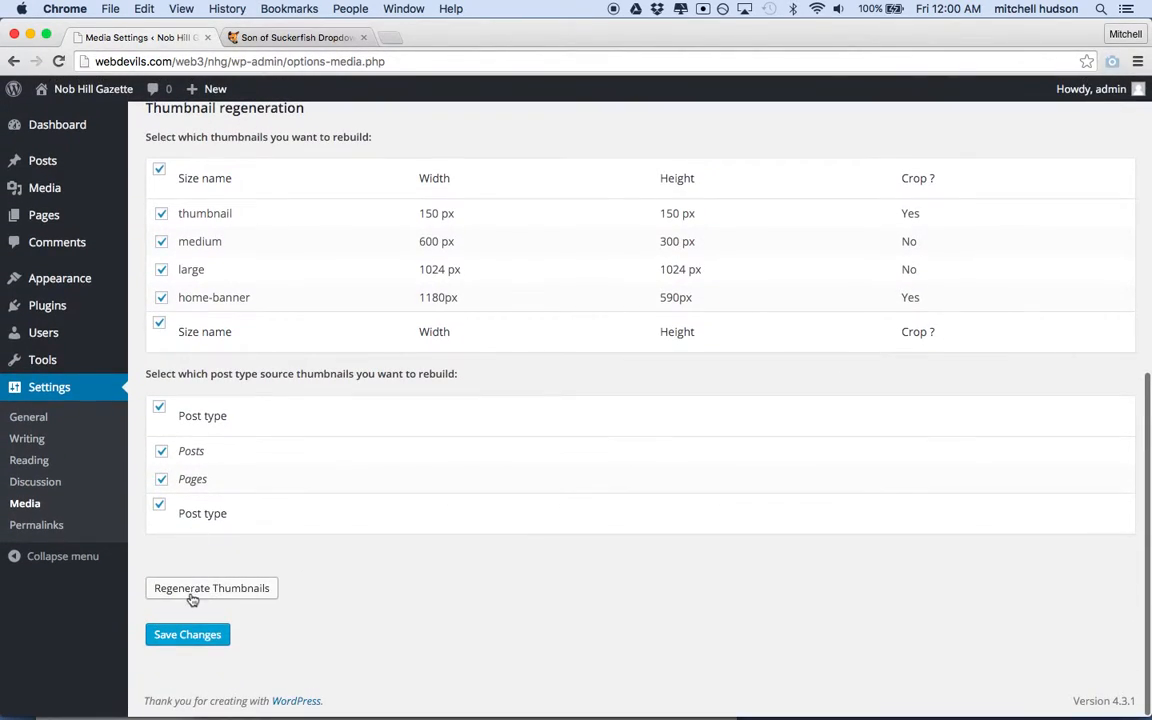
{"action": "left_click", "coordinate": [211, 588]}
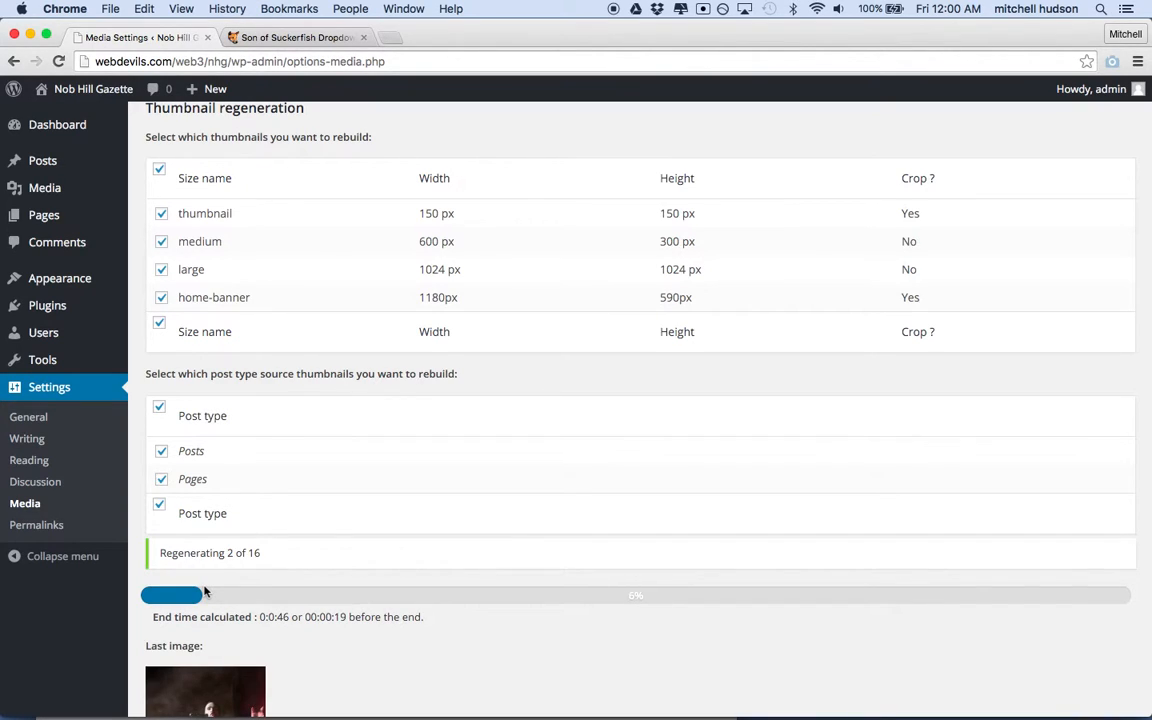
{"action": "scroll", "scroll_direction": "down", "scroll_amount": 3}
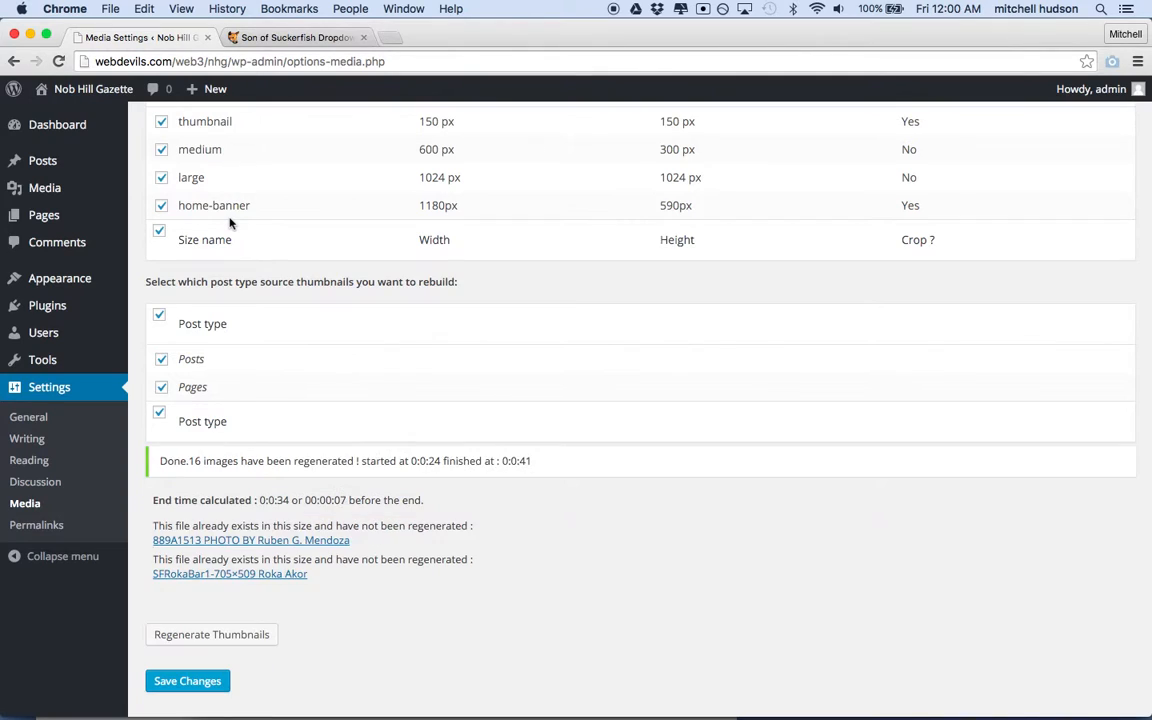
{"action": "scroll", "scroll_direction": "down", "scroll_amount": 3}
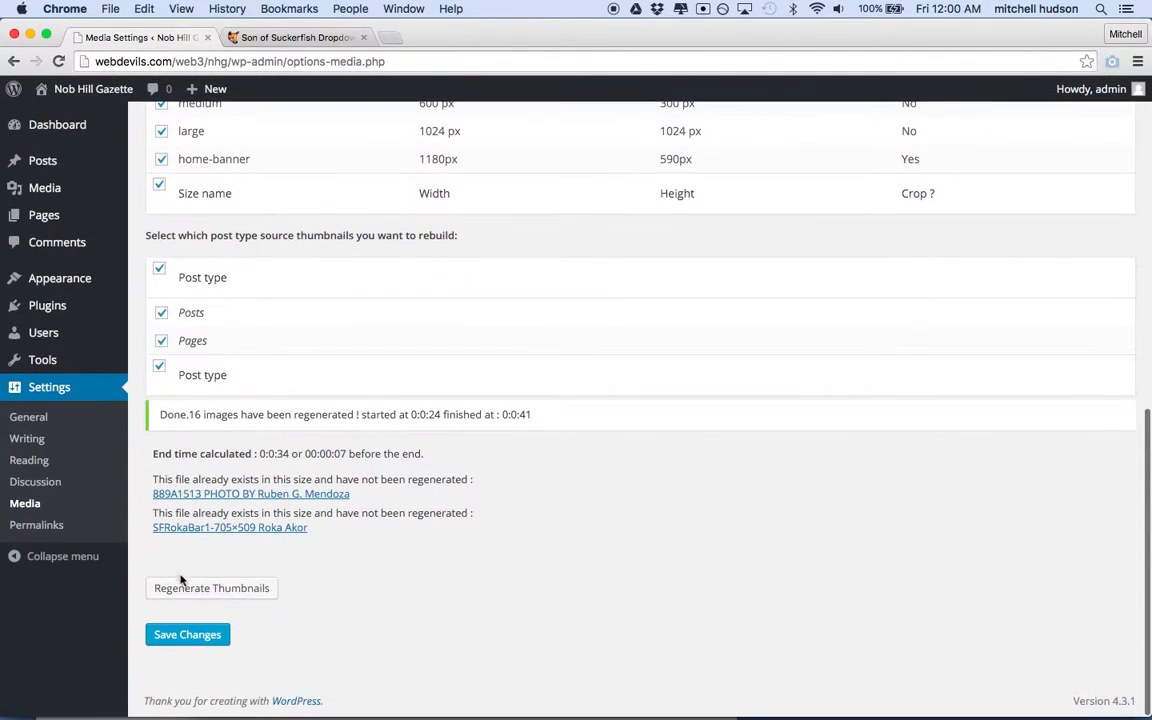
{"action": "left_click", "coordinate": [187, 634]}
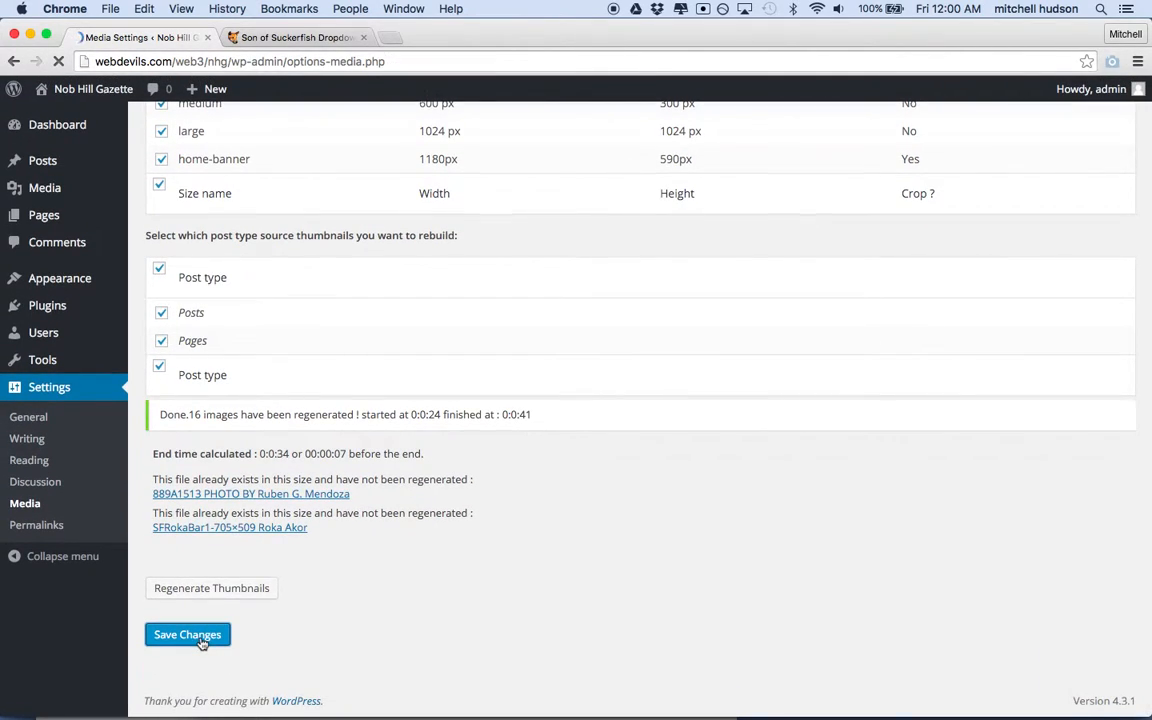
{"action": "left_click", "coordinate": [187, 634]}
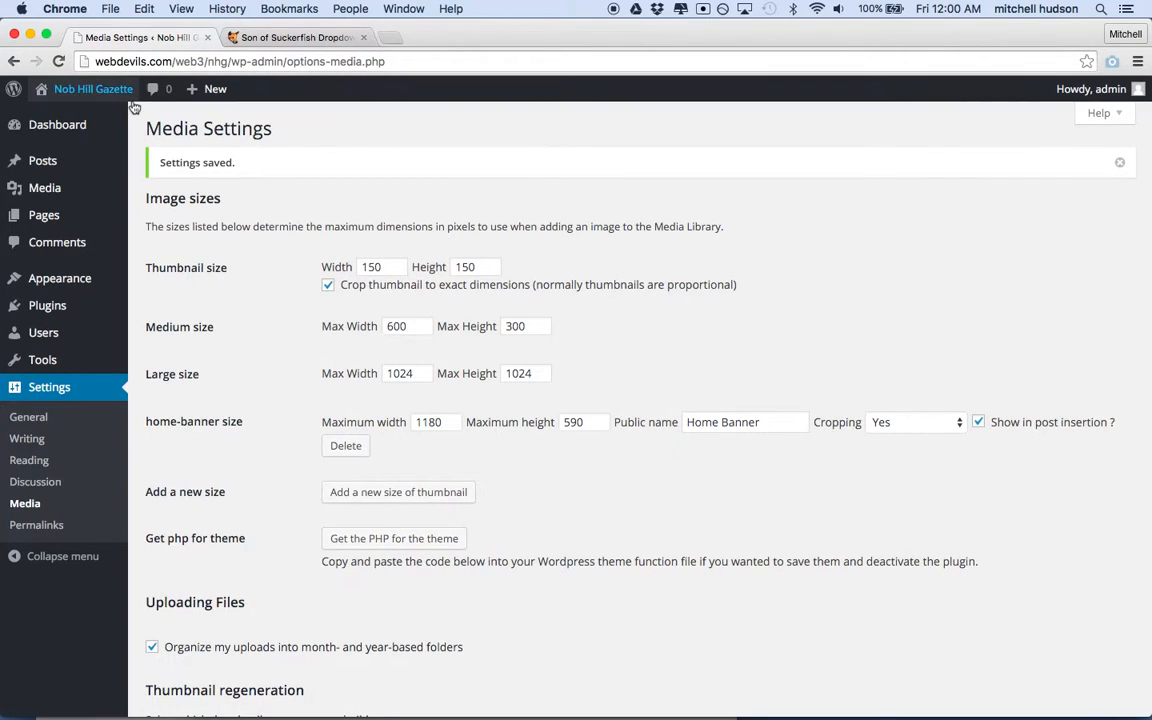
{"action": "mouse_move", "coordinate": [538, 687]}
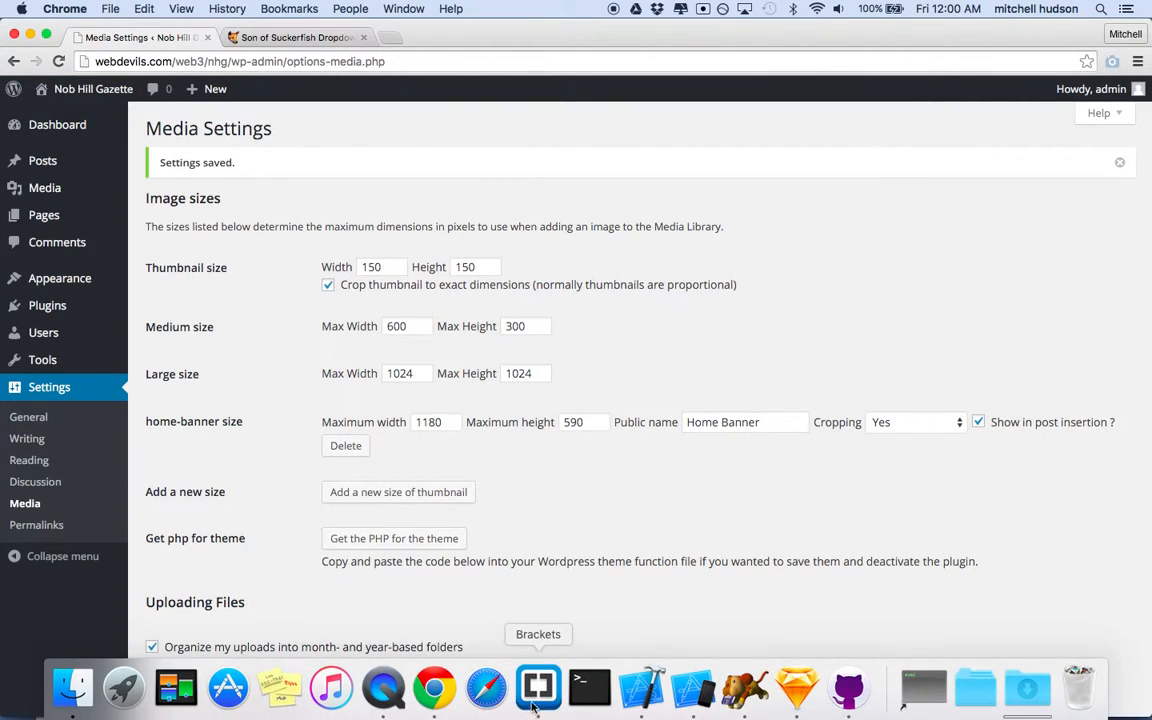
In Brackets' home-page.php, replace 'large' with 'home-banner' in the_post_thumbnail call.
{"action": "left_click", "coordinate": [538, 687]}
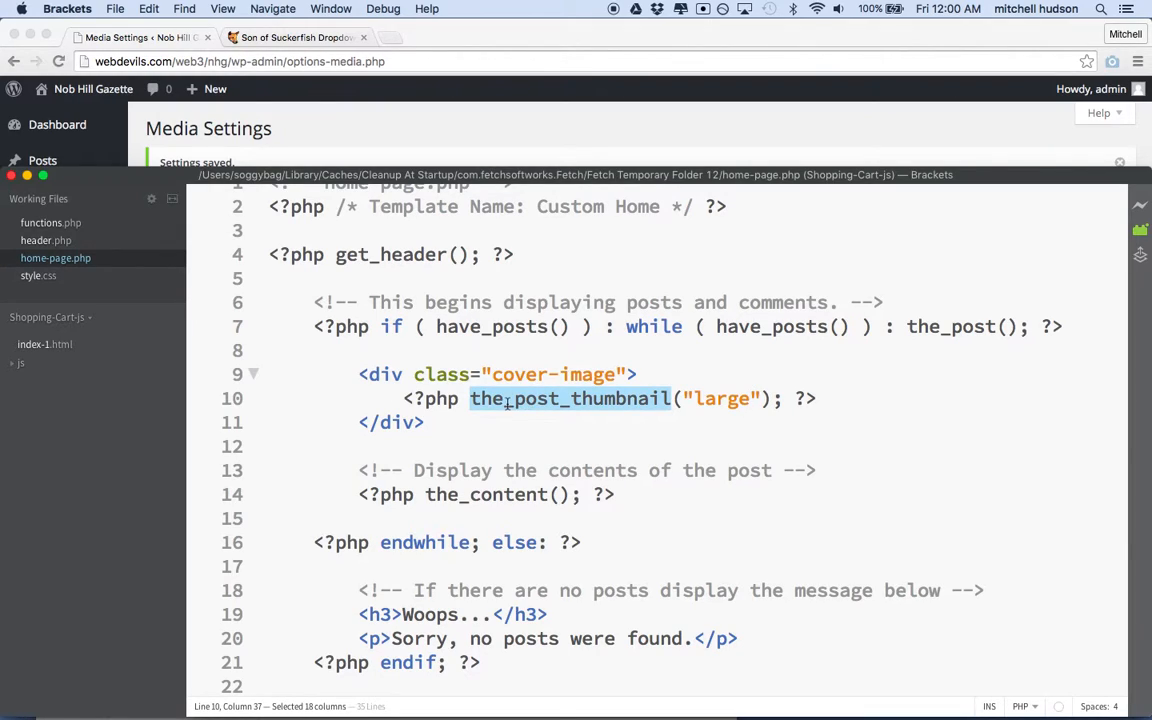
{"action": "double_click", "coordinate": [722, 398]}
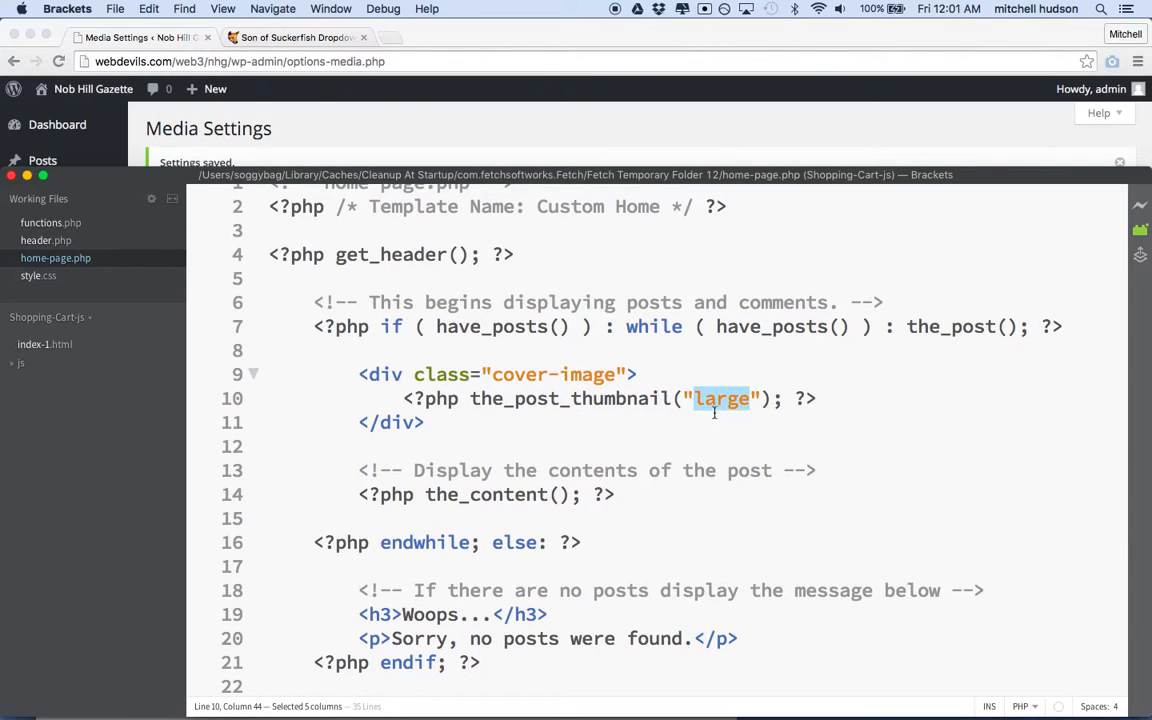
{"action": "type", "text": "home-banner"}
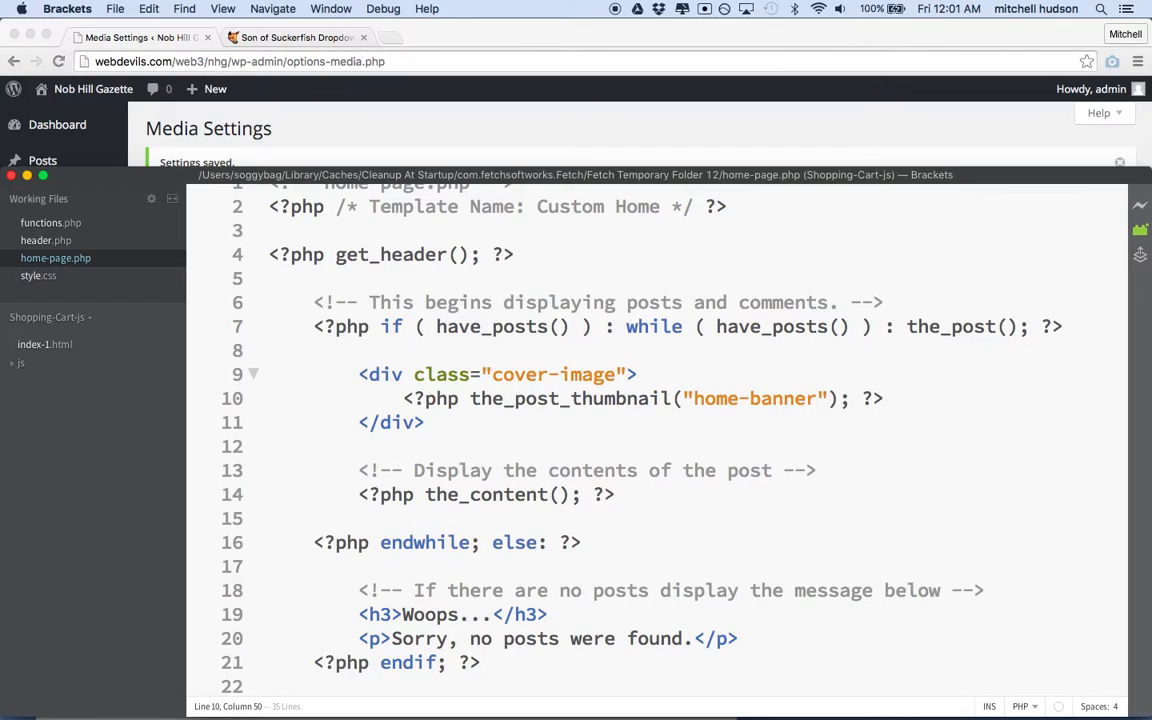
{"action": "mouse_move", "coordinate": [471, 142]}
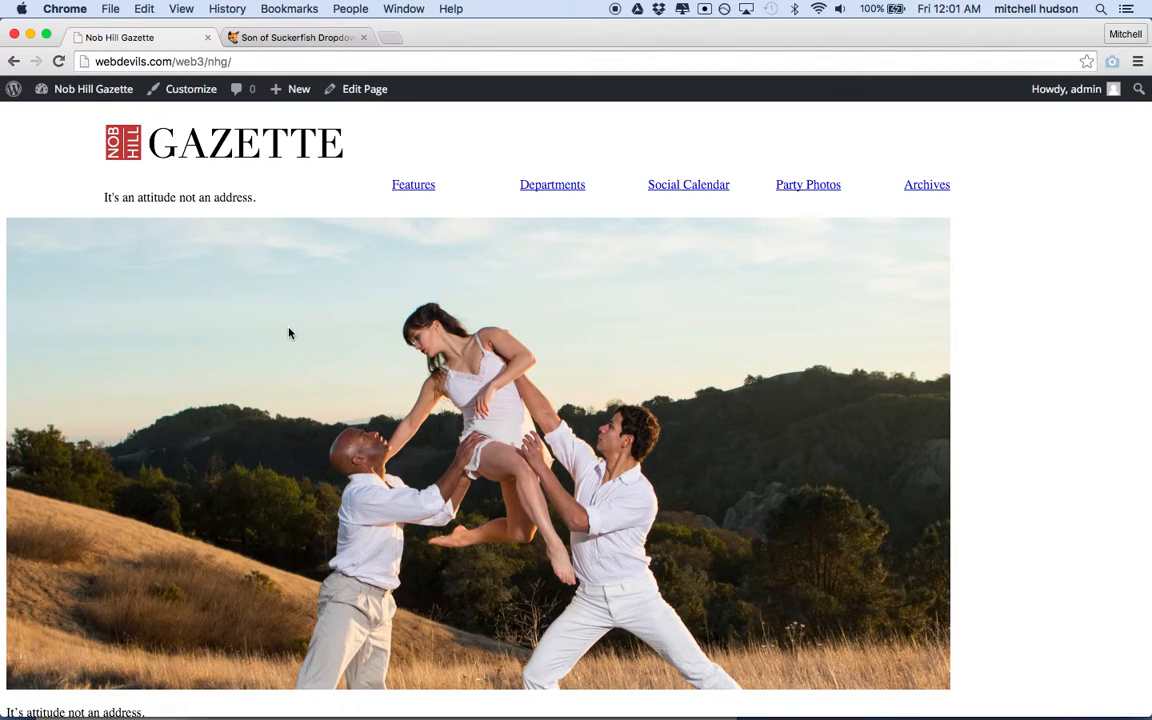
Scroll the reloaded homepage to check the dancers cover photo at home-banner size.
{"action": "scroll", "scroll_direction": "down", "scroll_amount": 3}
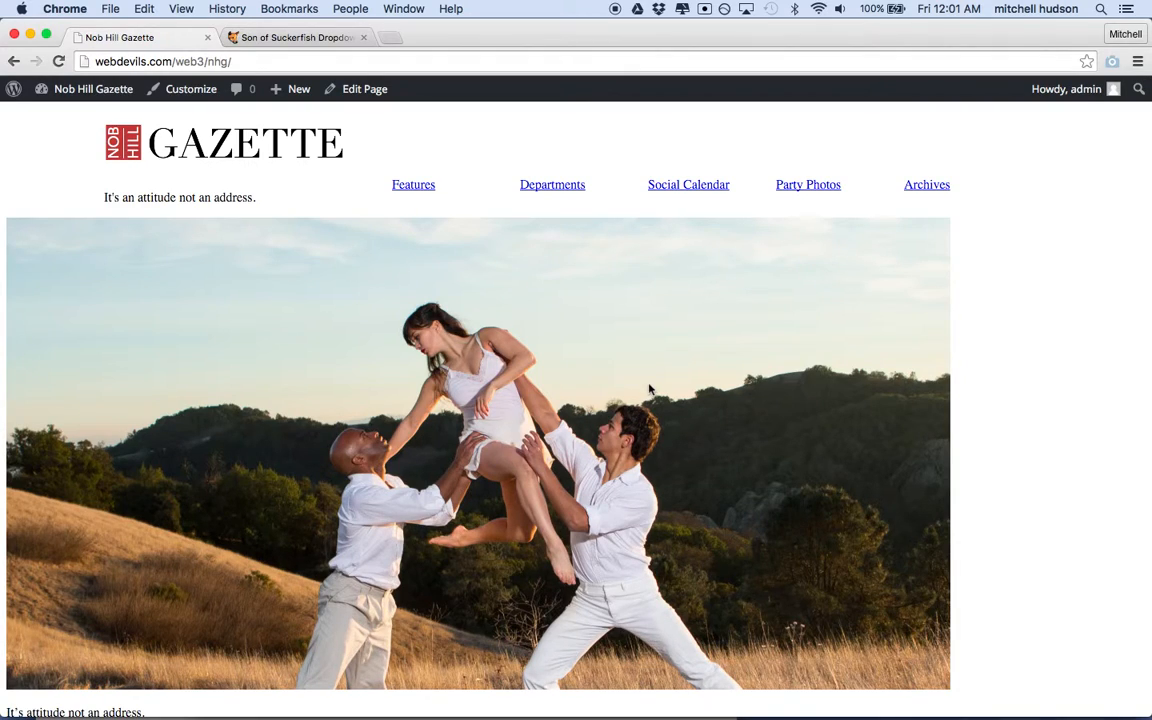
{"action": "mouse_move", "coordinate": [480, 420]}
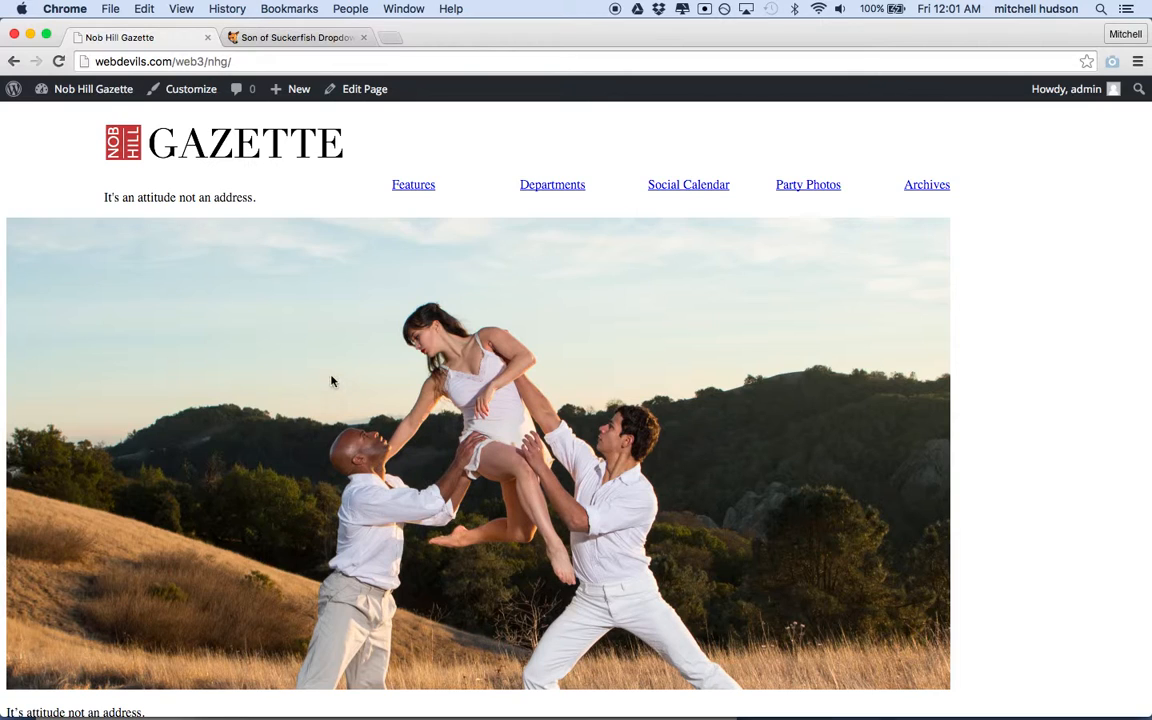
{"action": "scroll", "scroll_direction": "down", "scroll_amount": 3}
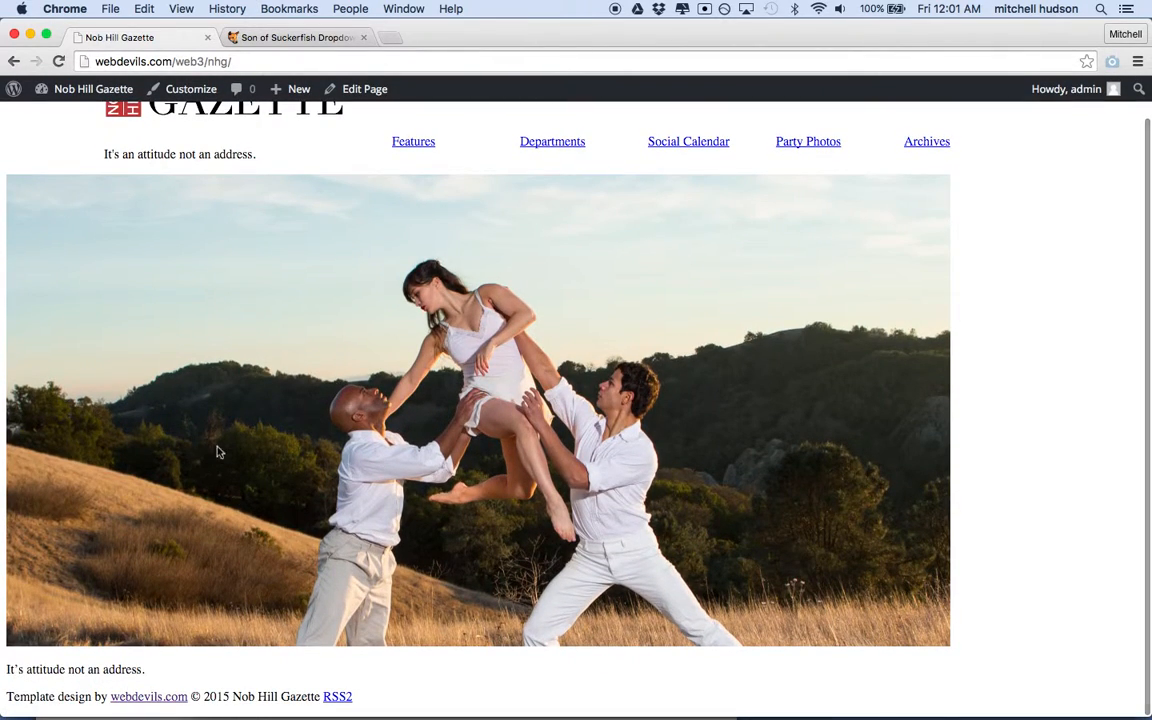